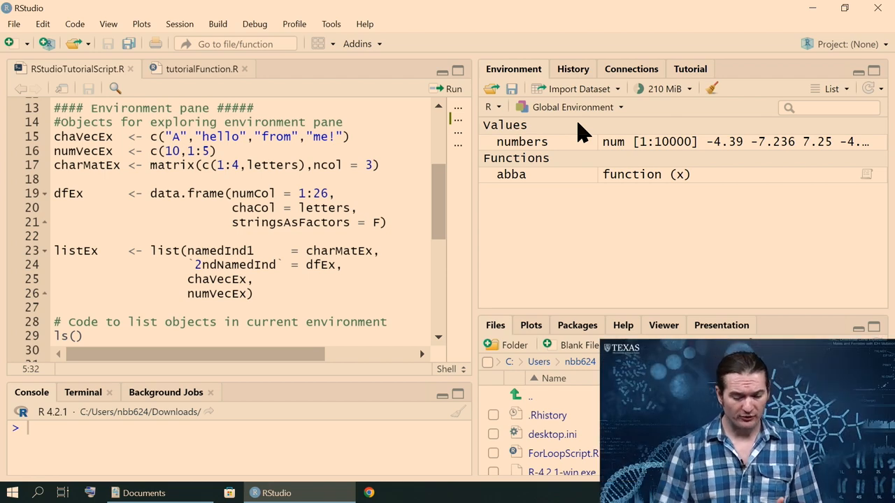
{"action": "mouse_move", "coordinate": [535, 148]}
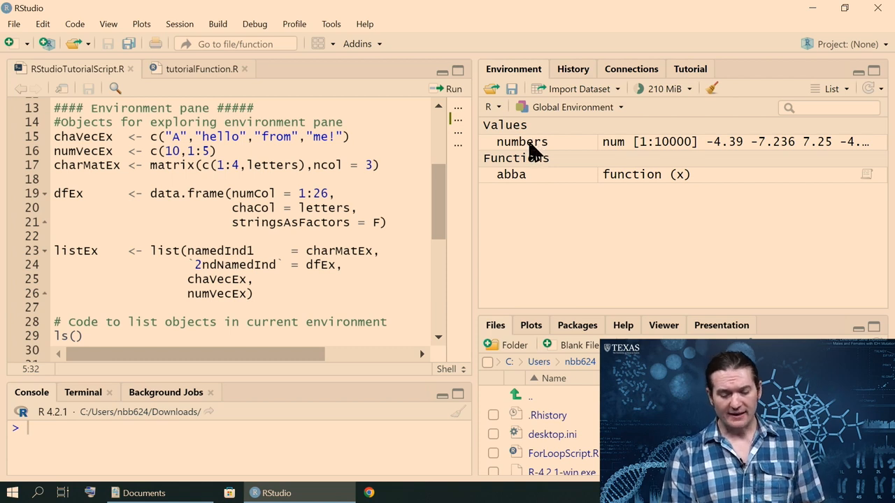
{"action": "mouse_move", "coordinate": [548, 151]}
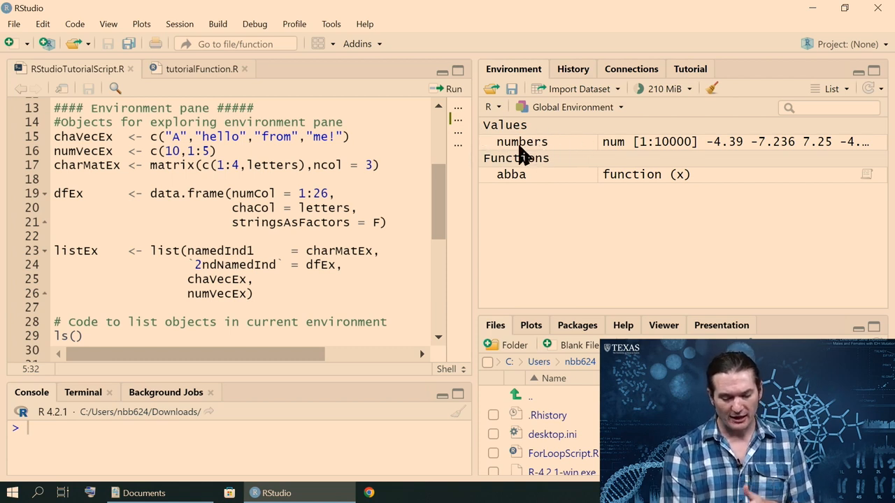
{"action": "mouse_move", "coordinate": [545, 140]}
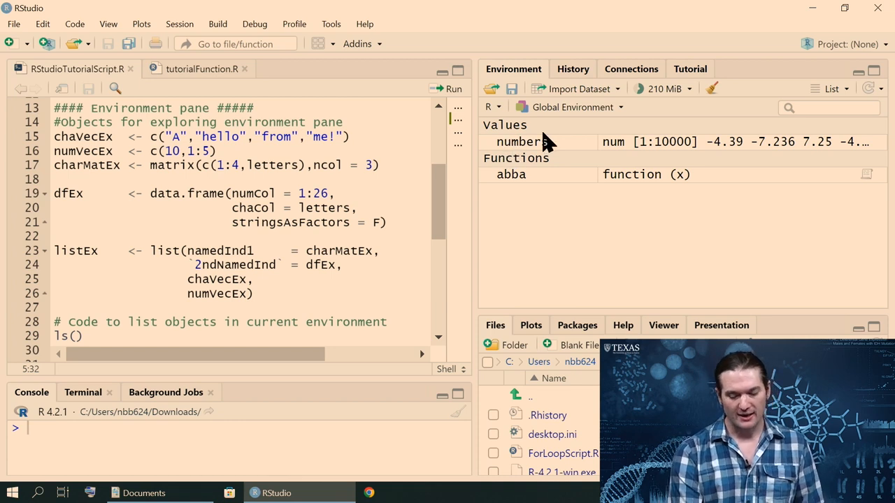
{"action": "mouse_move", "coordinate": [710, 137]}
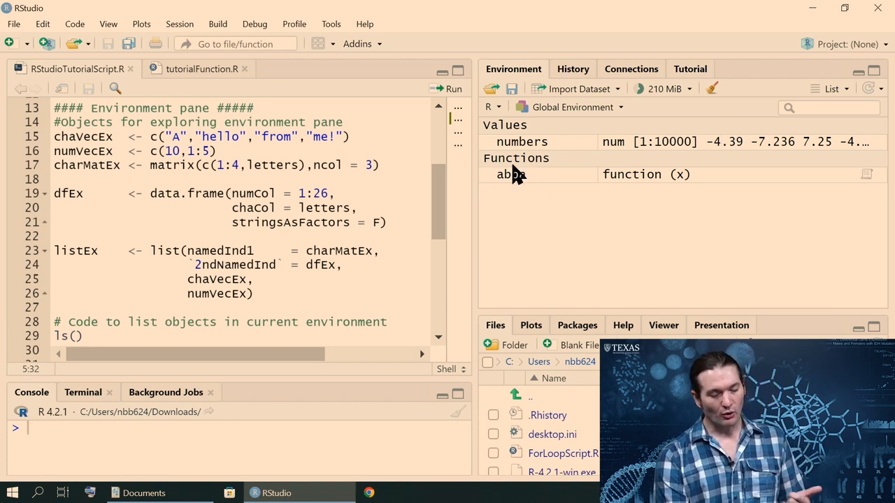
{"action": "mouse_move", "coordinate": [511, 174]}
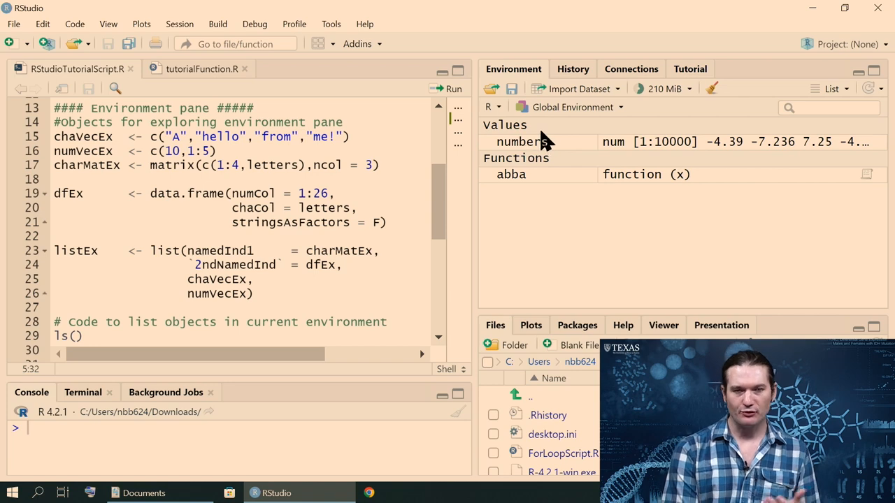
{"action": "mouse_move", "coordinate": [711, 95]}
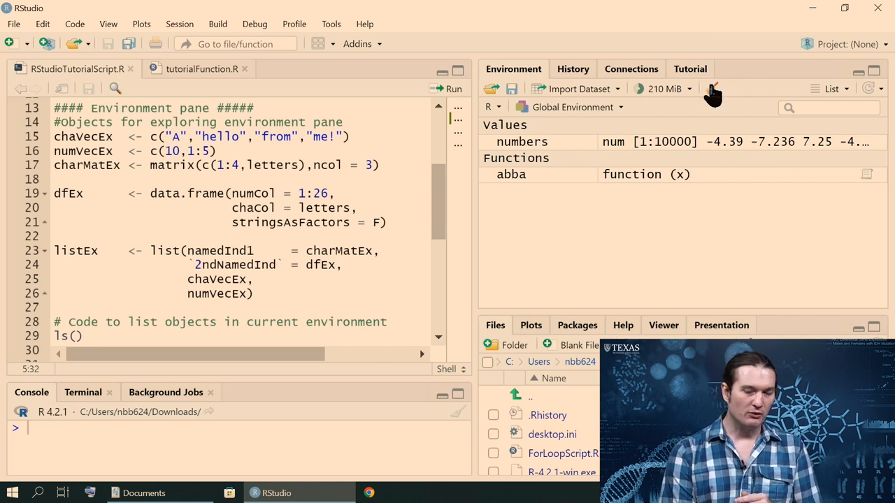
Step: Clear all objects from the global environment with the broom and scroll to the environment examples
{"action": "left_click", "coordinate": [711, 89]}
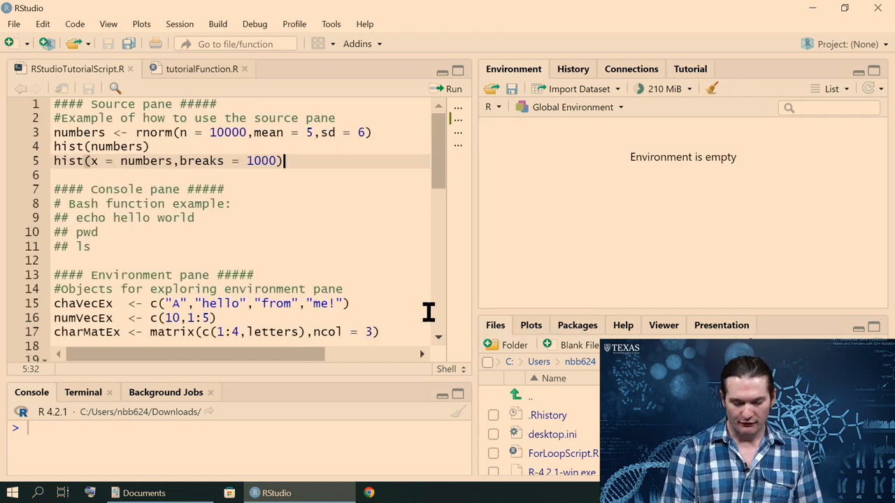
{"action": "mouse_move", "coordinate": [321, 189]}
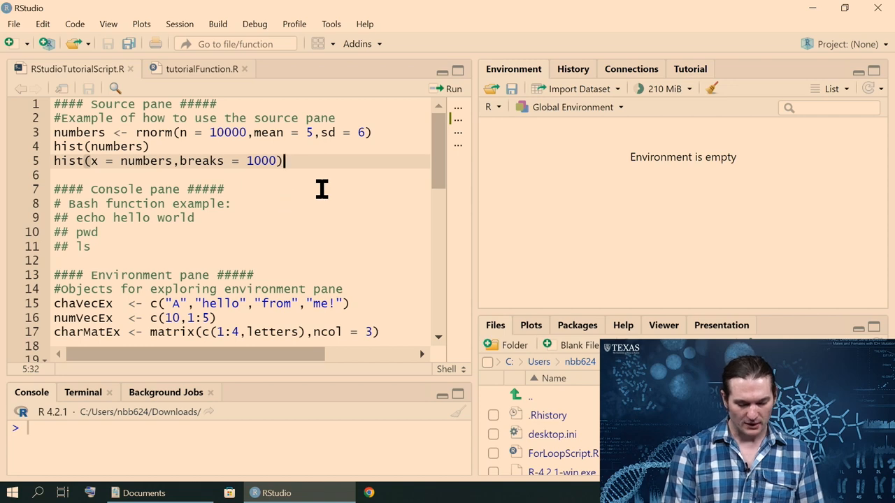
{"action": "scroll", "scroll_direction": "down", "scroll_amount": 3}
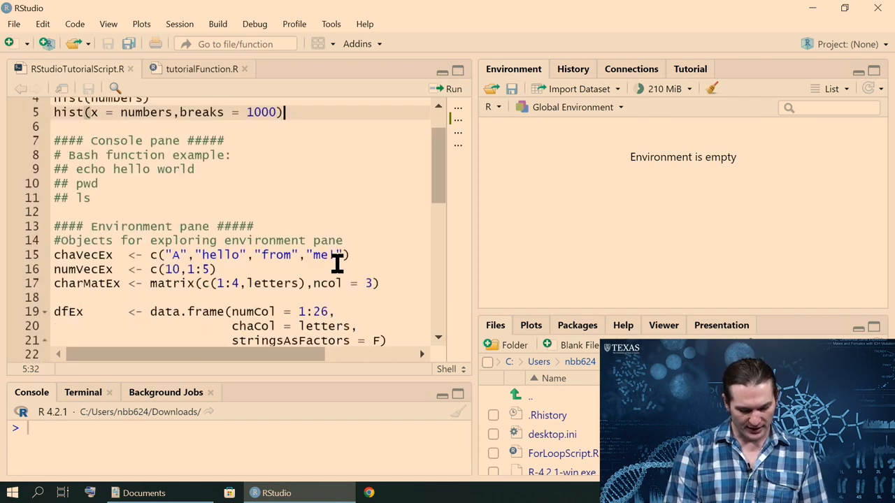
{"action": "scroll", "scroll_direction": "down", "scroll_amount": 3}
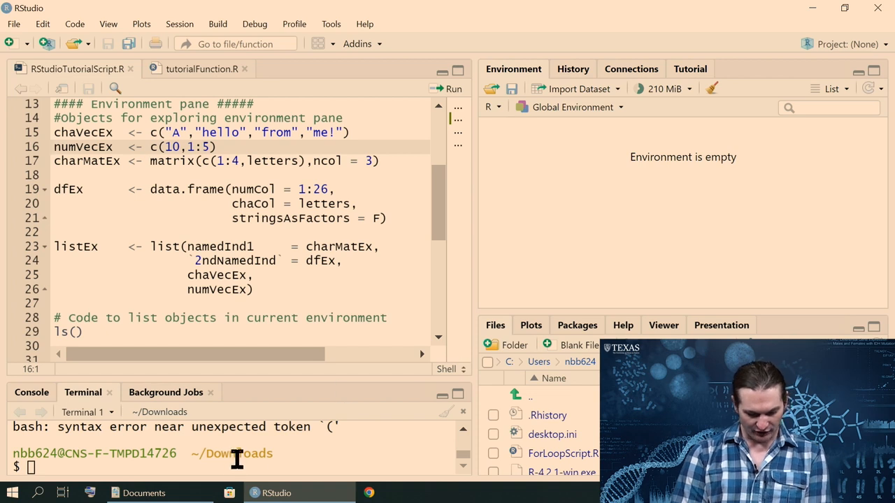
{"action": "mouse_move", "coordinate": [262, 392]}
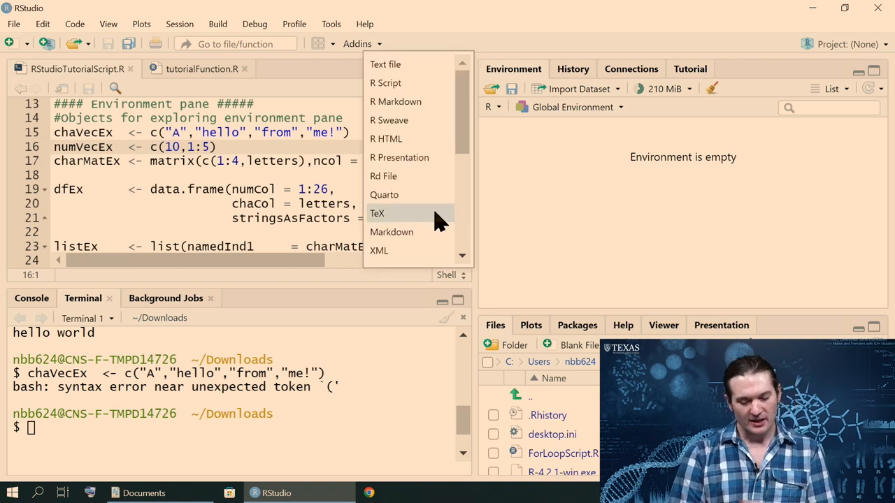
{"action": "mouse_move", "coordinate": [391, 232]}
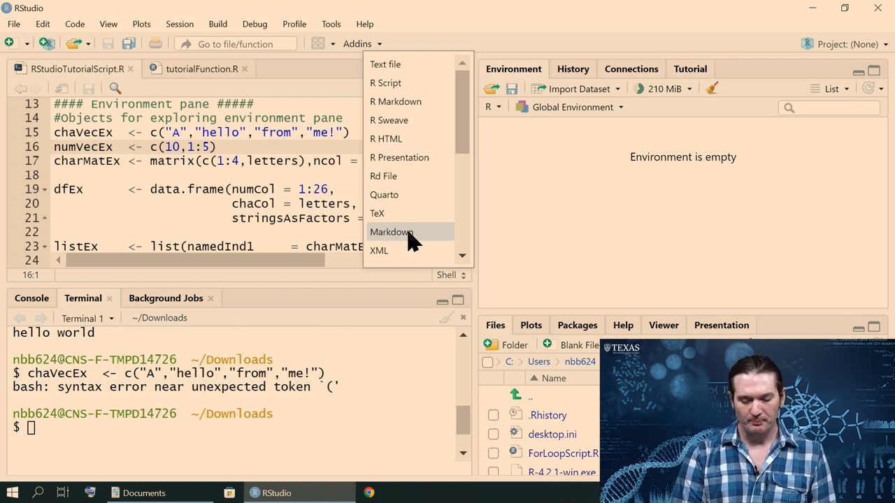
{"action": "mouse_move", "coordinate": [408, 82]}
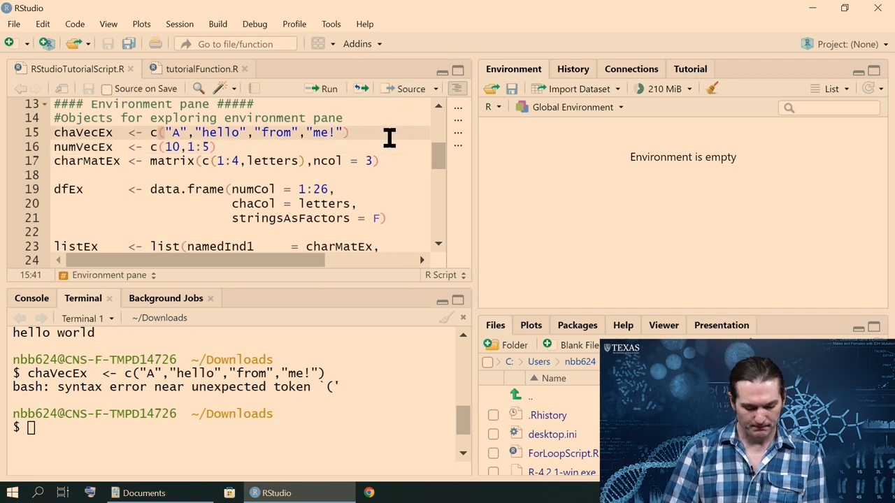
Step: Return to the R console and select the chaVecEx line to run it
{"action": "left_click", "coordinate": [328, 90]}
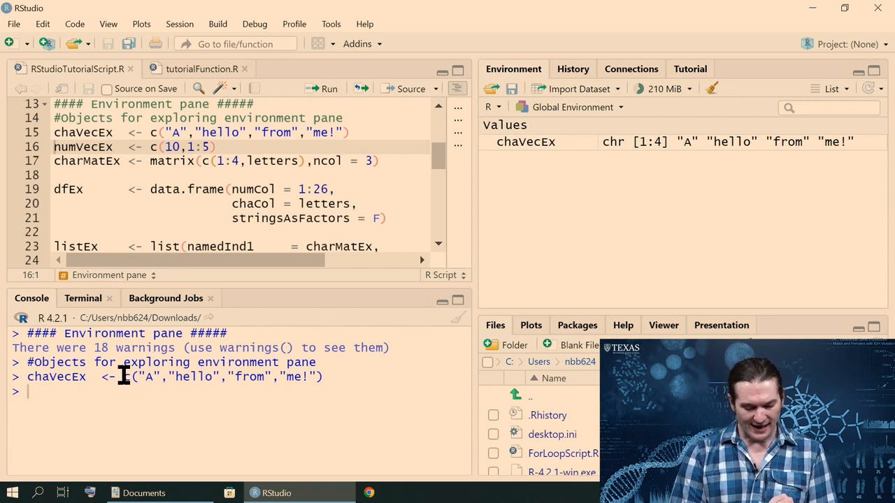
{"action": "left_click_drag", "start_coordinate": [123, 377], "coordinate": [323, 378]}
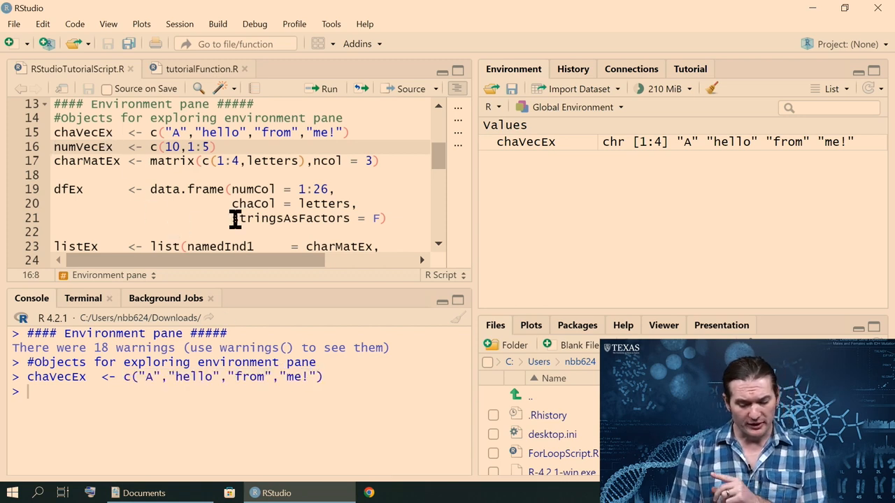
{"action": "mouse_move", "coordinate": [573, 151]}
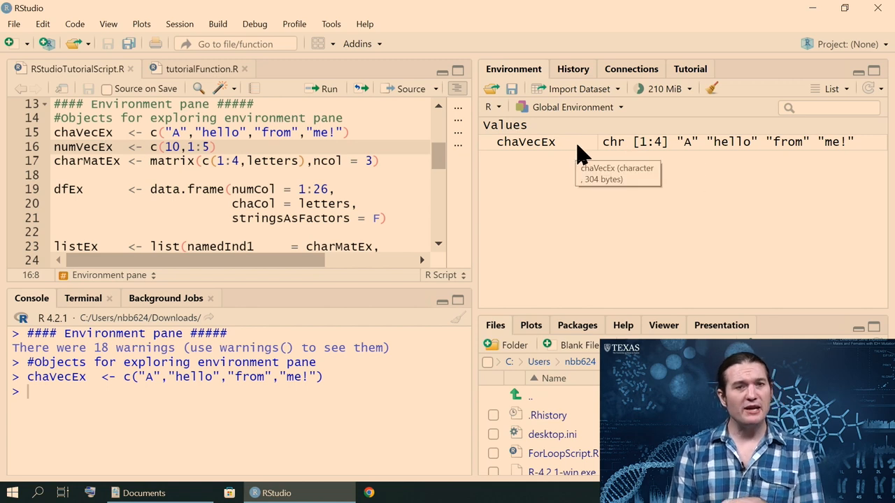
{"action": "mouse_move", "coordinate": [608, 151]}
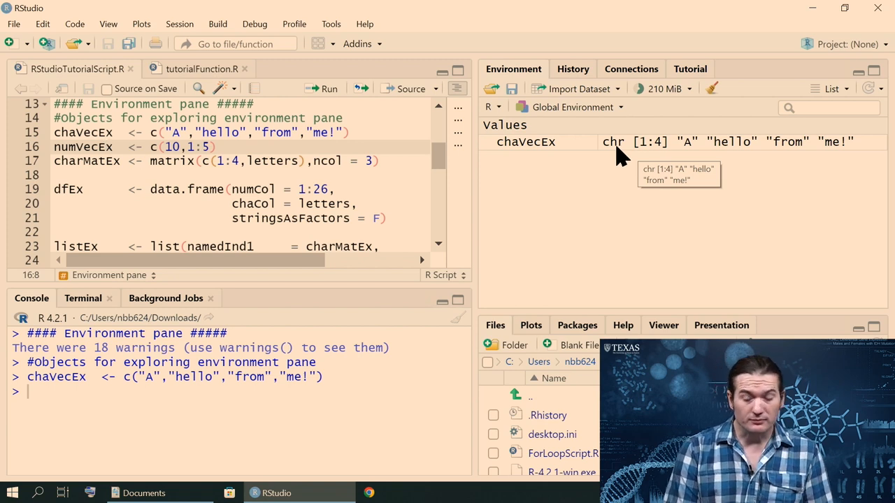
{"action": "mouse_move", "coordinate": [686, 151]}
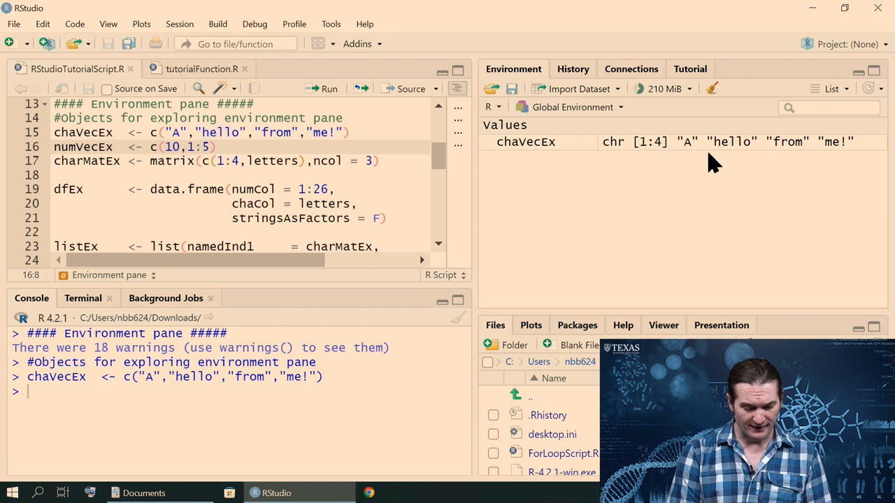
Step: Append ,"plus1" as a fifth element to the chaVecEx definition
{"action": "type", "text": ","}
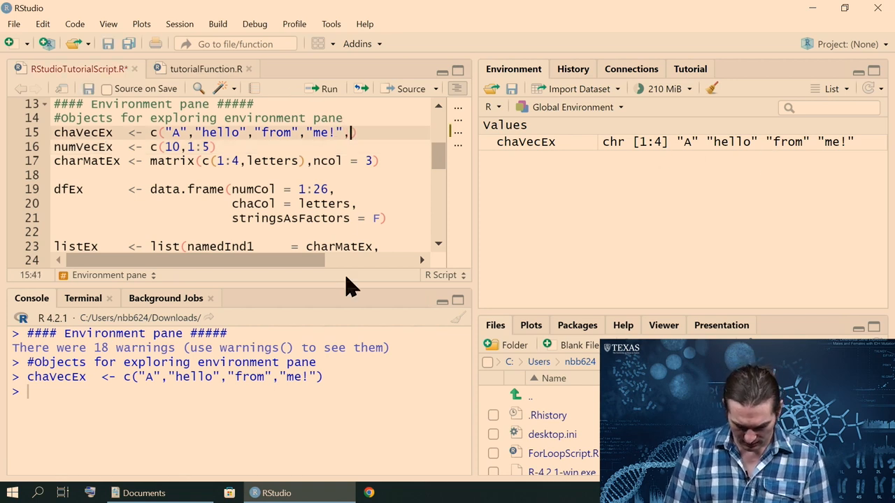
{"action": "type", "text": "\"plus1\""}
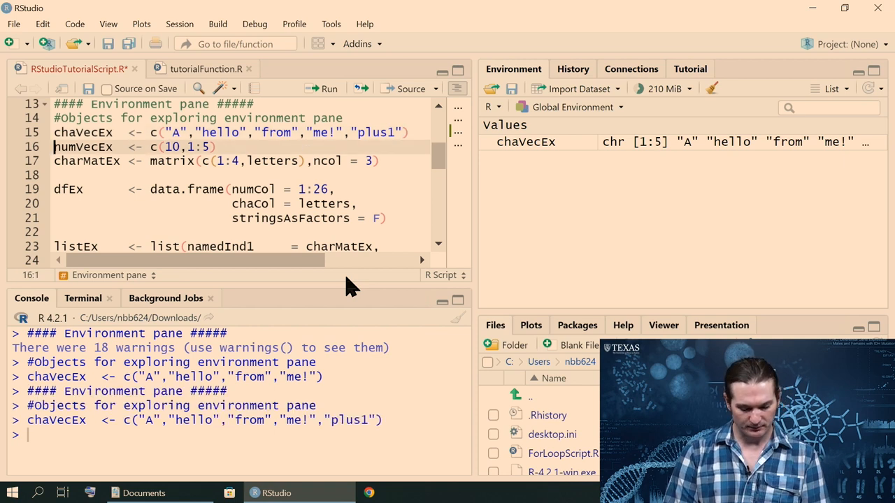
{"action": "mouse_move", "coordinate": [874, 154]}
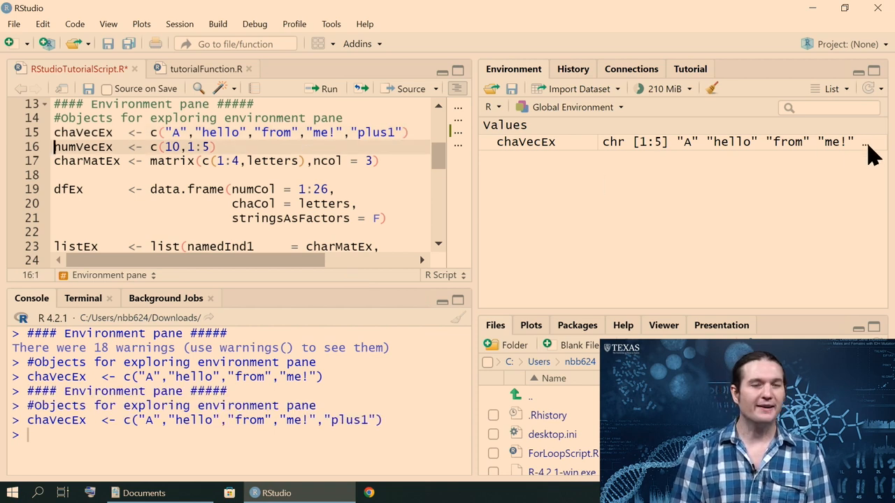
{"action": "mouse_move", "coordinate": [825, 143]}
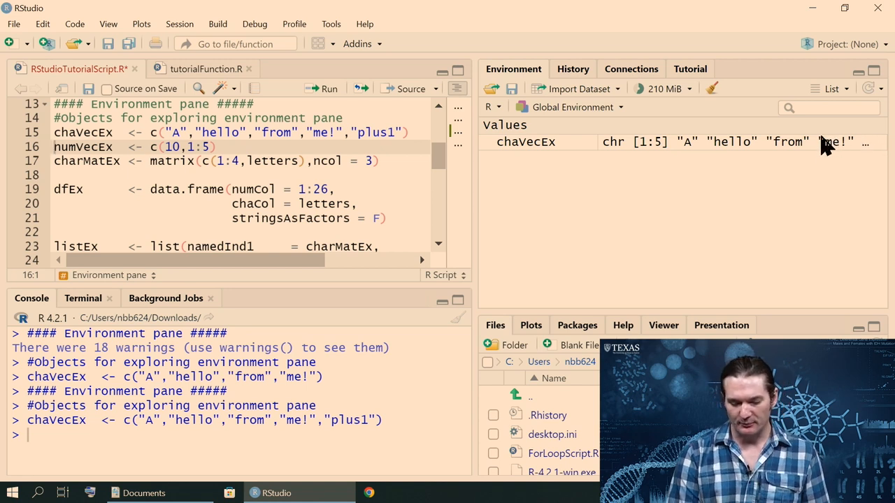
{"action": "mouse_move", "coordinate": [173, 147]}
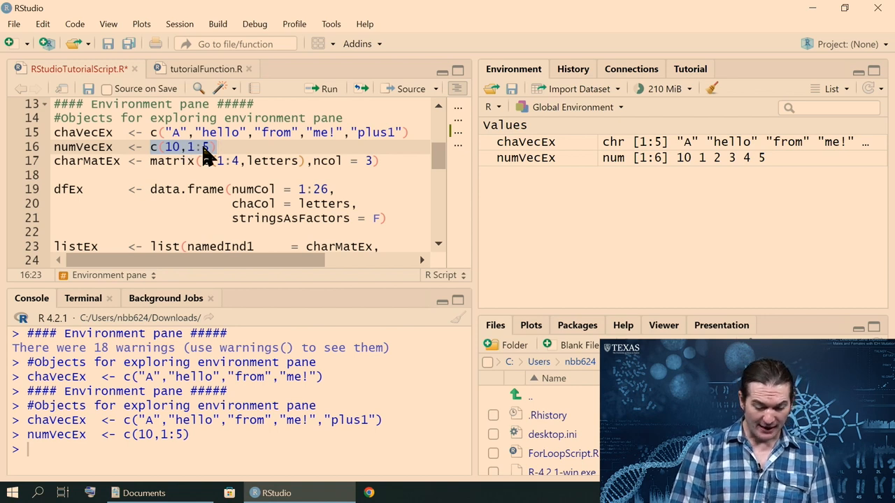
{"action": "mouse_move", "coordinate": [203, 157]}
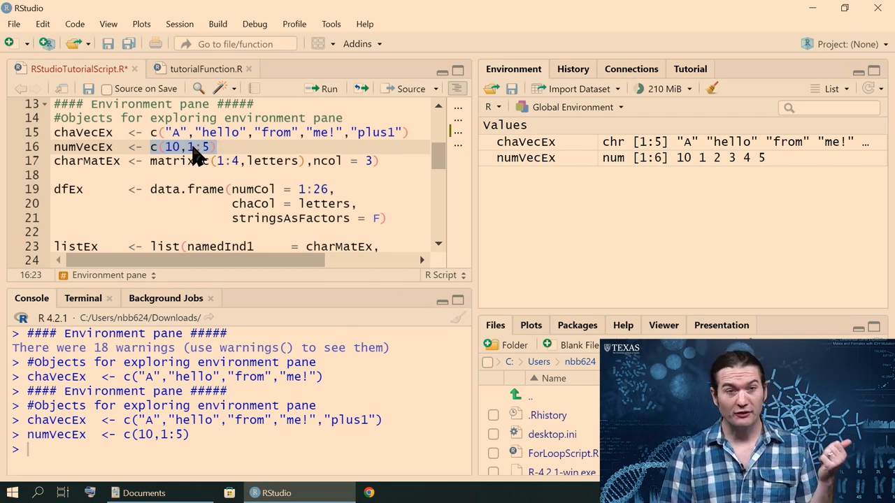
{"action": "mouse_move", "coordinate": [208, 148]}
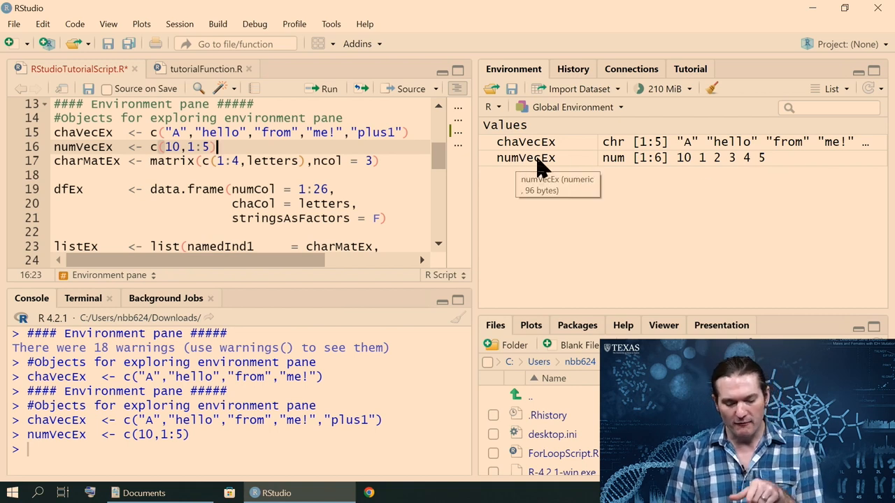
{"action": "mouse_move", "coordinate": [642, 168]}
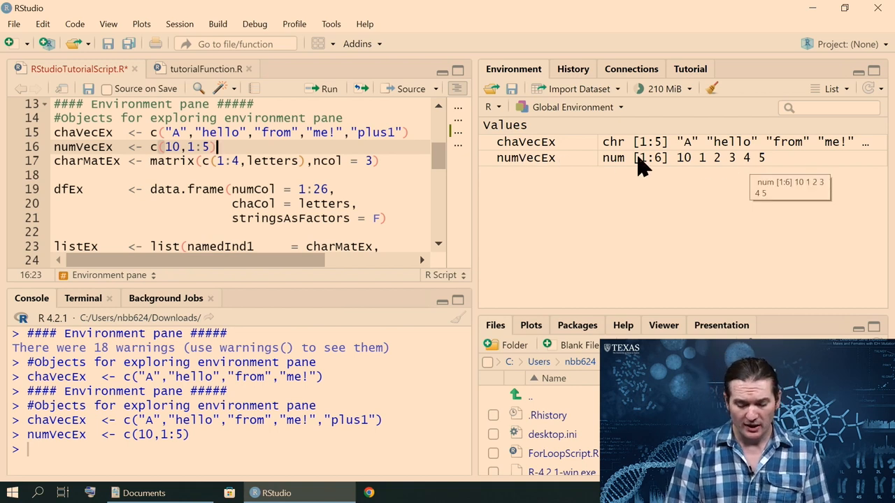
{"action": "mouse_move", "coordinate": [612, 173]}
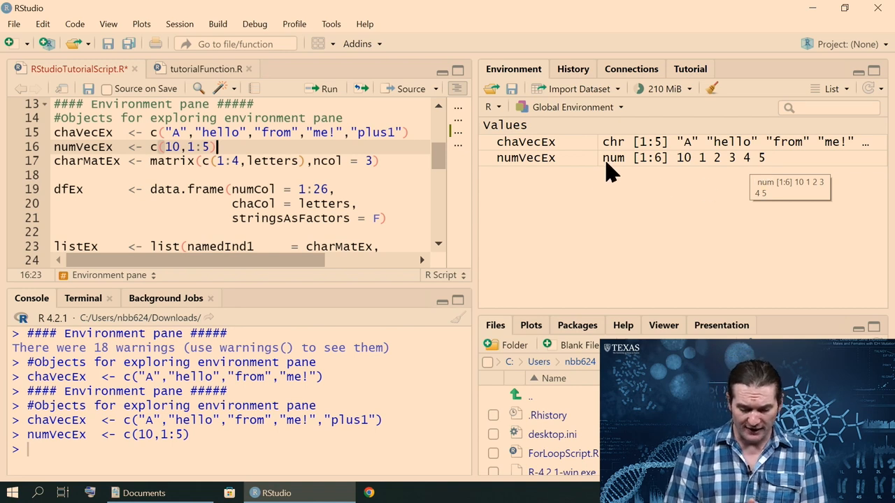
{"action": "mouse_move", "coordinate": [612, 175]}
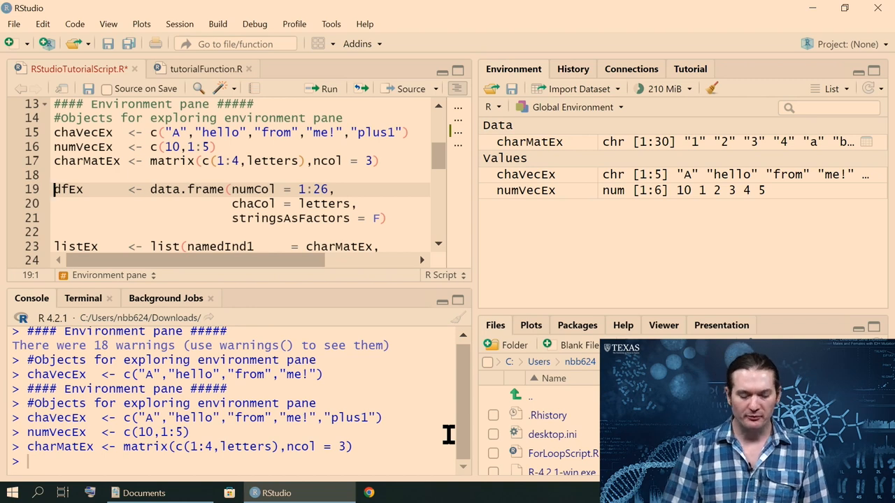
{"action": "mouse_move", "coordinate": [296, 152]}
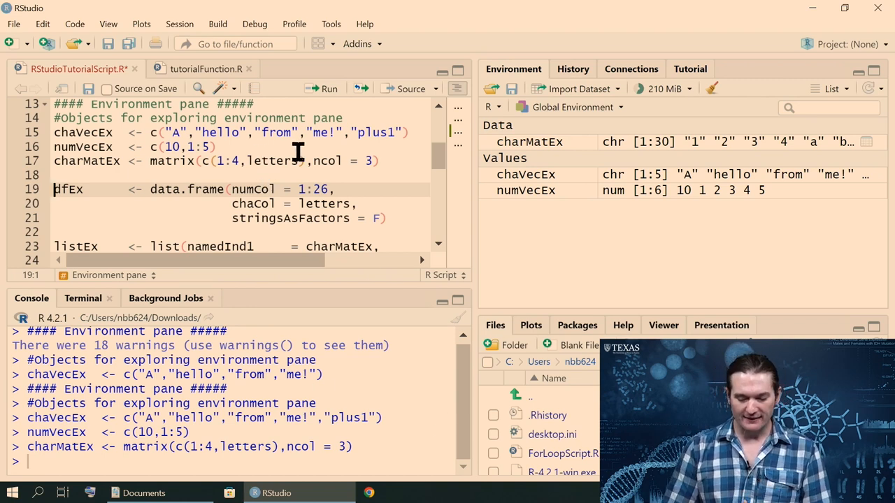
{"action": "mouse_move", "coordinate": [531, 151]}
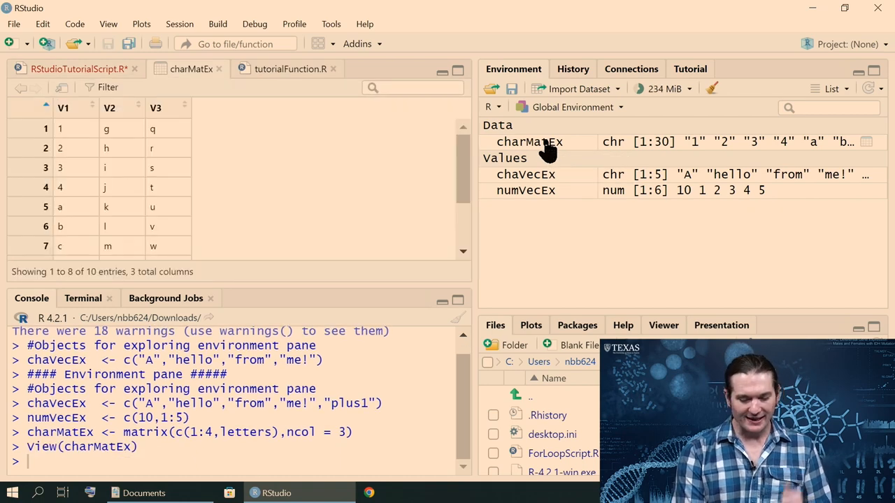
{"action": "mouse_move", "coordinate": [533, 184]}
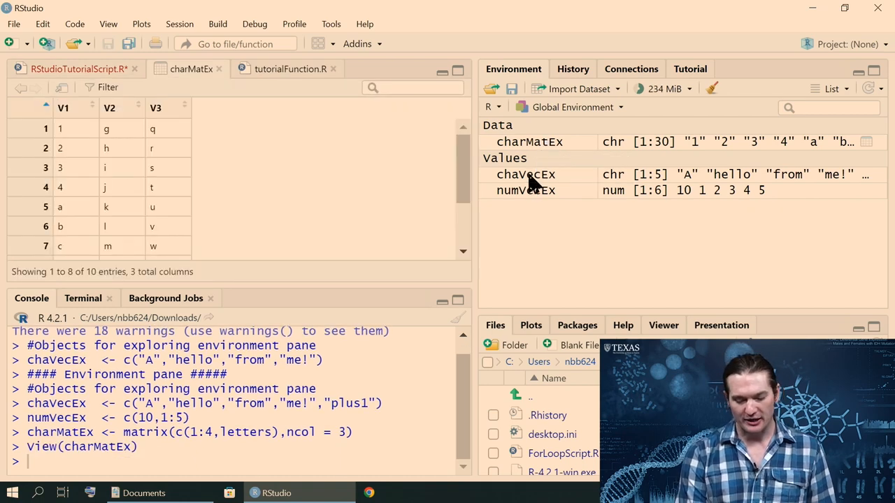
{"action": "mouse_move", "coordinate": [545, 143]}
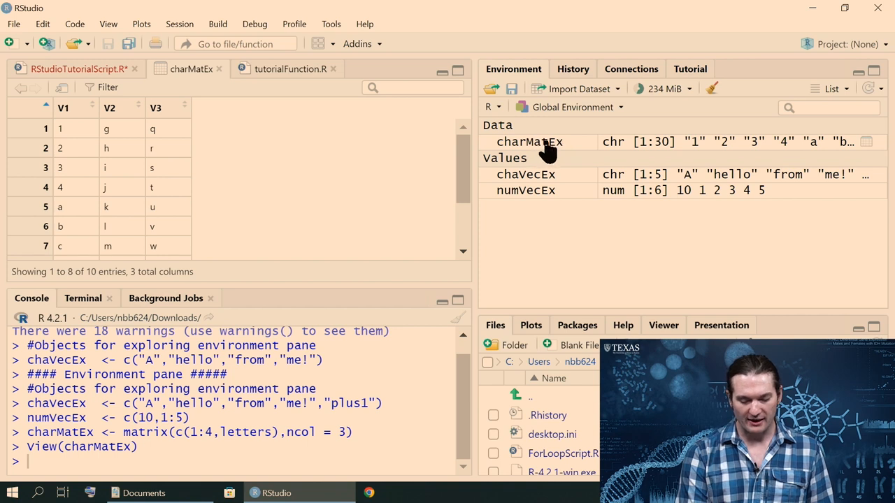
{"action": "mouse_move", "coordinate": [492, 195]}
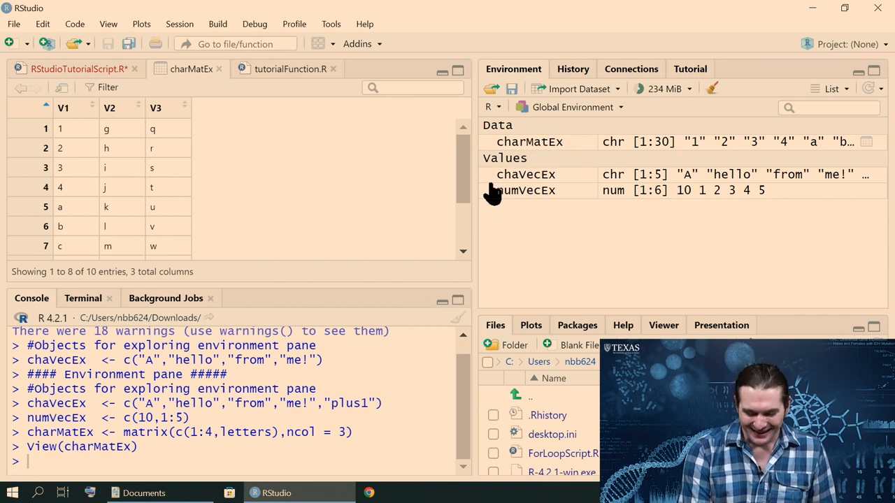
{"action": "mouse_move", "coordinate": [570, 140]}
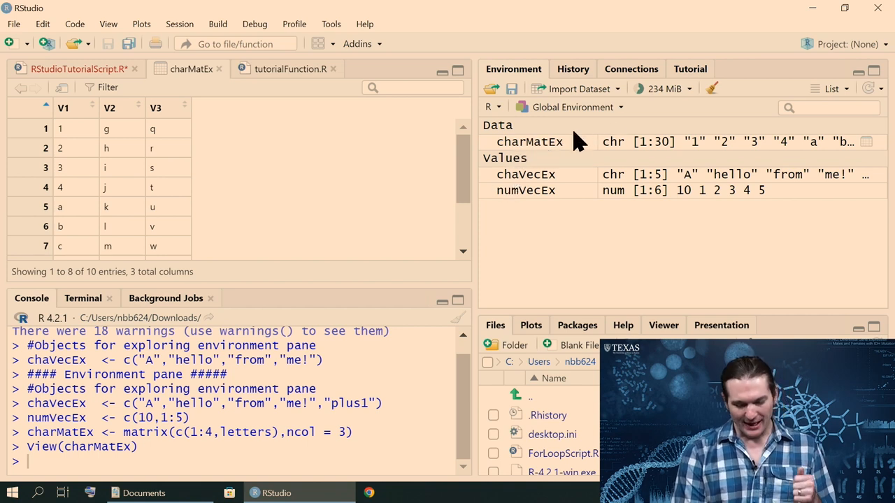
{"action": "mouse_move", "coordinate": [193, 254]}
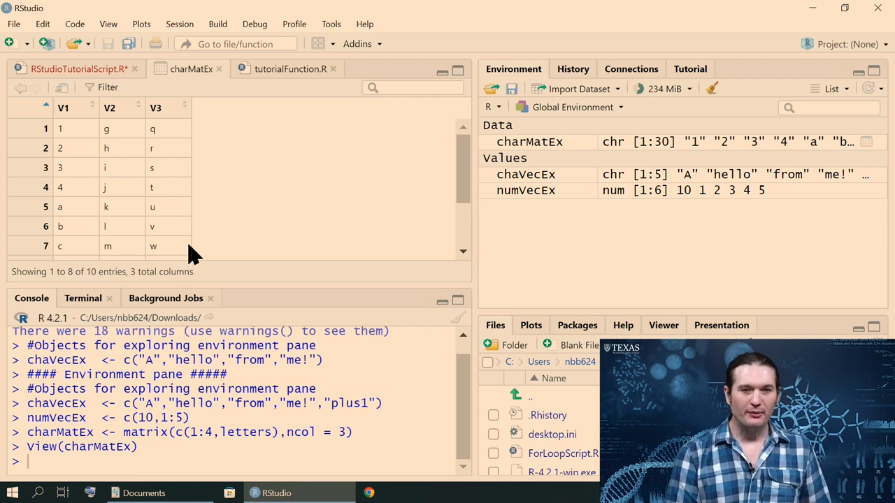
{"action": "mouse_move", "coordinate": [226, 243]}
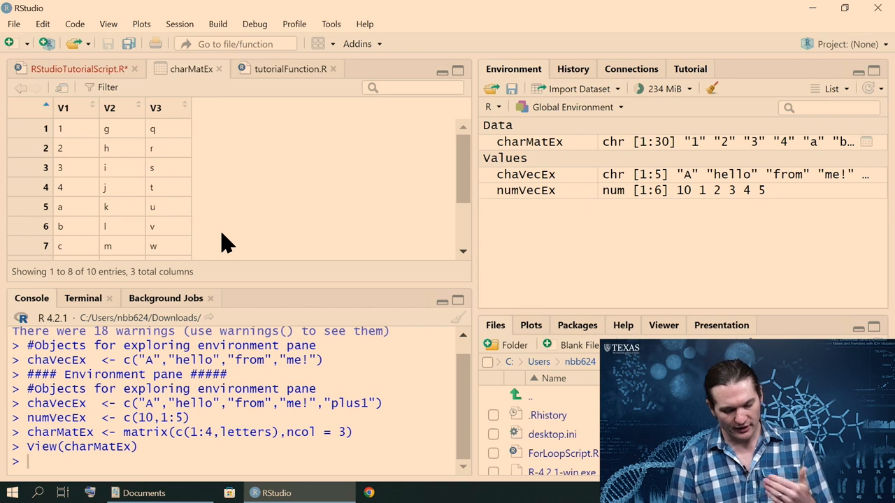
{"action": "mouse_move", "coordinate": [394, 198]}
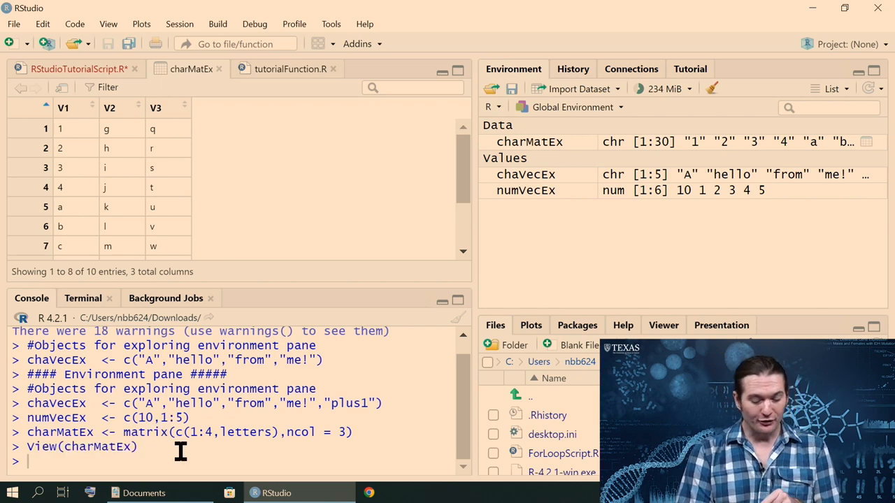
Step: View charMatEx, sort it by column V3 and close its viewer tab
{"action": "double_click", "coordinate": [101, 447]}
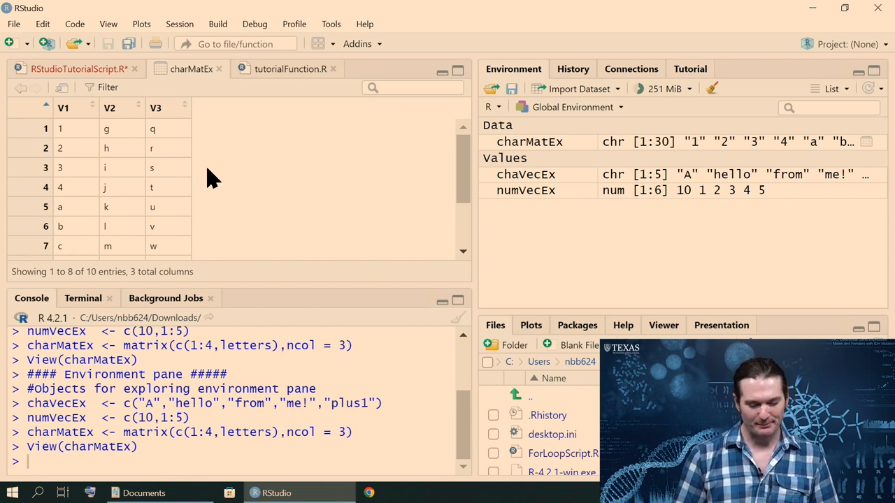
{"action": "mouse_move", "coordinate": [240, 199]}
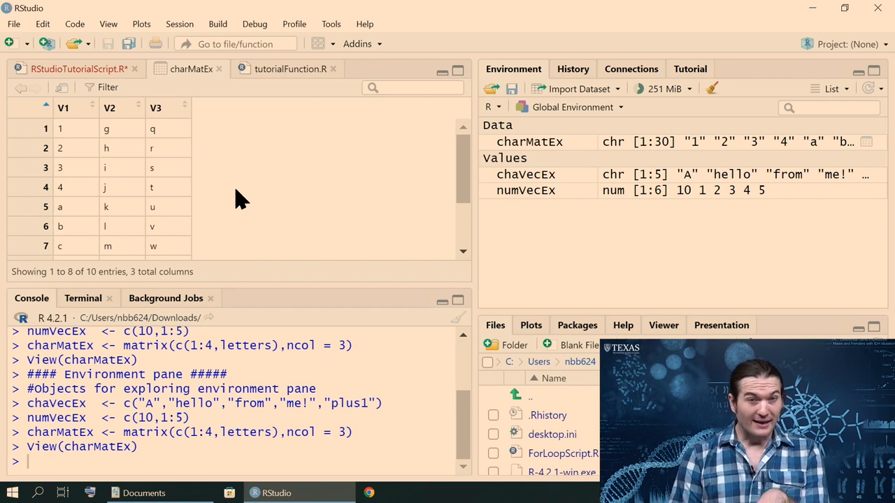
{"action": "mouse_move", "coordinate": [185, 115]}
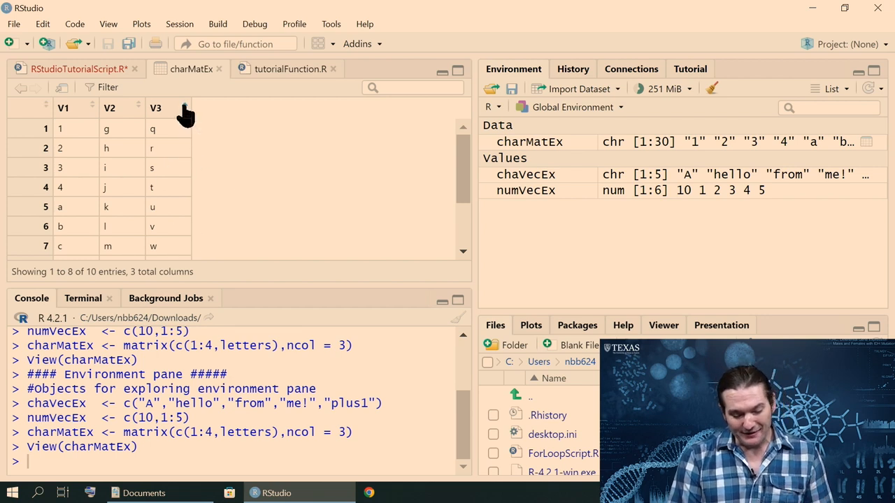
{"action": "left_click", "coordinate": [63, 107]}
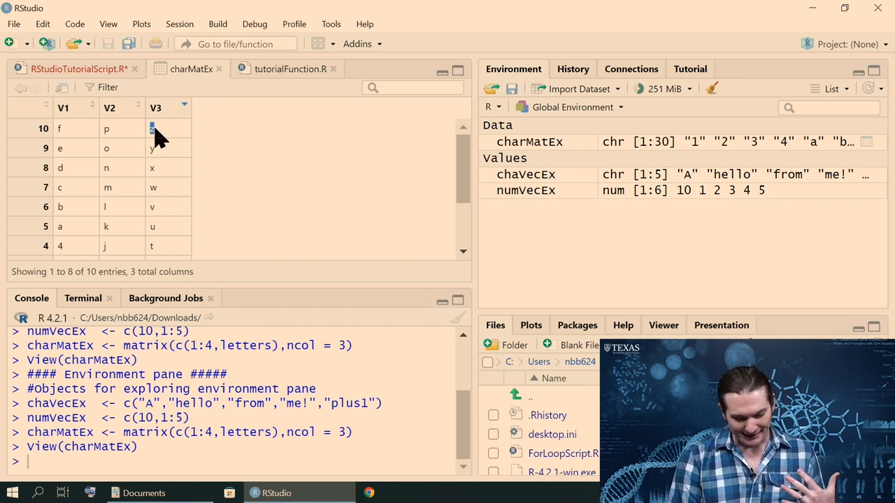
{"action": "right_click", "coordinate": [151, 128]}
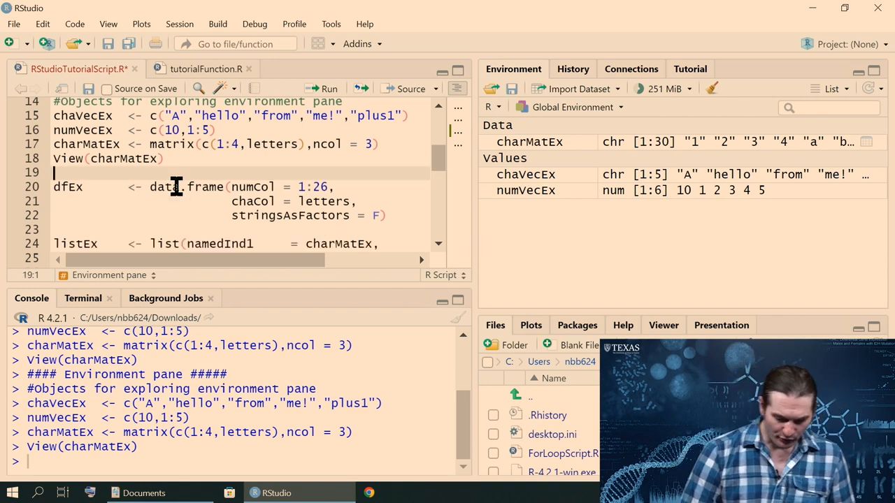
{"action": "mouse_move", "coordinate": [571, 183]}
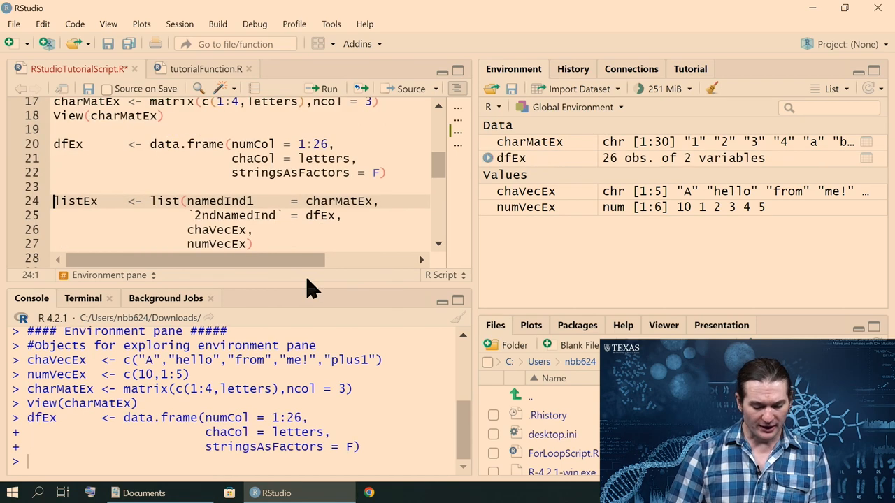
Step: Run the listEx list definition and scroll to the View(listEx) line
{"action": "key", "text": "Return"}
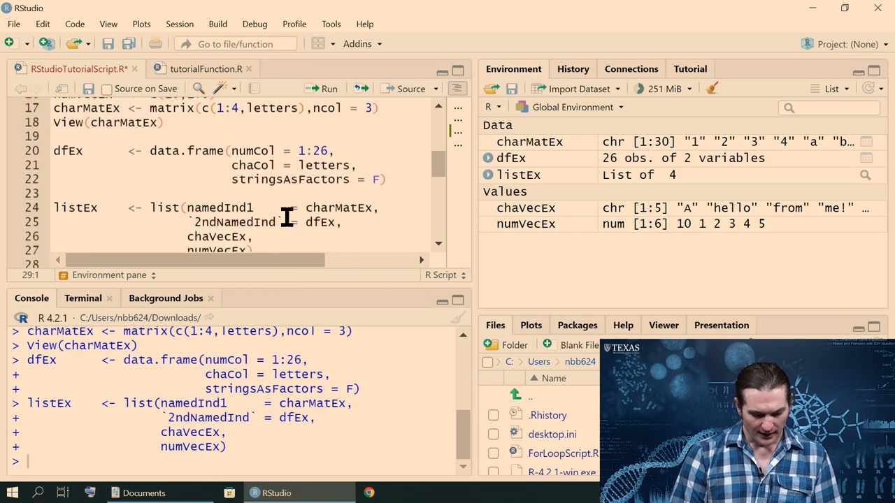
{"action": "scroll", "scroll_direction": "down", "scroll_amount": 3}
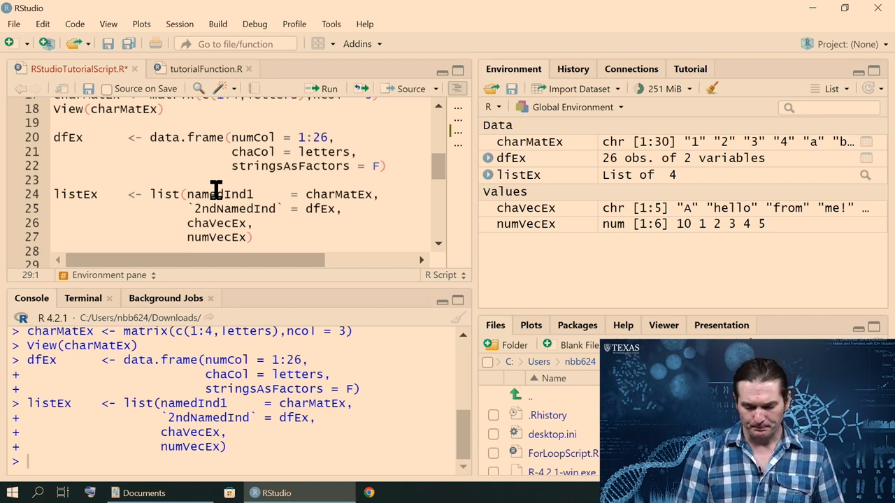
{"action": "mouse_move", "coordinate": [629, 170]}
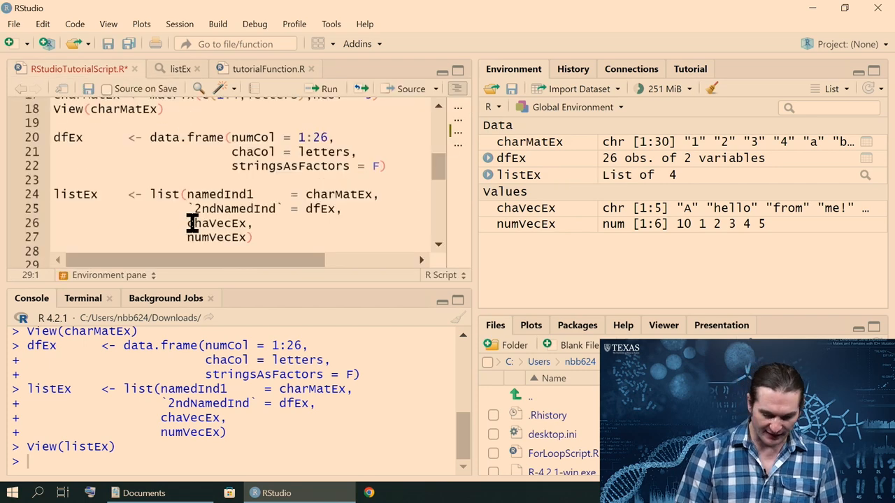
Step: Show listEx in the data viewer, select namedInd1 and expand 2ndNamedInd to numCol and chaCol
{"action": "double_click", "coordinate": [220, 193]}
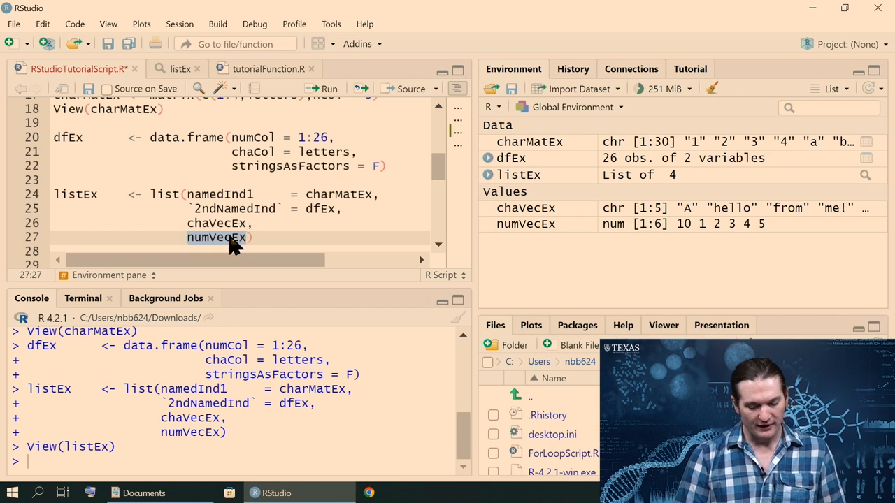
{"action": "left_click", "coordinate": [179, 69]}
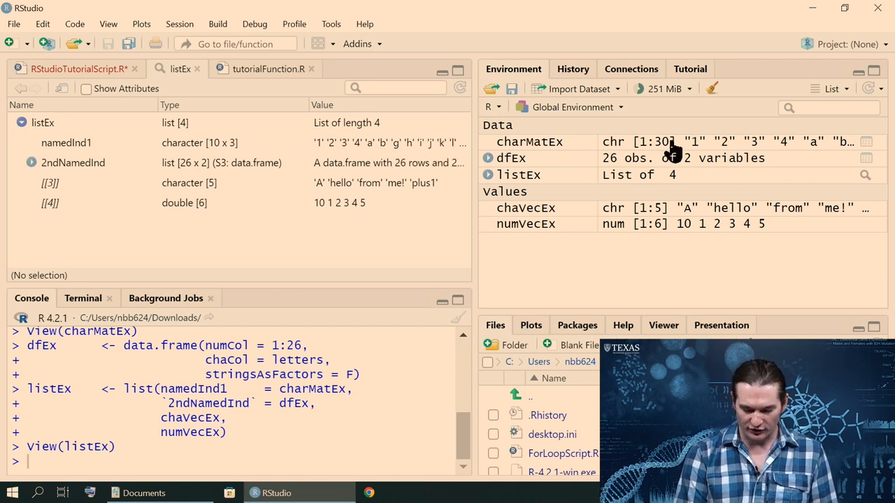
{"action": "mouse_move", "coordinate": [548, 156]}
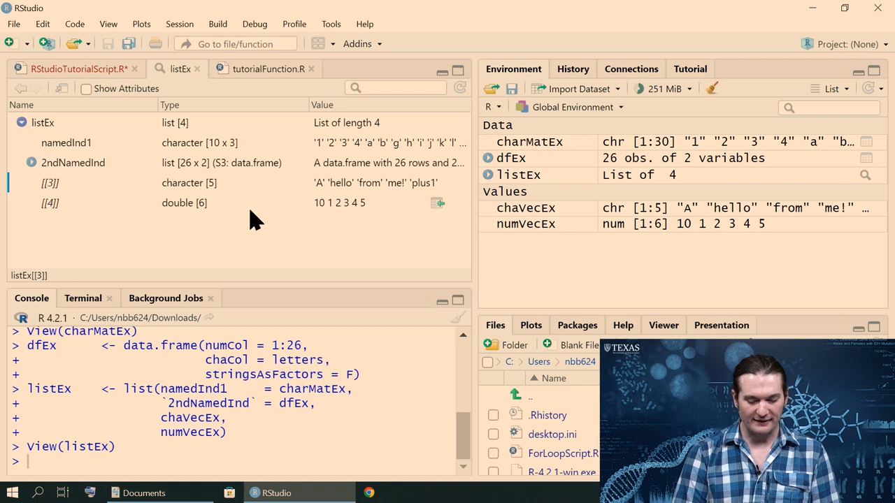
{"action": "left_click", "coordinate": [67, 143]}
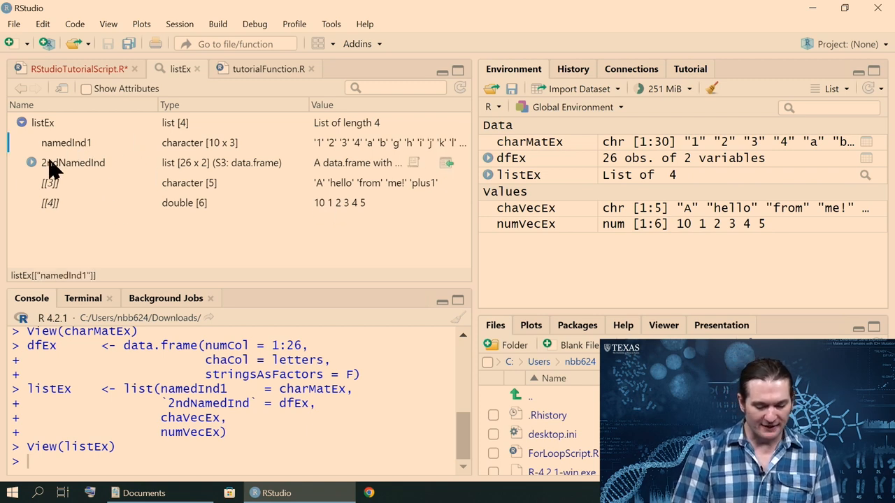
{"action": "left_click", "coordinate": [31, 162]}
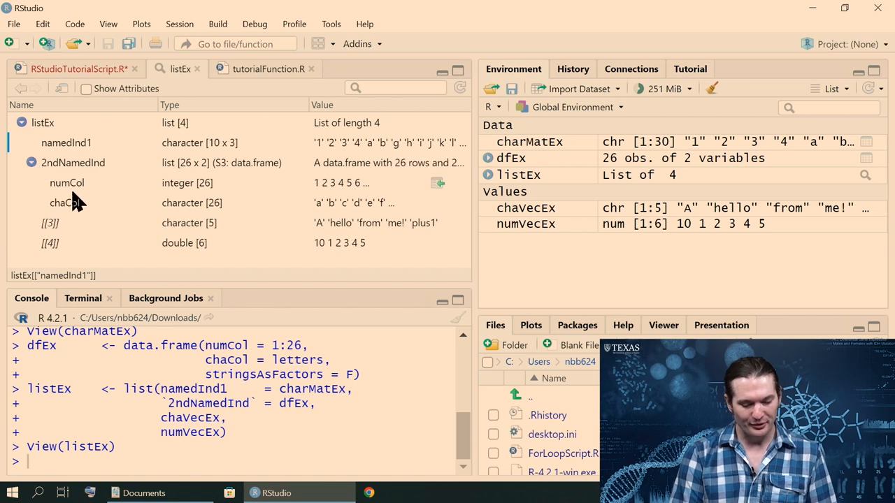
{"action": "mouse_move", "coordinate": [77, 195]}
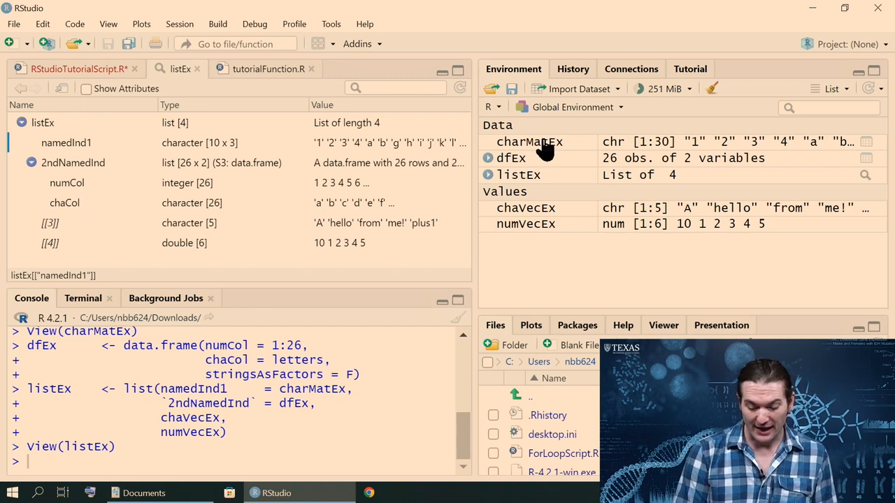
{"action": "left_click", "coordinate": [488, 158]}
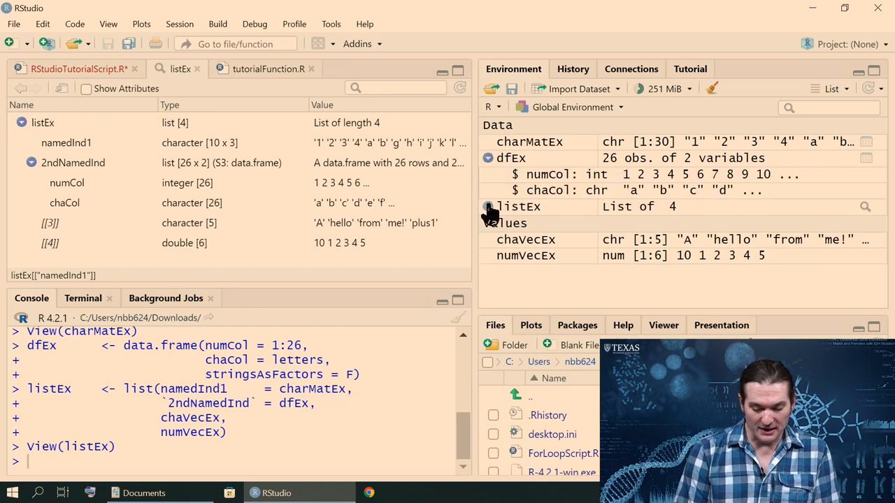
{"action": "left_click", "coordinate": [486, 207]}
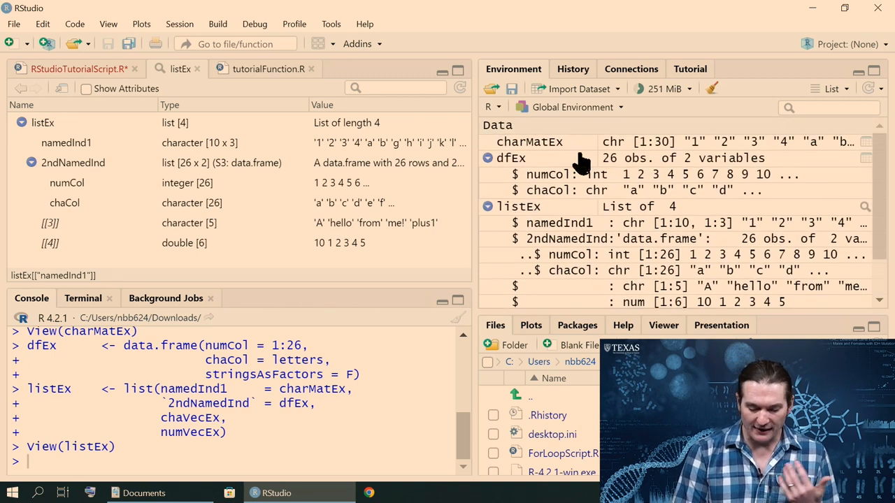
{"action": "mouse_move", "coordinate": [559, 198]}
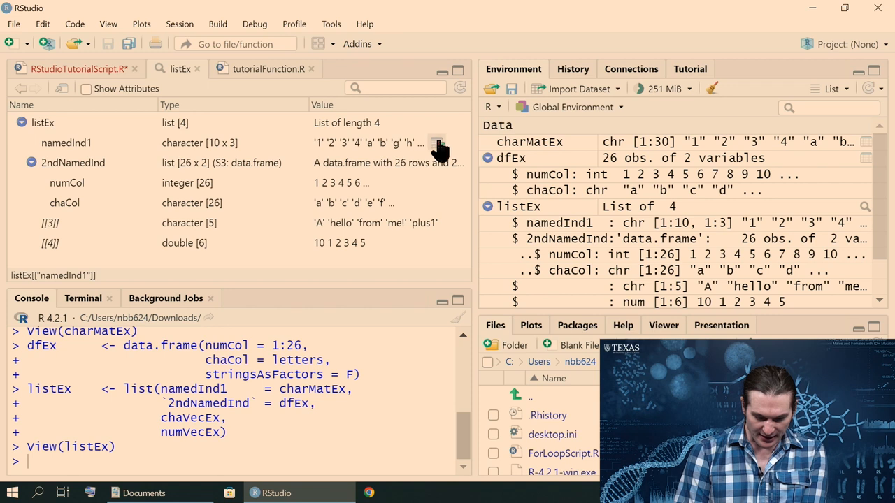
{"action": "type", "text": "listEx[[\"namedInd1\"]]"}
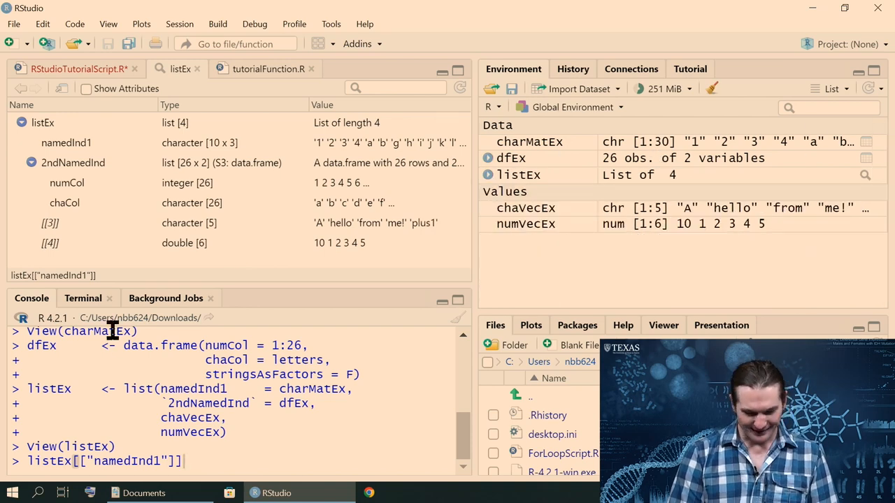
{"action": "mouse_move", "coordinate": [273, 167]}
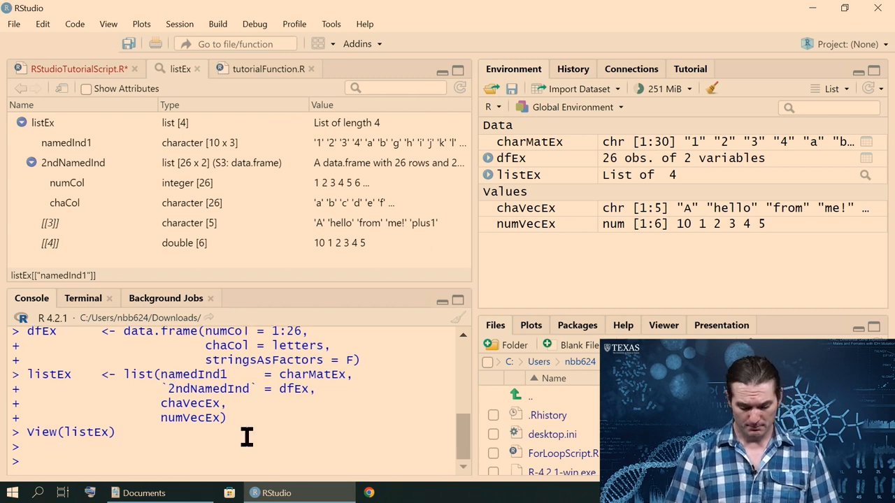
Step: Enter pi and print("hello") in the console
{"action": "type", "text": "pi"}
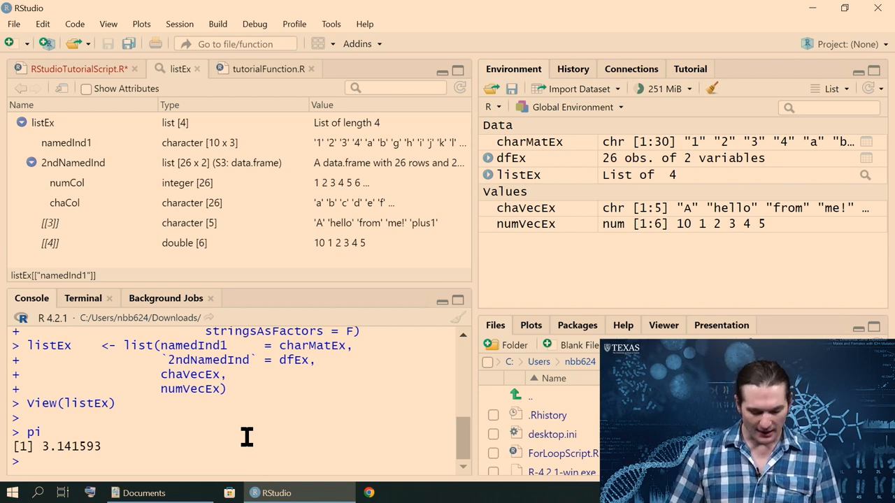
{"action": "type", "text": "print("}
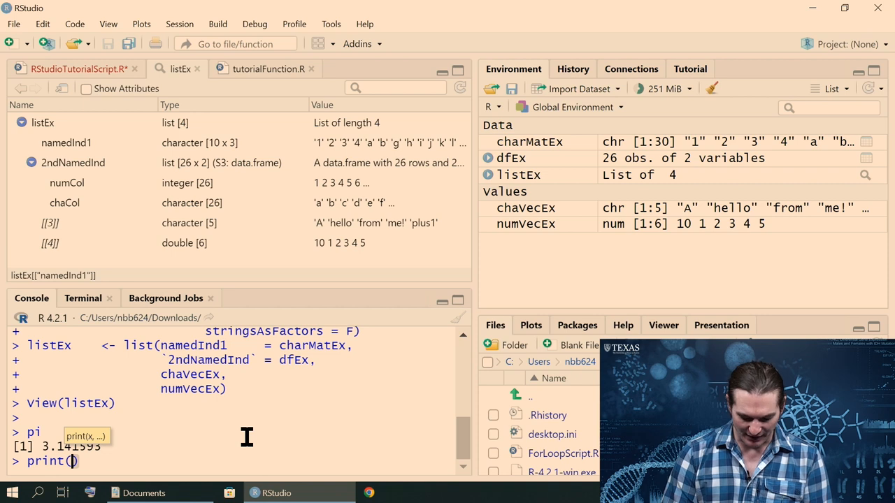
{"action": "type", "text": "\"hello\""}
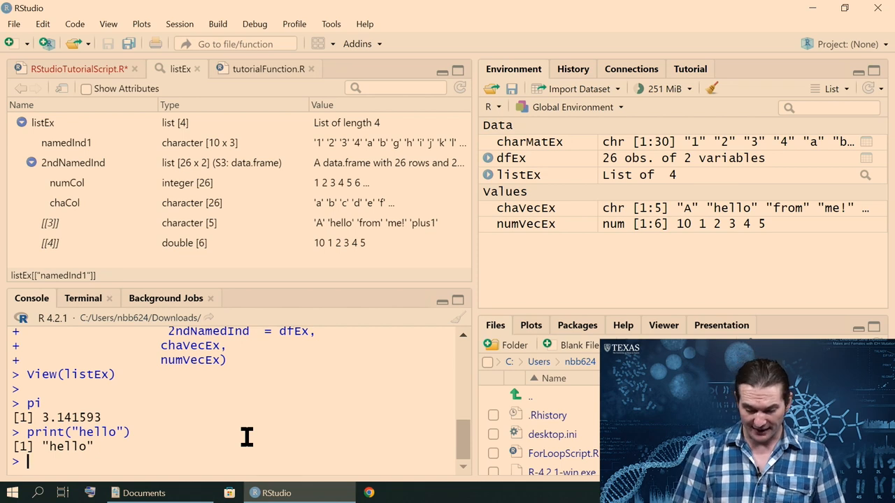
Step: Define h<-function(x){print("hello")} and call h() so the console prints hello
{"action": "type", "text": "function(x"}
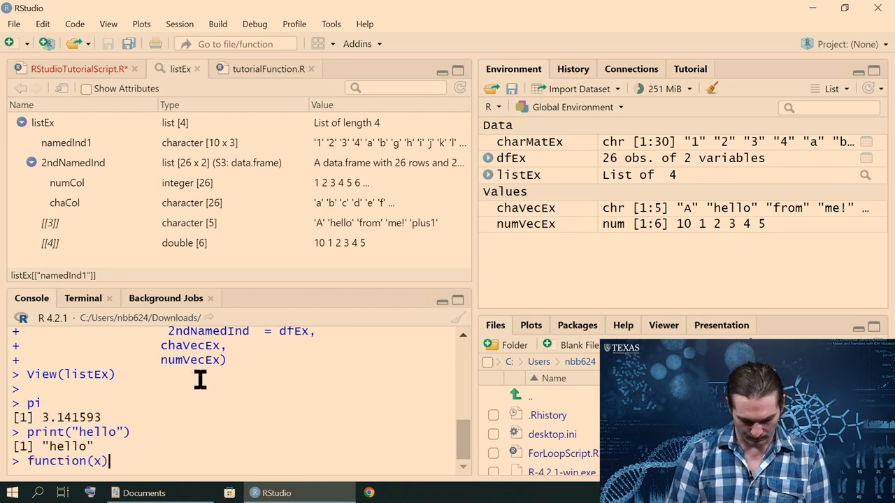
{"action": "type", "text": "{p"}
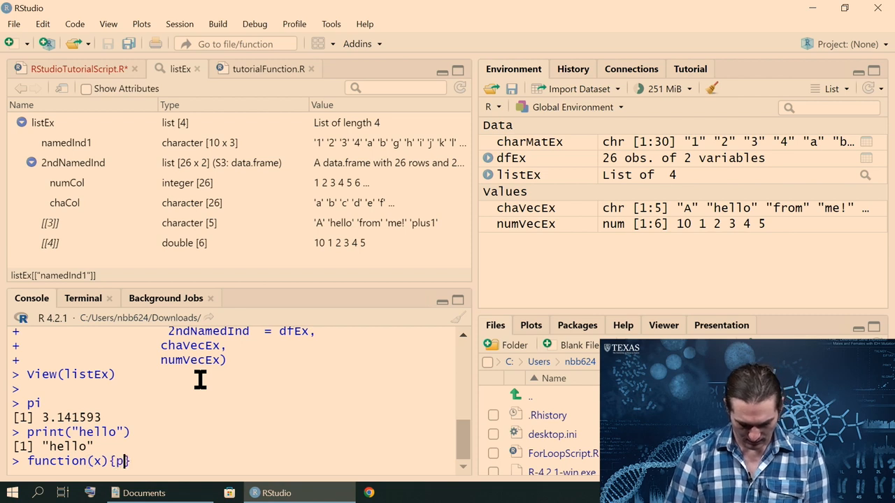
{"action": "type", "text": "rint(\"hel"}
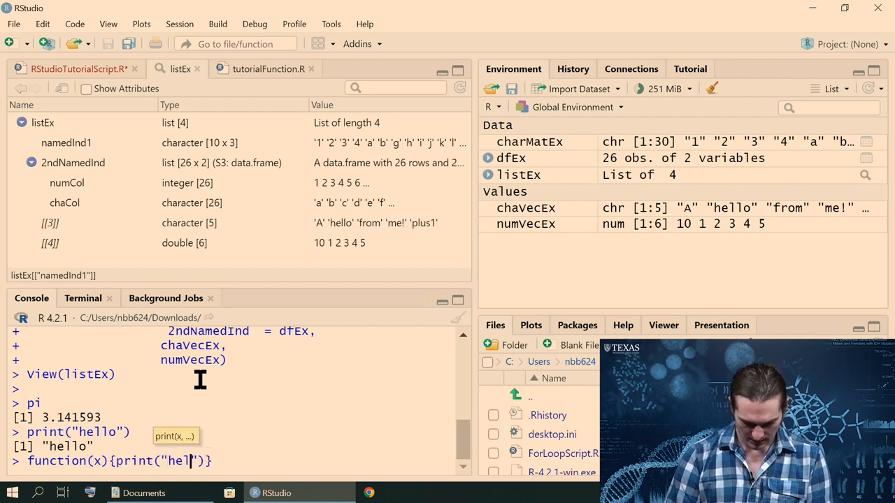
{"action": "type", "text": "lo"}
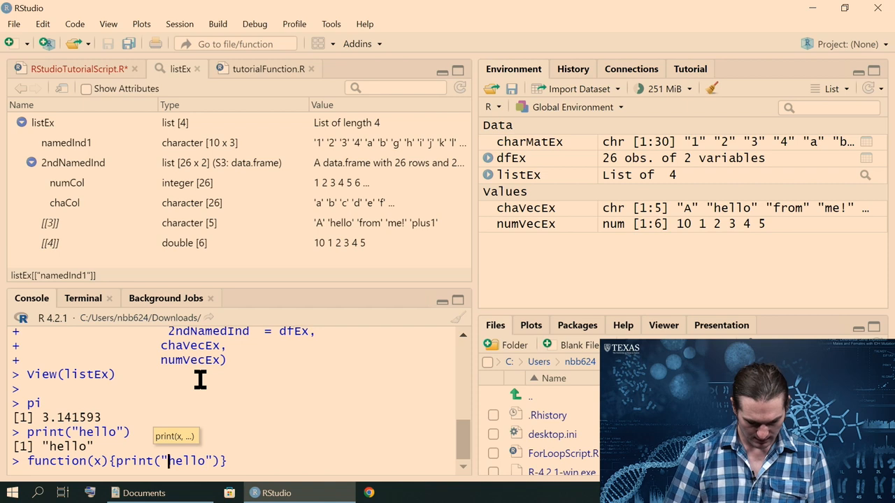
{"action": "type", "text": "h<-"}
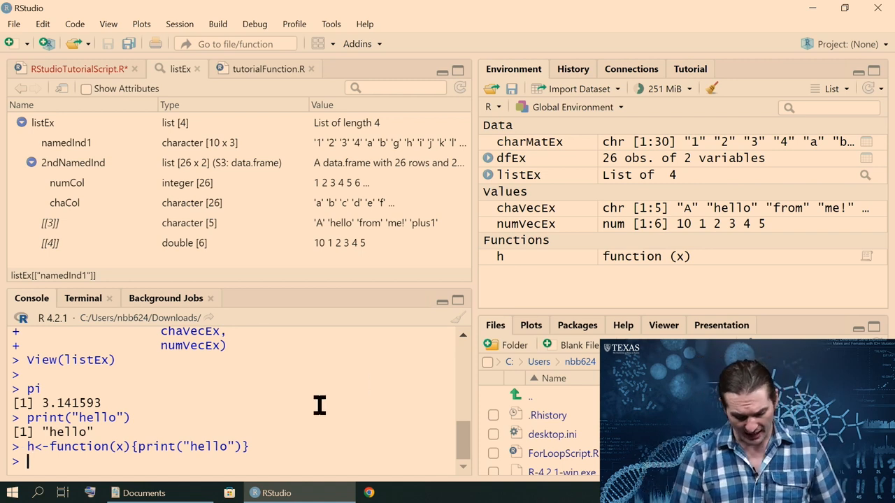
{"action": "type", "text": "h()"}
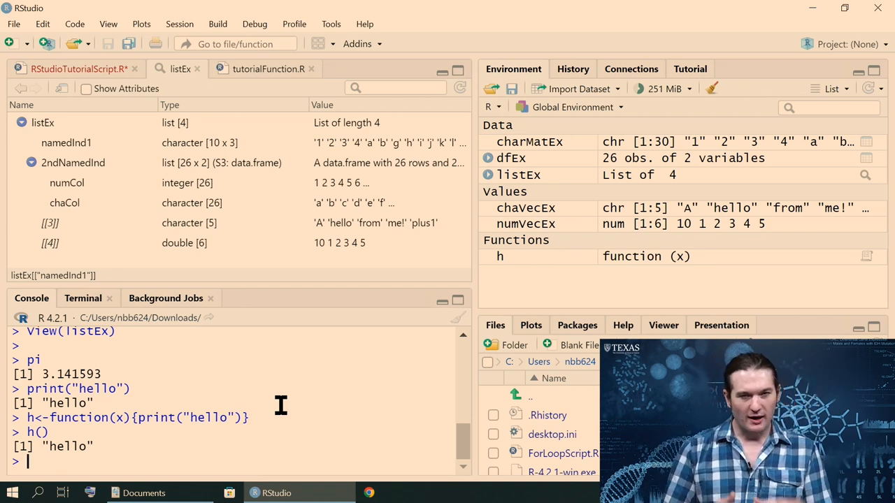
{"action": "mouse_move", "coordinate": [556, 91]}
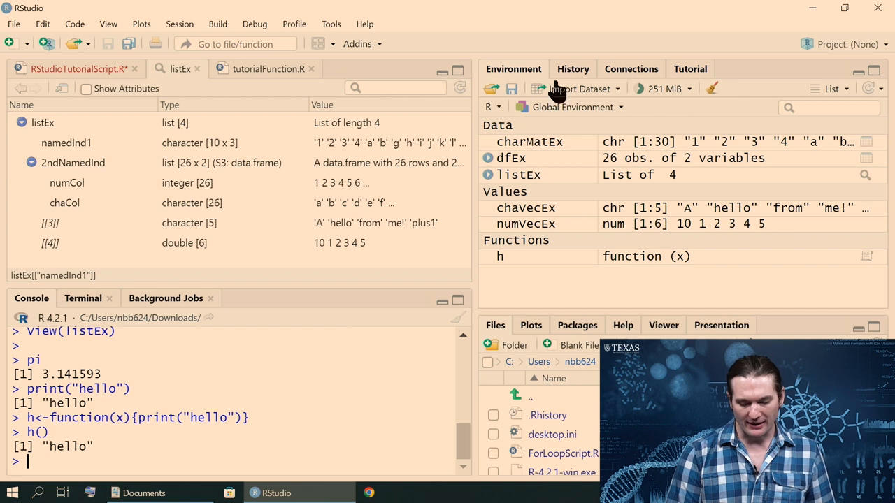
{"action": "mouse_move", "coordinate": [581, 119]}
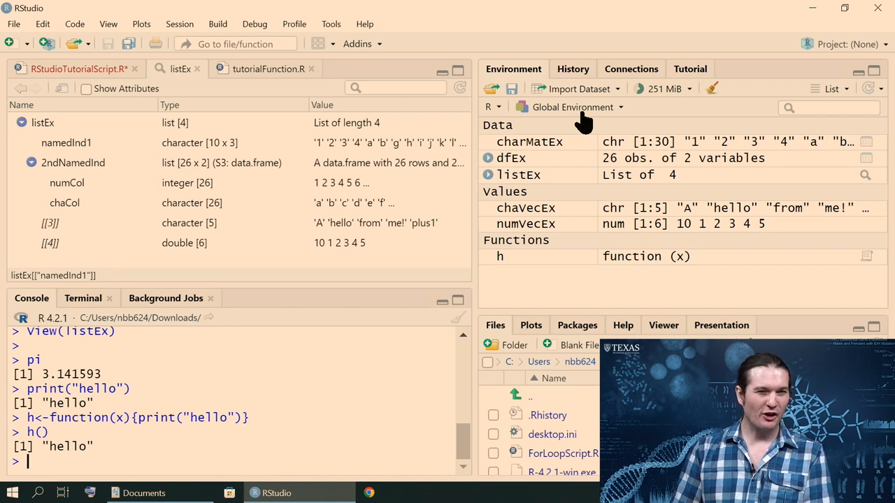
Step: Show the Global Environment dropdown listing package environments like stats, graphics and base
{"action": "left_click", "coordinate": [570, 106]}
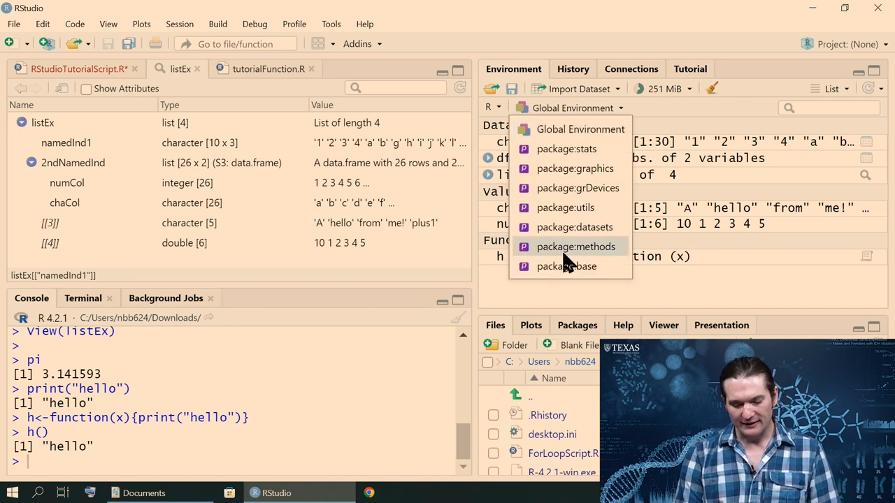
{"action": "mouse_move", "coordinate": [567, 265]}
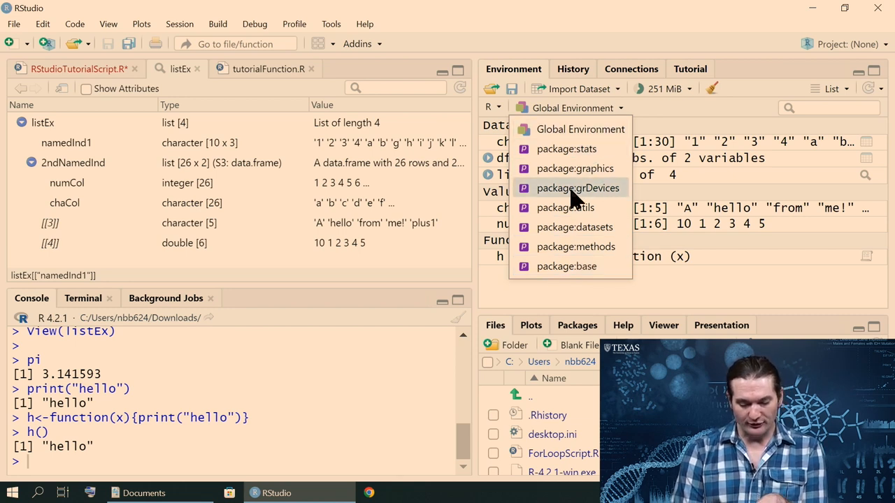
{"action": "mouse_move", "coordinate": [560, 266]}
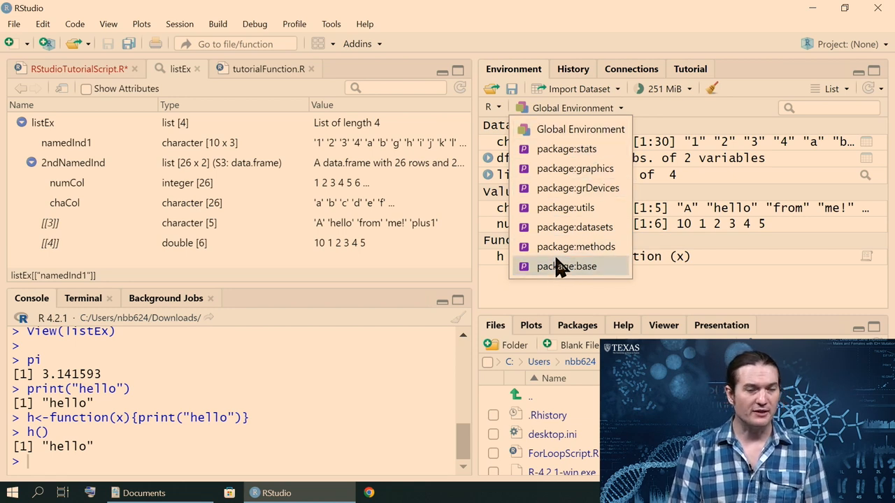
{"action": "mouse_move", "coordinate": [566, 149]}
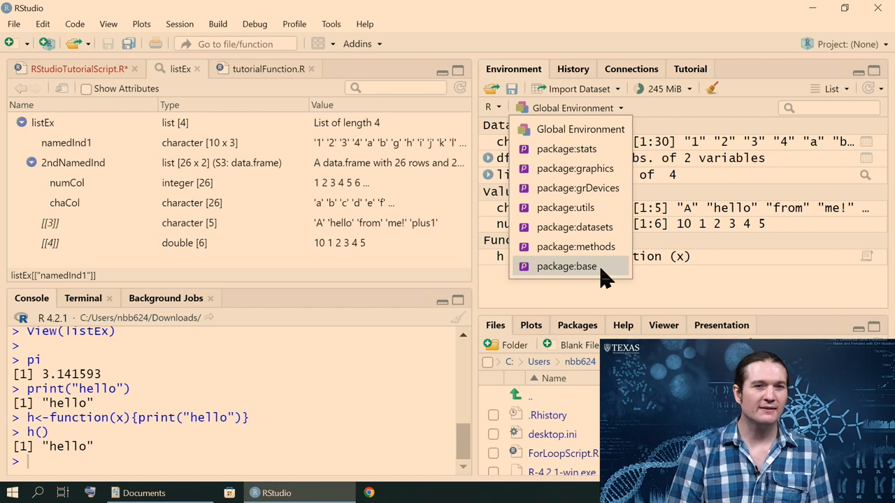
Step: Browse package:base in the Environment pane and bring the tutorial script back into view
{"action": "left_click", "coordinate": [566, 265]}
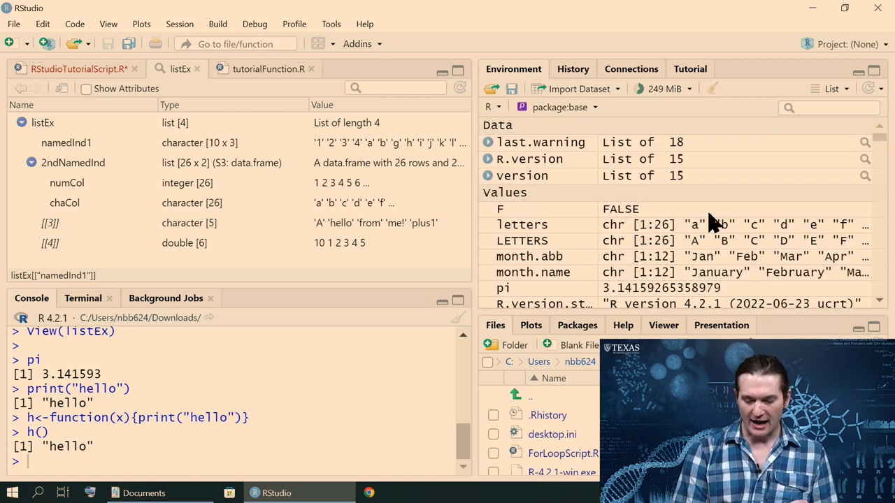
{"action": "mouse_move", "coordinate": [590, 235]}
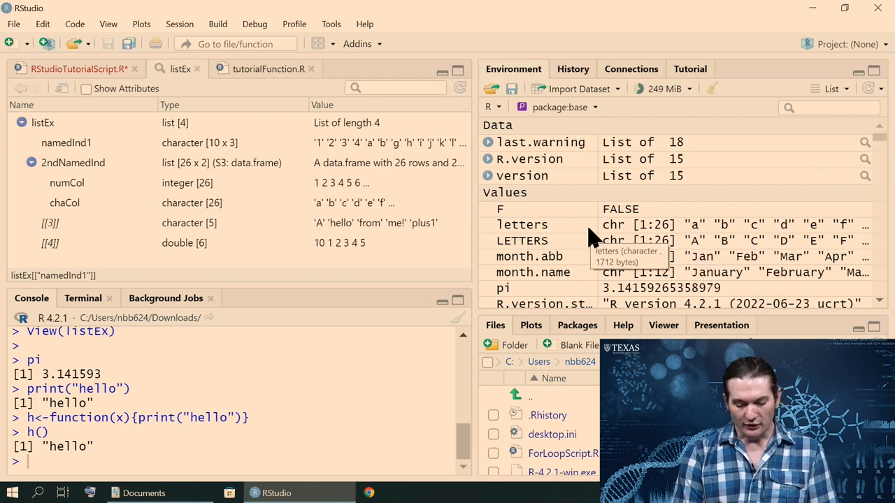
{"action": "scroll", "scroll_direction": "down", "scroll_amount": 3}
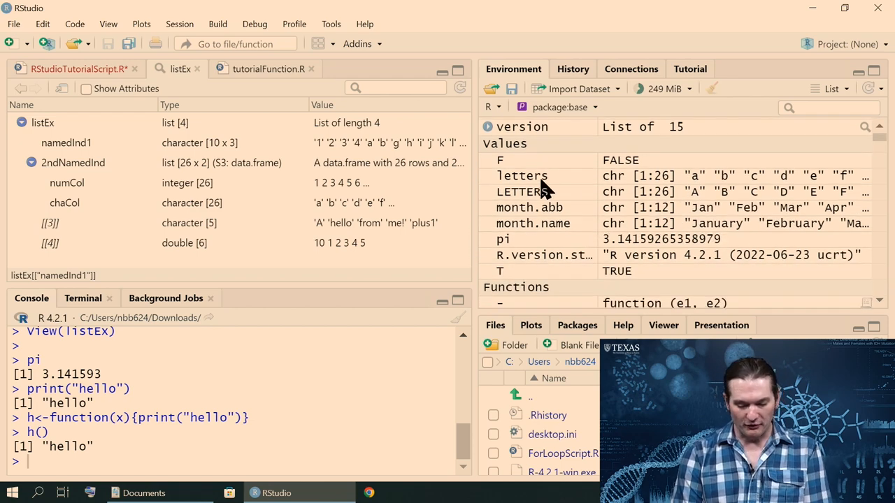
{"action": "mouse_move", "coordinate": [489, 209]}
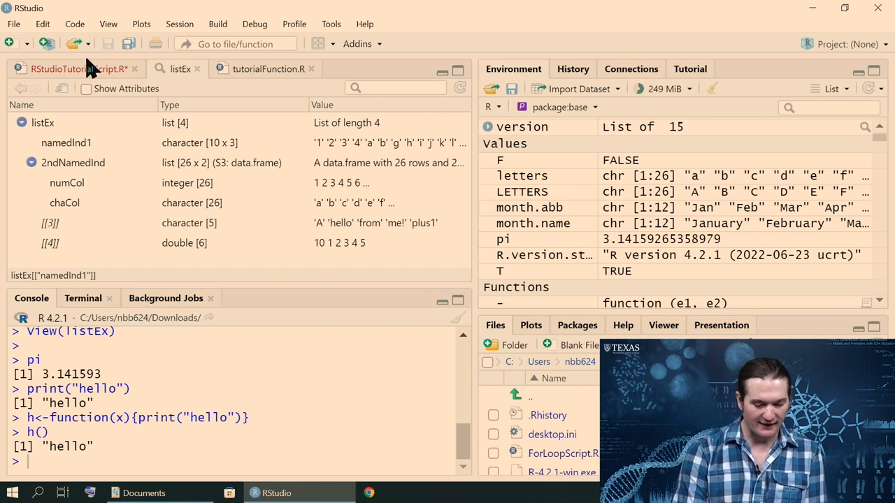
{"action": "left_click", "coordinate": [76, 68]}
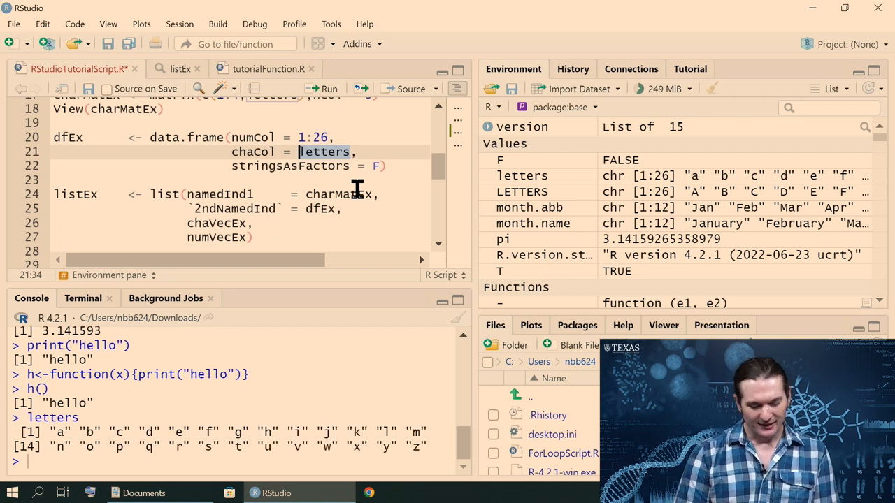
{"action": "mouse_move", "coordinate": [671, 294]}
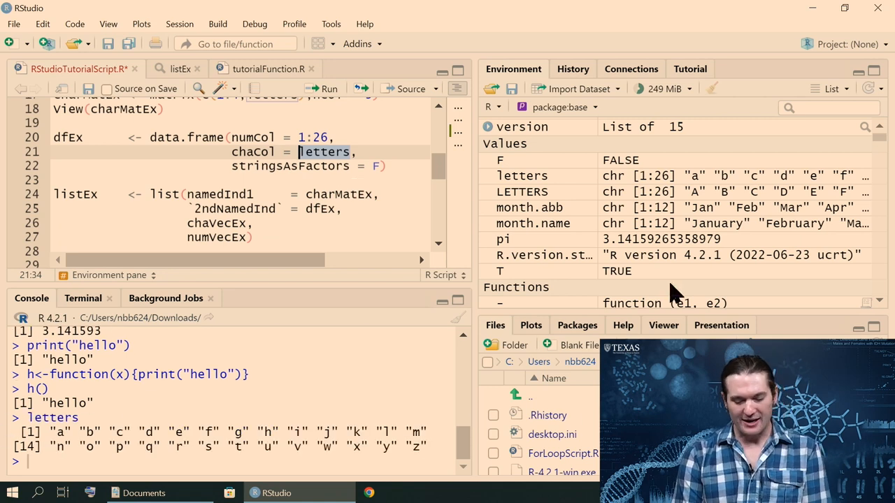
{"action": "mouse_move", "coordinate": [573, 203]}
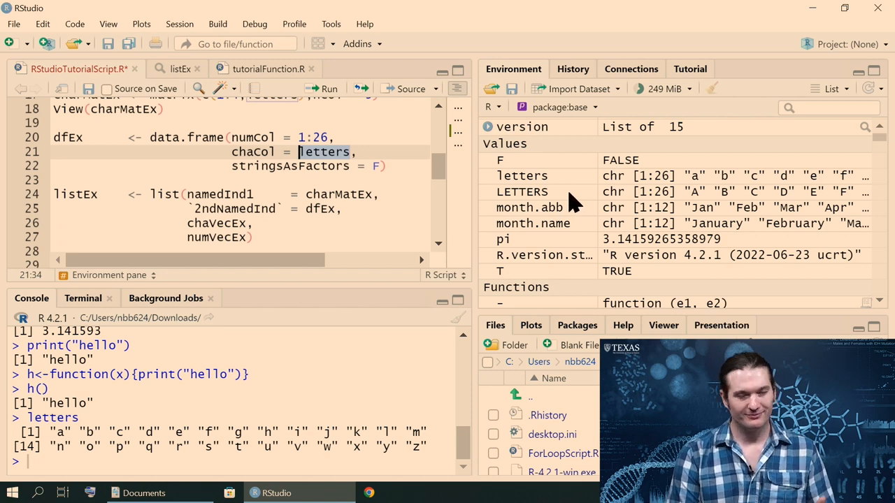
{"action": "mouse_move", "coordinate": [573, 201]}
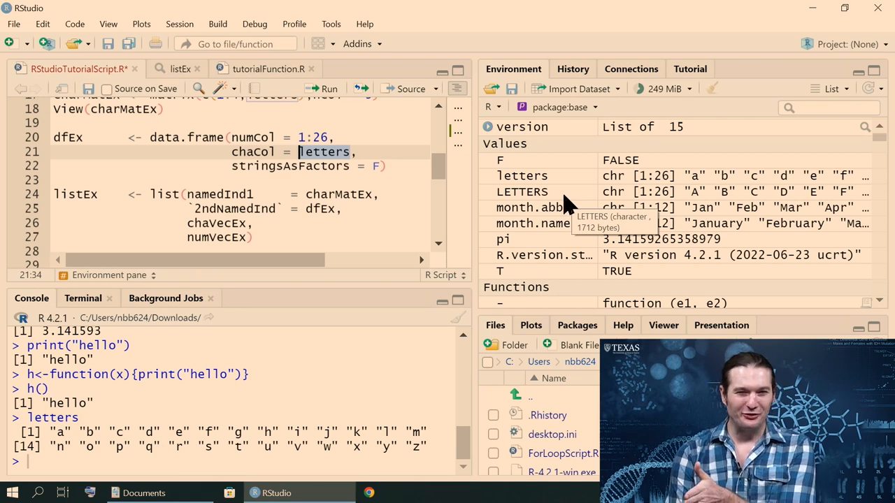
Step: Scroll through the base package's built-in values and functions such as letters and pi
{"action": "scroll", "scroll_direction": "down", "scroll_amount": 3}
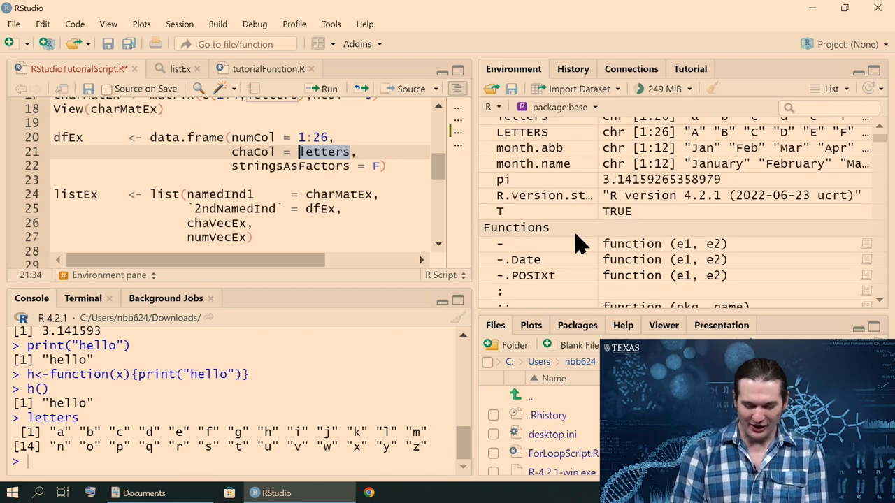
{"action": "mouse_move", "coordinate": [734, 179]}
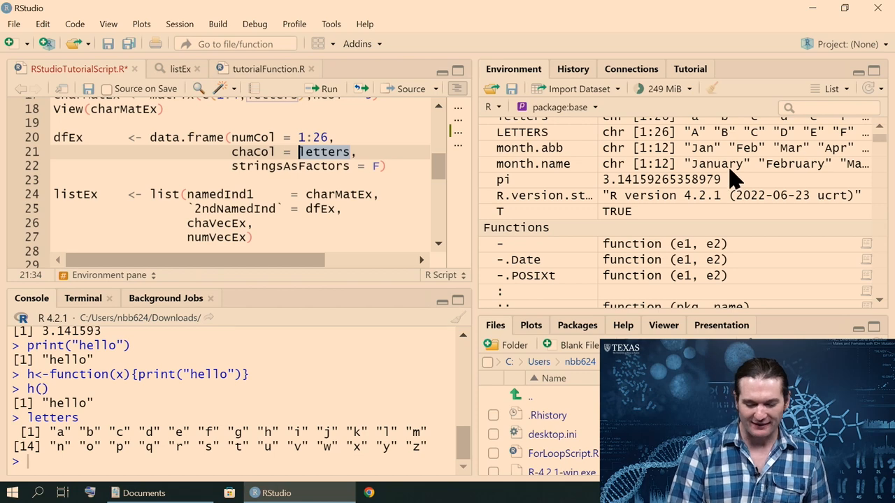
{"action": "mouse_move", "coordinate": [729, 179]}
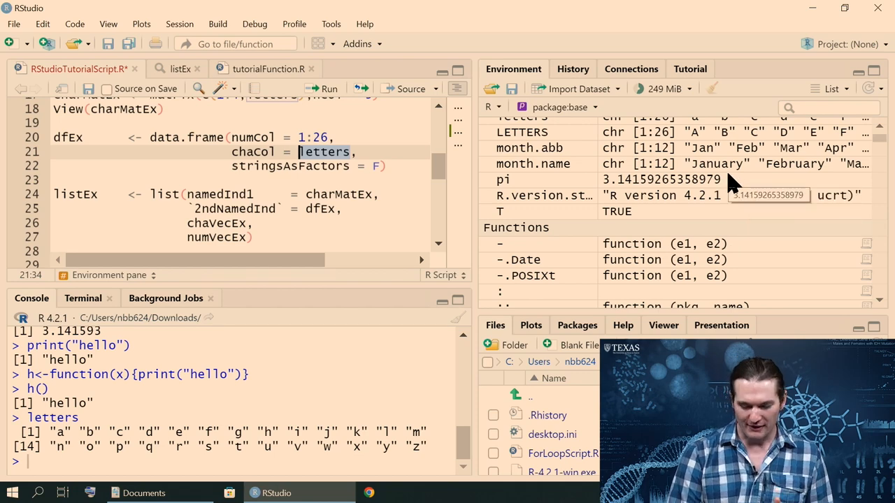
{"action": "scroll", "scroll_direction": "down", "scroll_amount": 3}
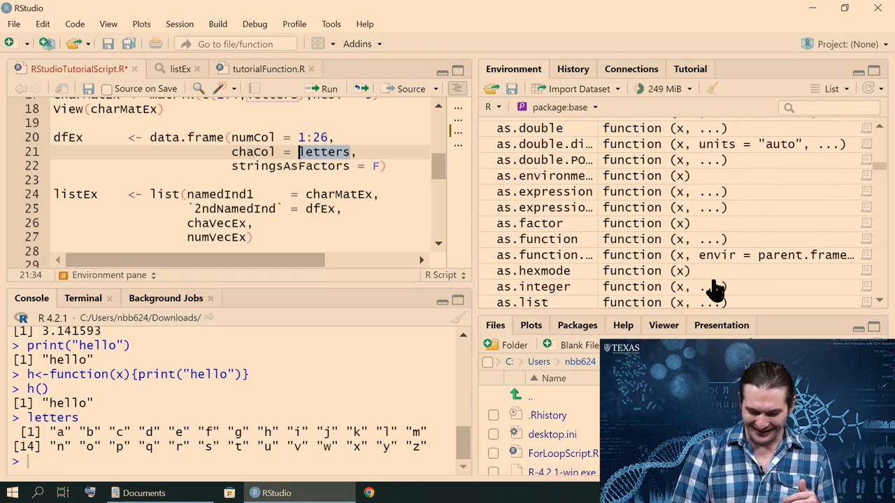
{"action": "scroll", "scroll_direction": "down", "scroll_amount": 3}
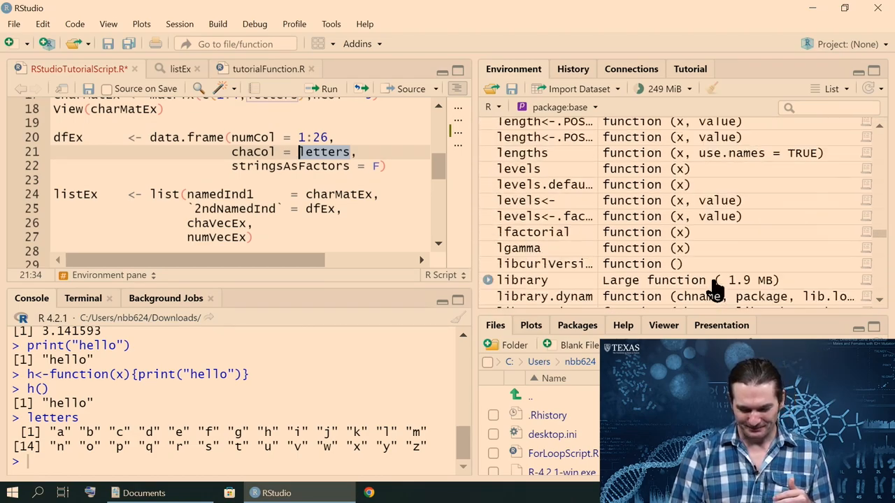
{"action": "scroll", "scroll_direction": "down", "scroll_amount": 3}
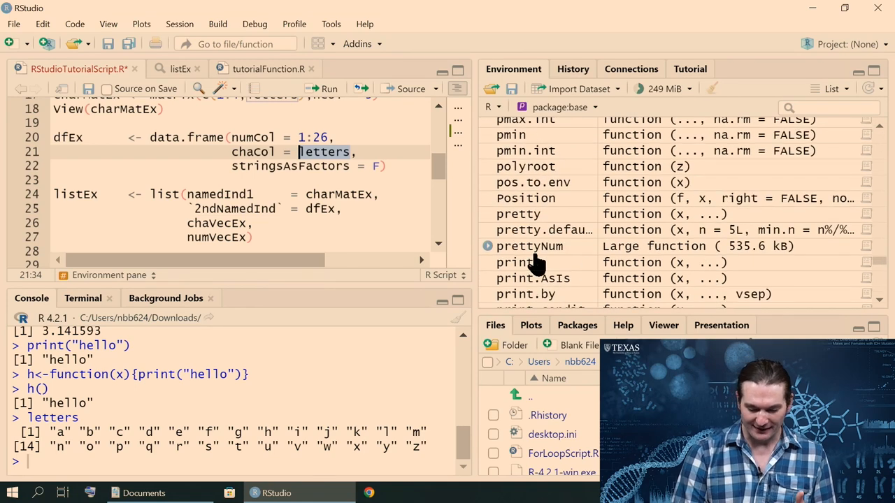
{"action": "scroll", "scroll_direction": "down", "scroll_amount": 3}
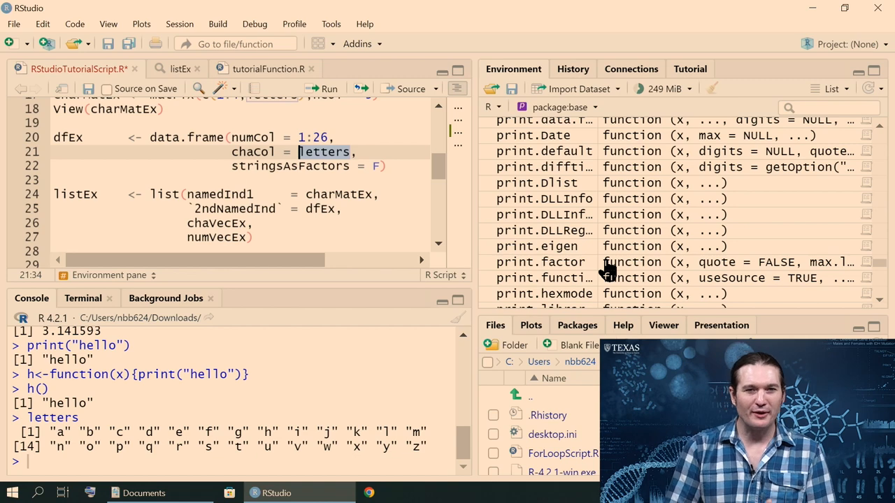
{"action": "mouse_move", "coordinate": [559, 112]}
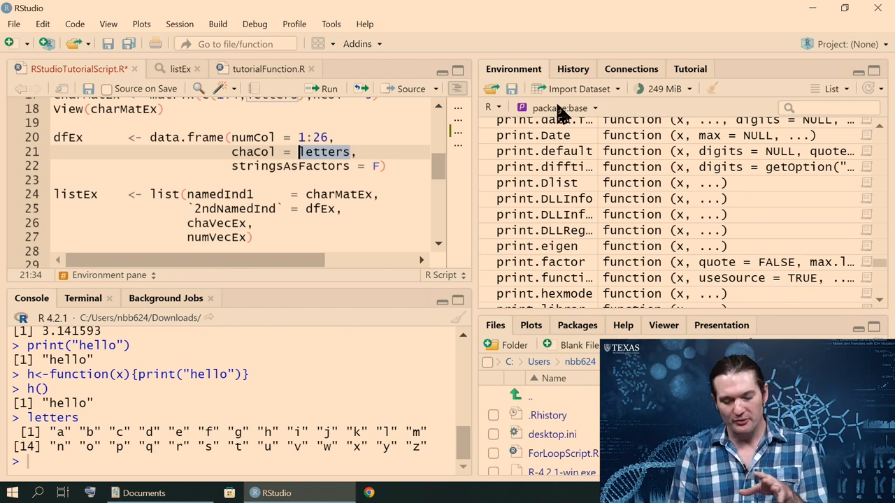
Step: Return to the global environment and show the Import Dataset format choices
{"action": "left_click", "coordinate": [569, 107]}
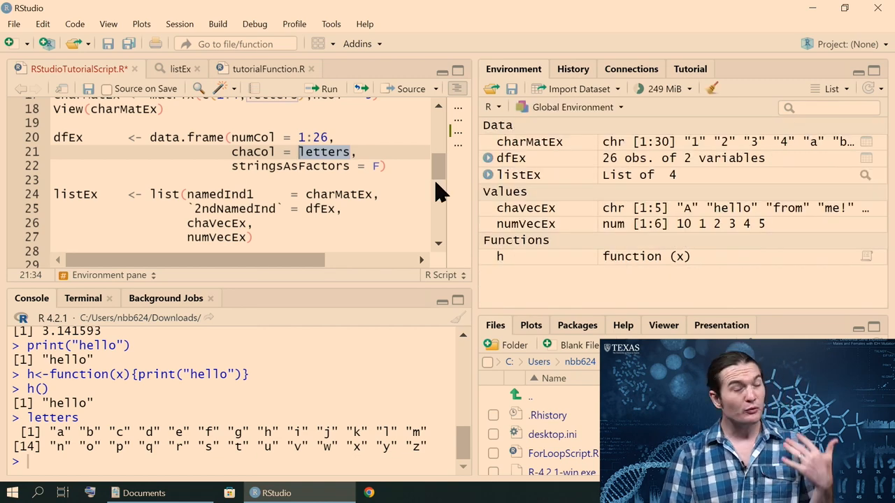
{"action": "mouse_move", "coordinate": [543, 146]}
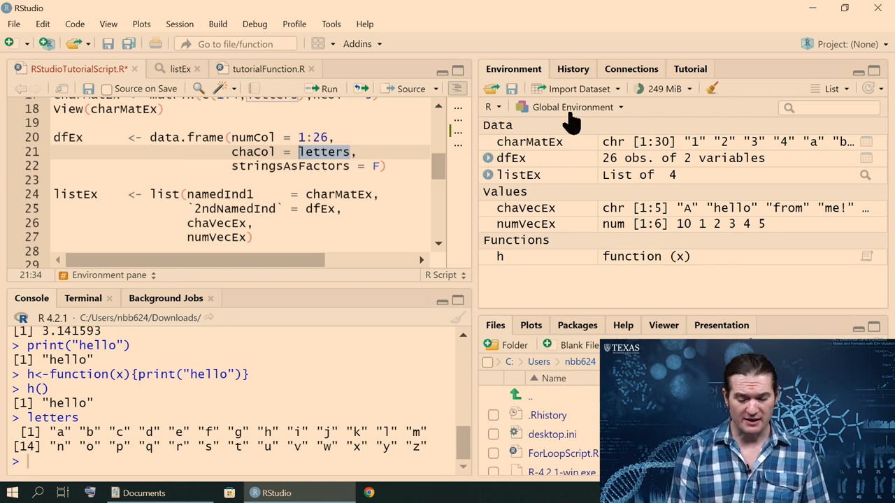
{"action": "mouse_move", "coordinate": [662, 90]}
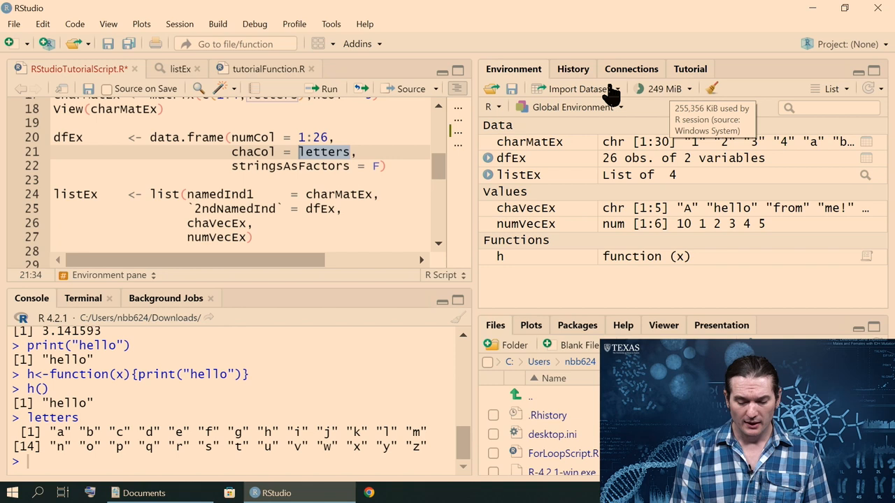
{"action": "left_click", "coordinate": [576, 90]}
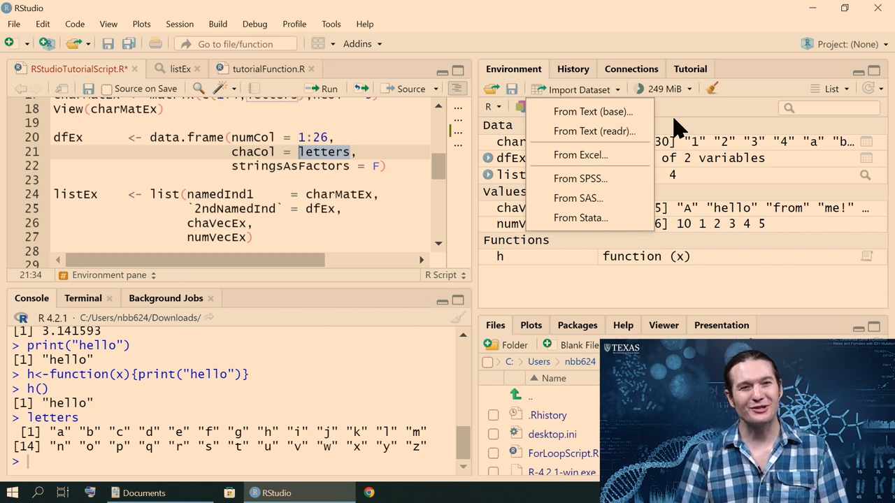
{"action": "mouse_move", "coordinate": [593, 112]}
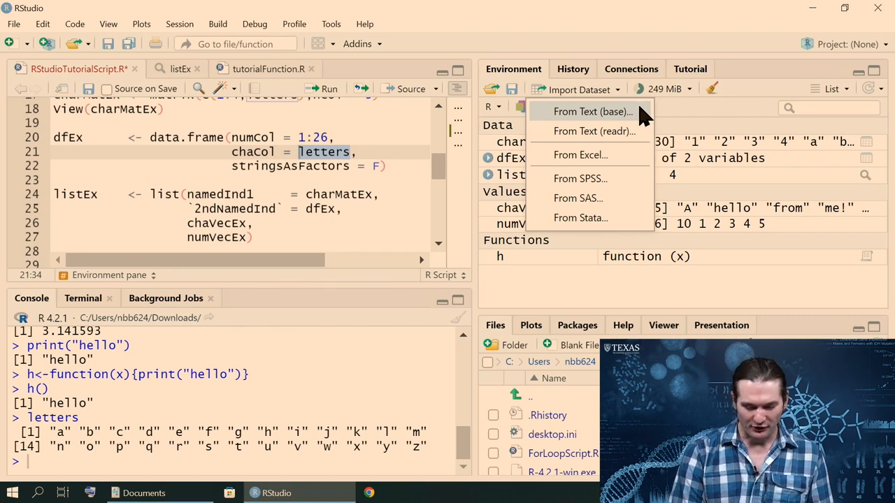
Step: Pick testOfConsoleDownloads.csv for text import, row names from first column, strings-as-factors toggled on then off
{"action": "left_click", "coordinate": [593, 111]}
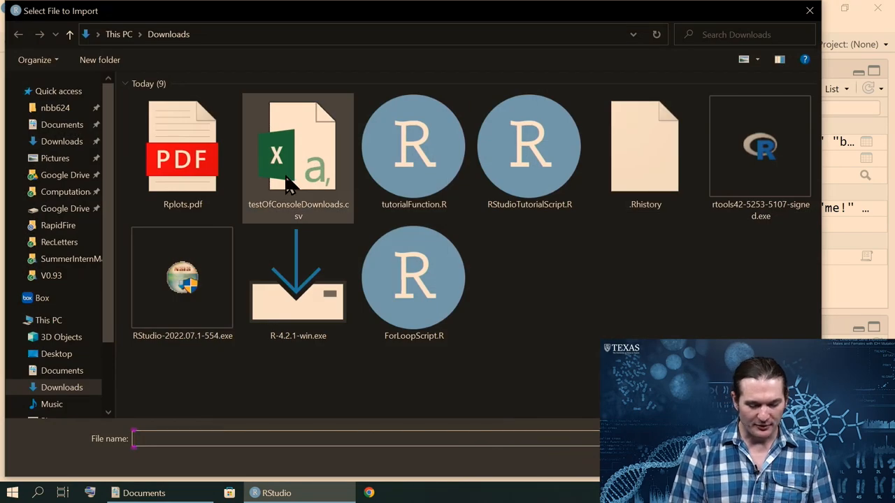
{"action": "left_click", "coordinate": [298, 147]}
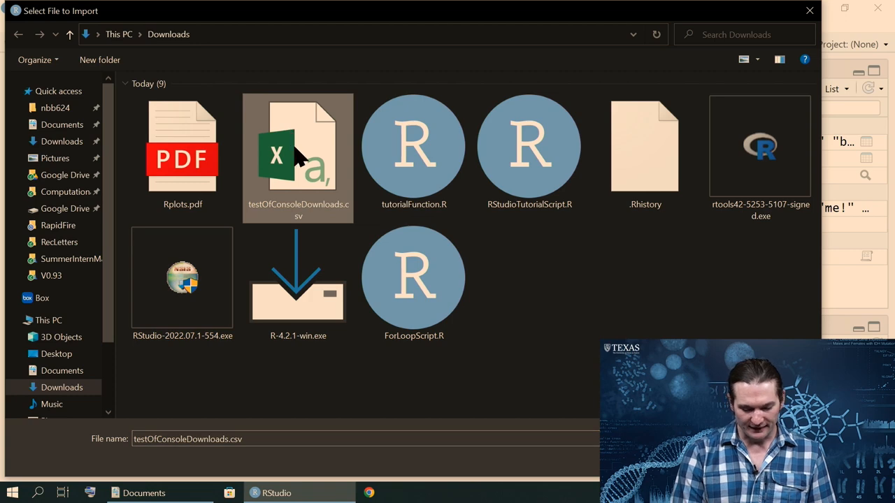
{"action": "mouse_move", "coordinate": [304, 157]}
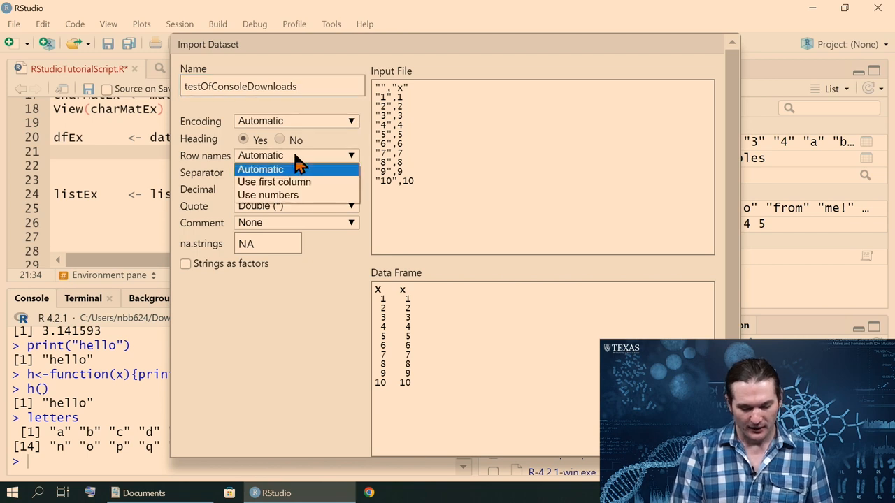
{"action": "left_click", "coordinate": [274, 181]}
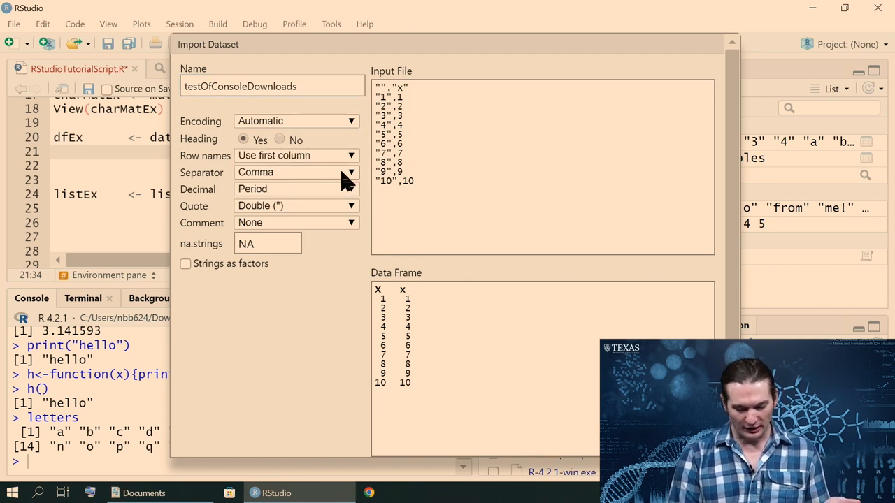
{"action": "mouse_move", "coordinate": [296, 180]}
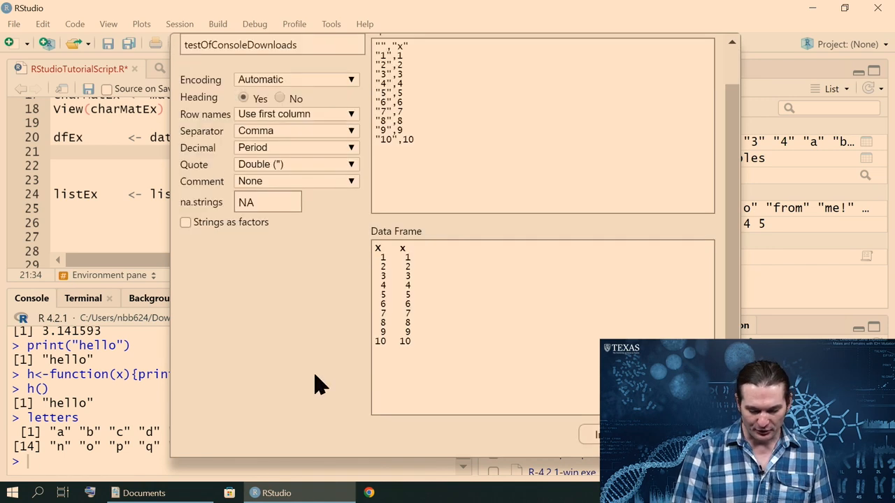
{"action": "mouse_move", "coordinate": [458, 196]}
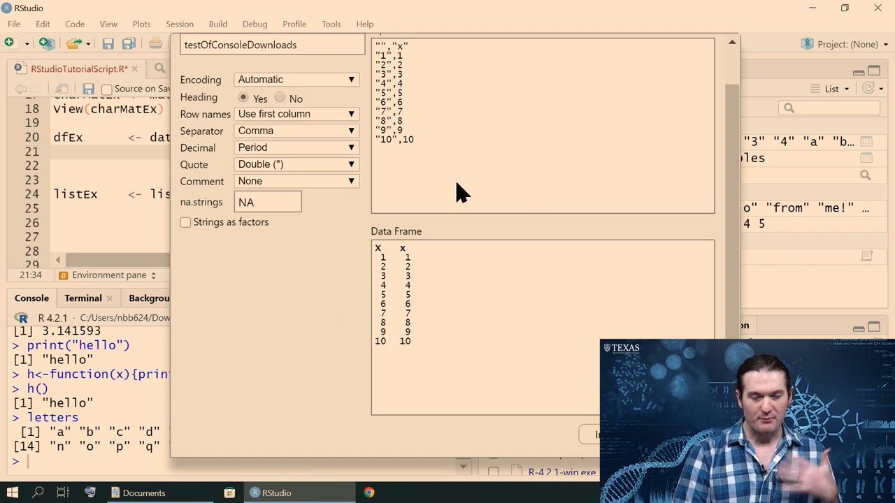
{"action": "mouse_move", "coordinate": [349, 299]}
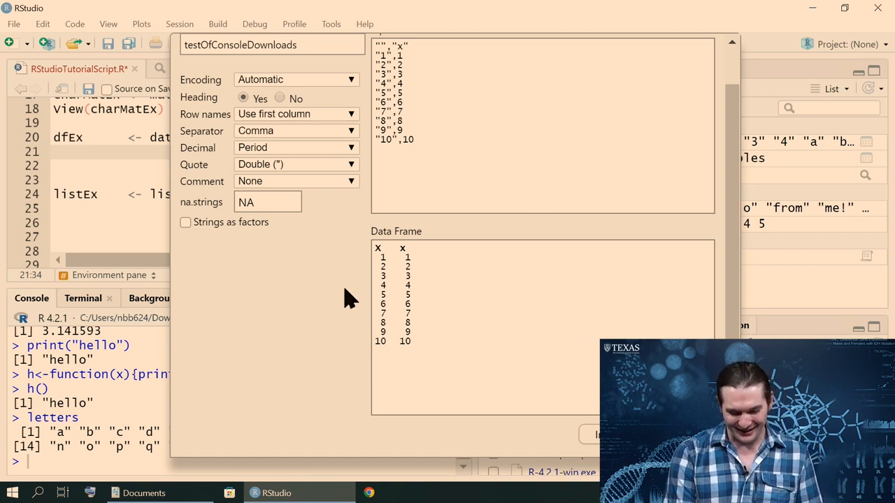
{"action": "mouse_move", "coordinate": [199, 231]}
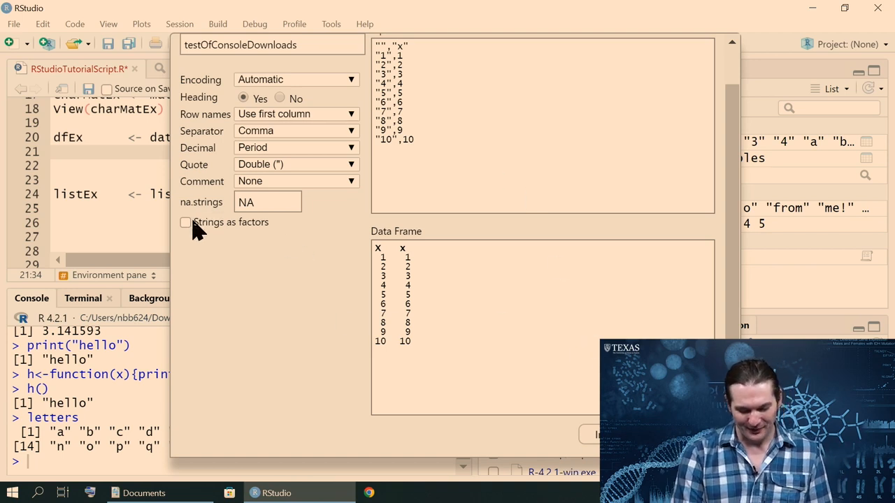
{"action": "left_click", "coordinate": [184, 223]}
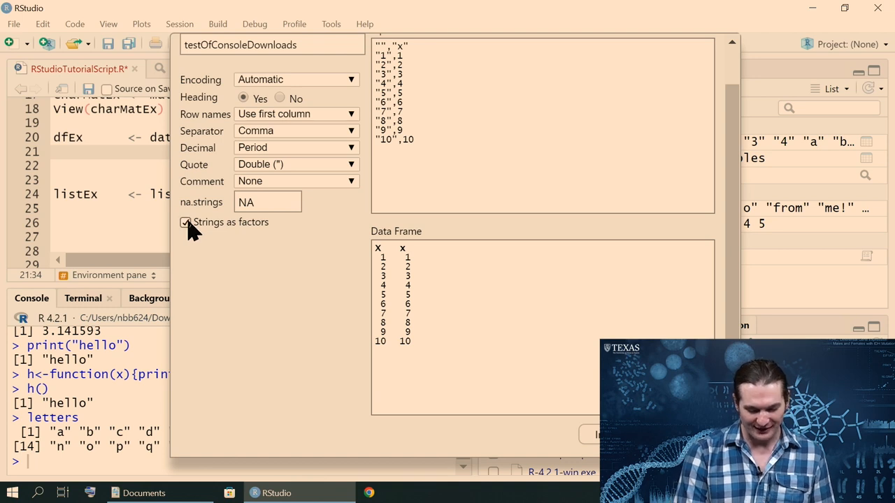
{"action": "left_click", "coordinate": [186, 221]}
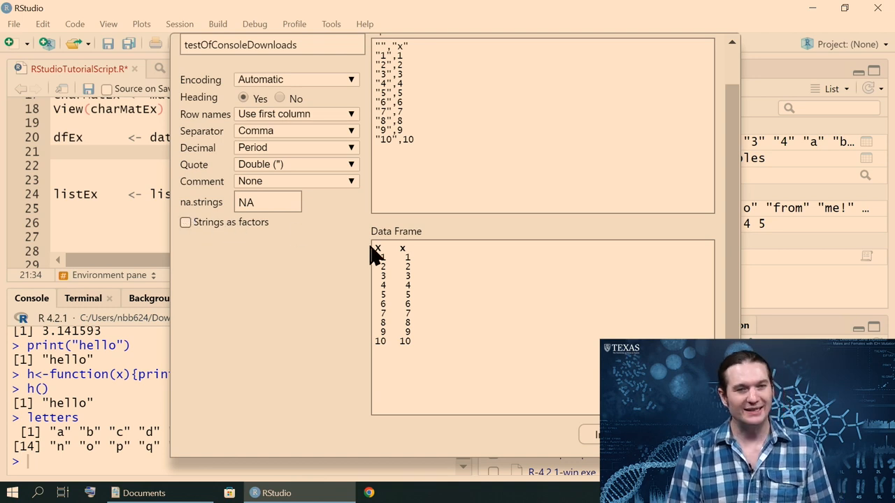
{"action": "mouse_move", "coordinate": [478, 292]}
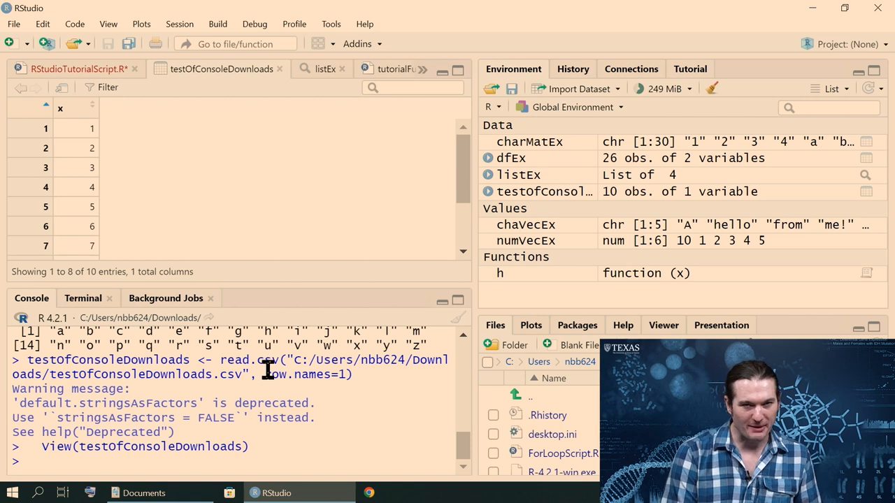
{"action": "mouse_move", "coordinate": [622, 110]}
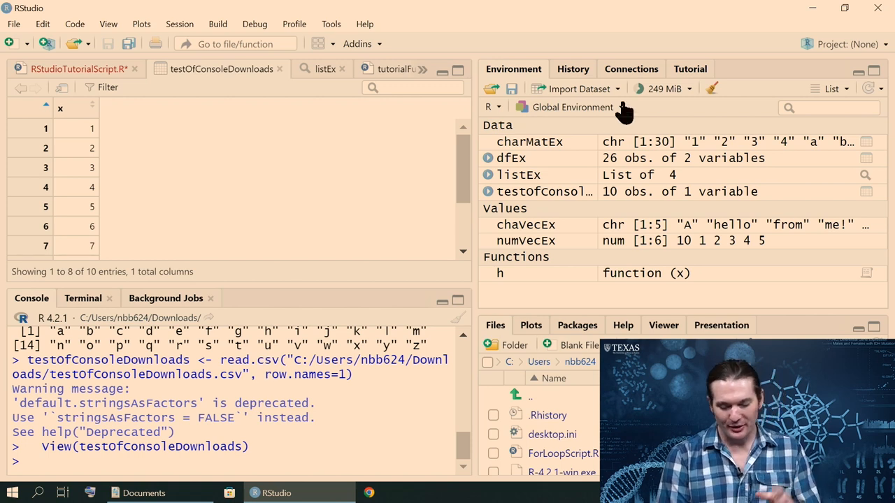
Step: Import the CSV so testOfConsoleDownloads appears as 10 obs. of 1 variable and opens in the viewer
{"action": "left_click", "coordinate": [687, 90]}
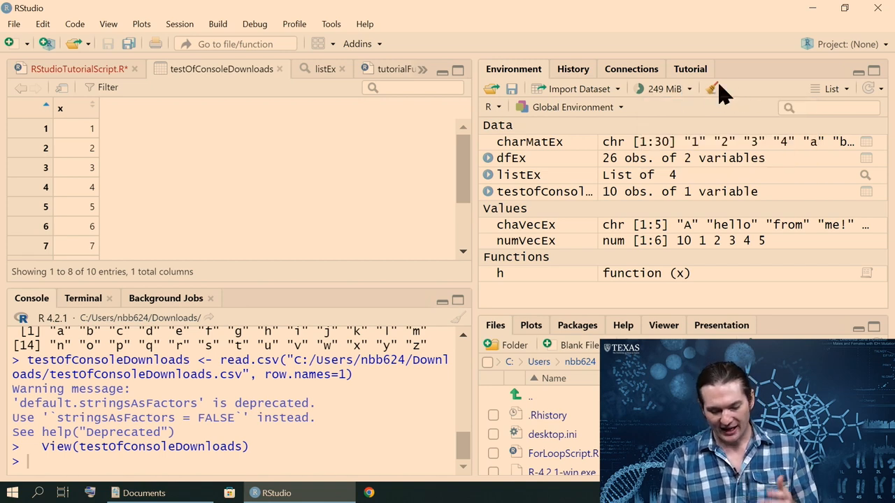
{"action": "mouse_move", "coordinate": [715, 89]}
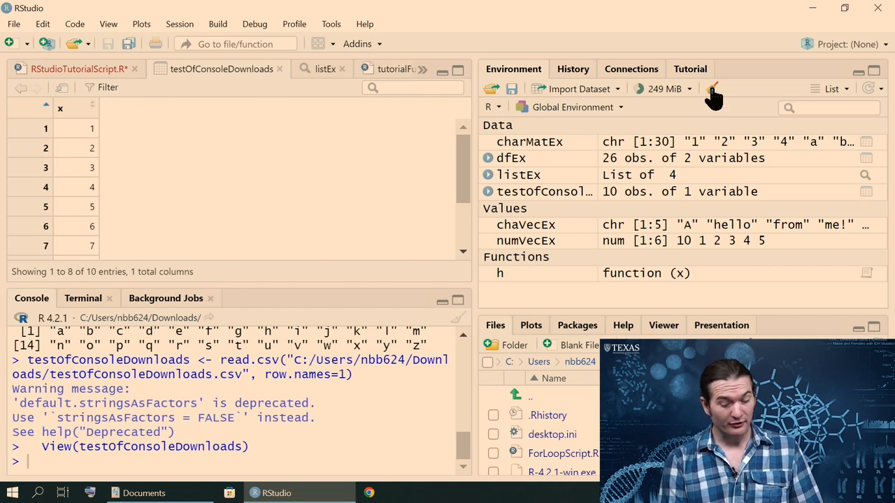
{"action": "left_click", "coordinate": [713, 90]}
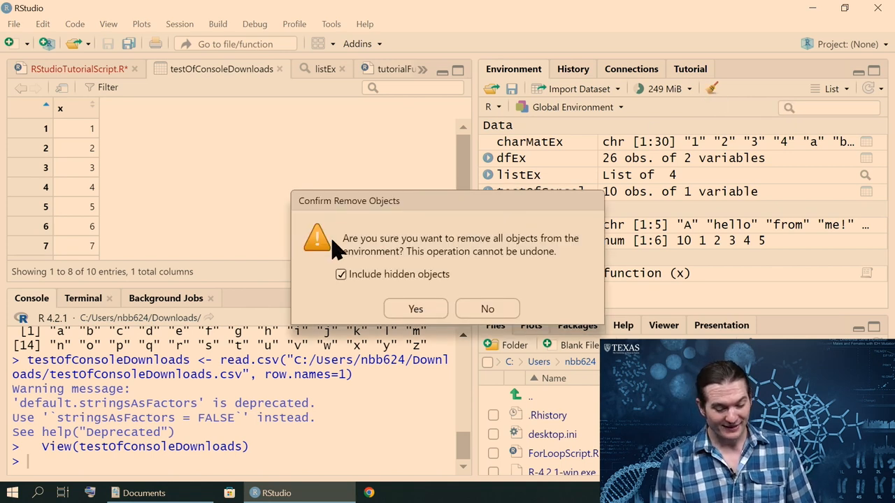
{"action": "mouse_move", "coordinate": [448, 357]}
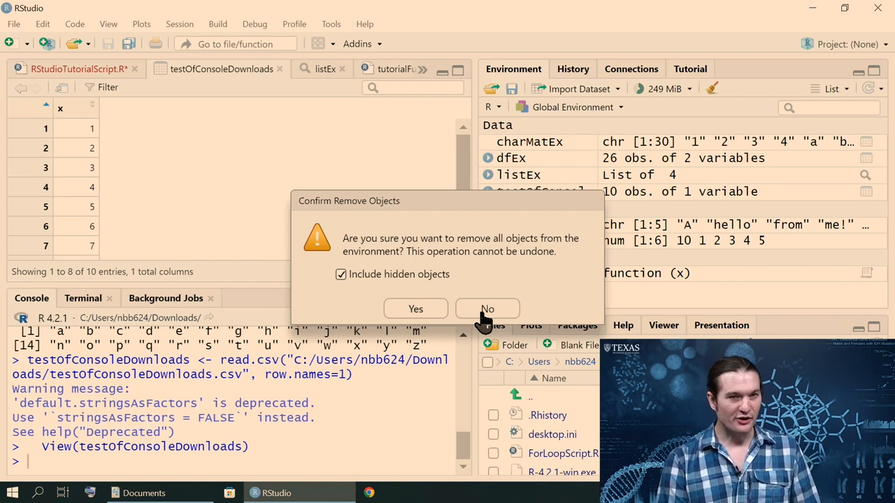
{"action": "left_click", "coordinate": [487, 309]}
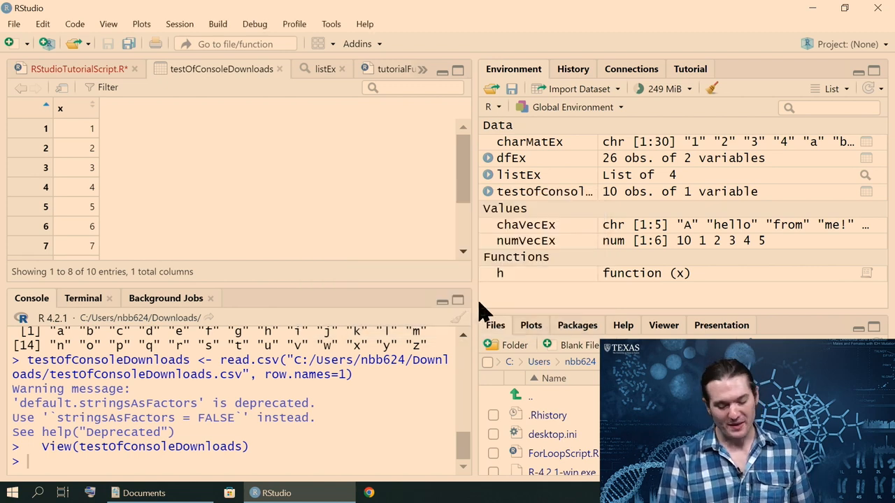
{"action": "left_click", "coordinate": [831, 90]}
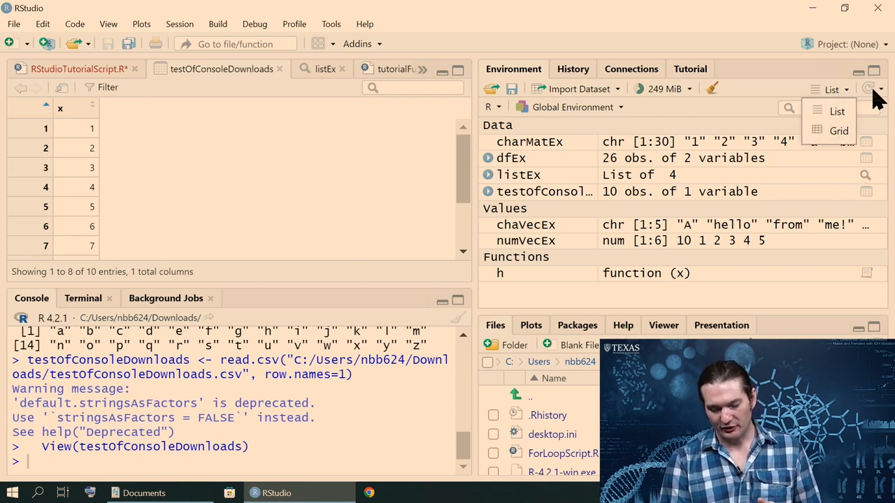
{"action": "left_click", "coordinate": [869, 90]}
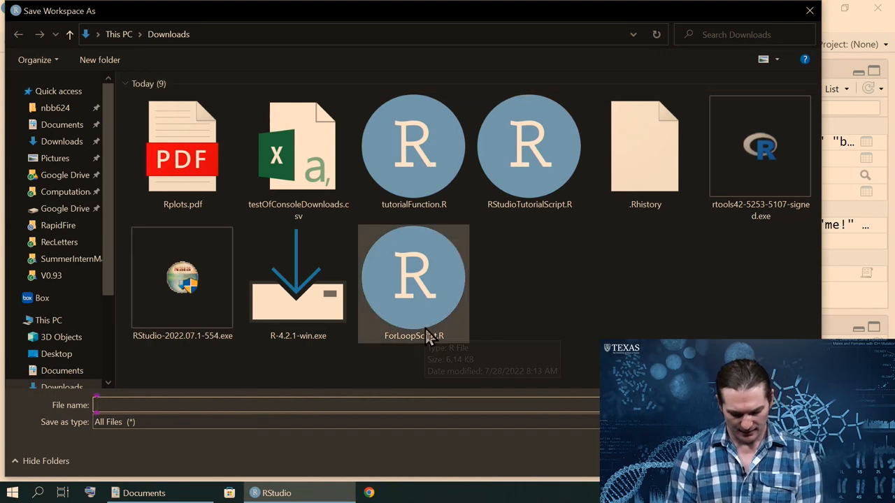
Step: Save the workspace as tutorialOnEnvironment.Rimage, select the save.image line, then request clearing all objects
{"action": "type", "text": "tutorail"}
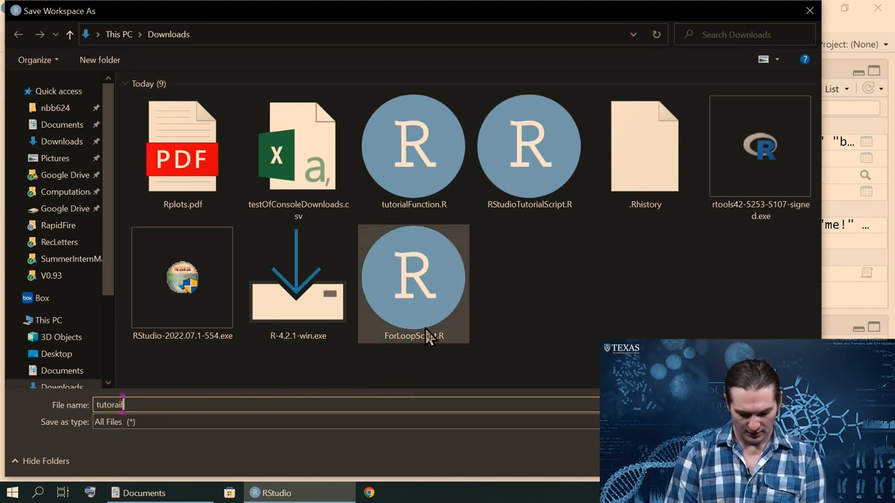
{"action": "type", "text": "OnEnvironment."}
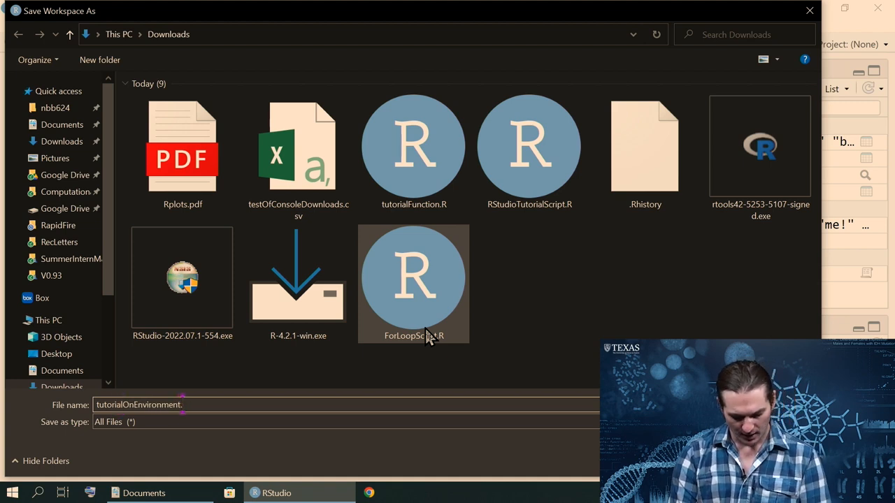
{"action": "type", "text": "image"}
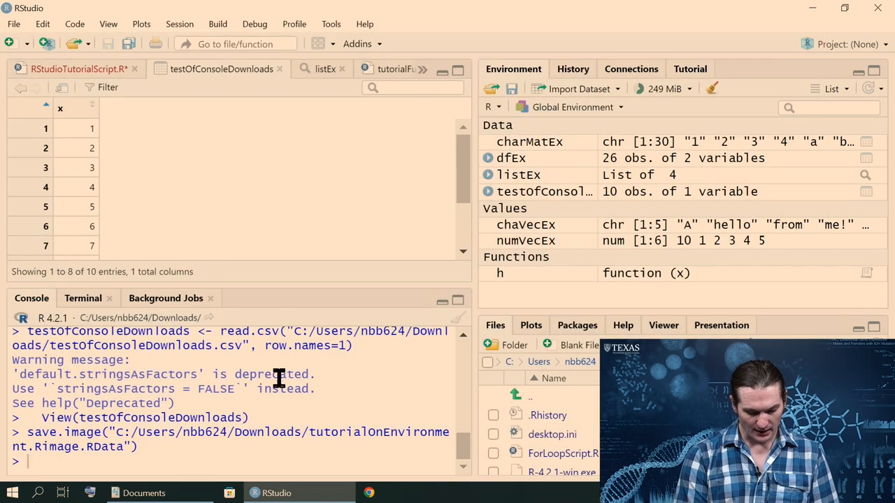
{"action": "left_click_drag", "start_coordinate": [31, 432], "coordinate": [139, 448]}
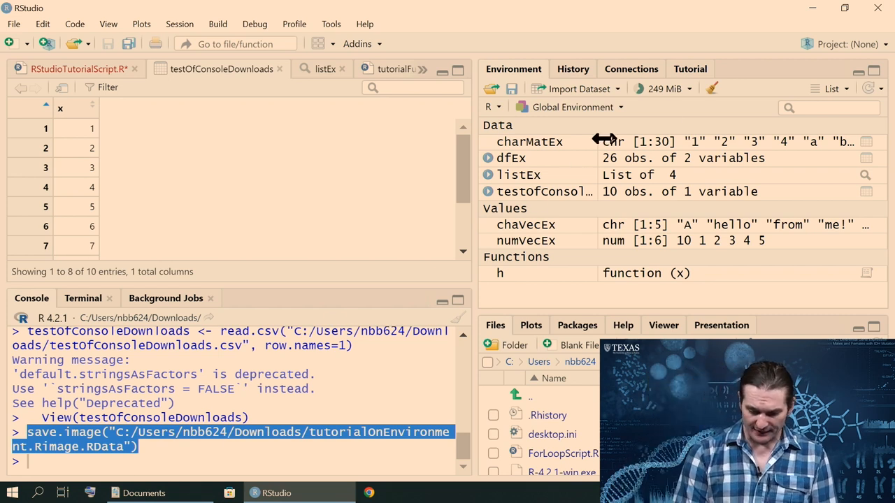
{"action": "left_click", "coordinate": [712, 89]}
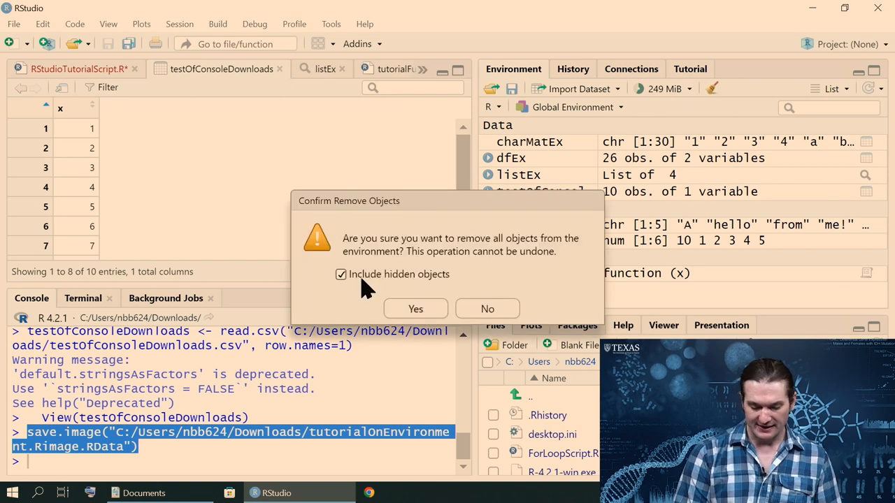
Step: Confirm removing every object from the environment and return to the script to add save/load lines
{"action": "left_click", "coordinate": [415, 309]}
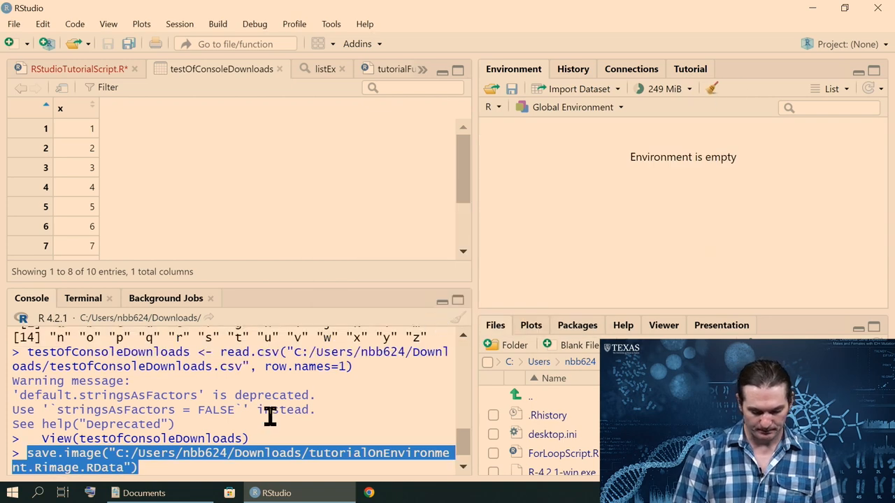
{"action": "left_click", "coordinate": [77, 68]}
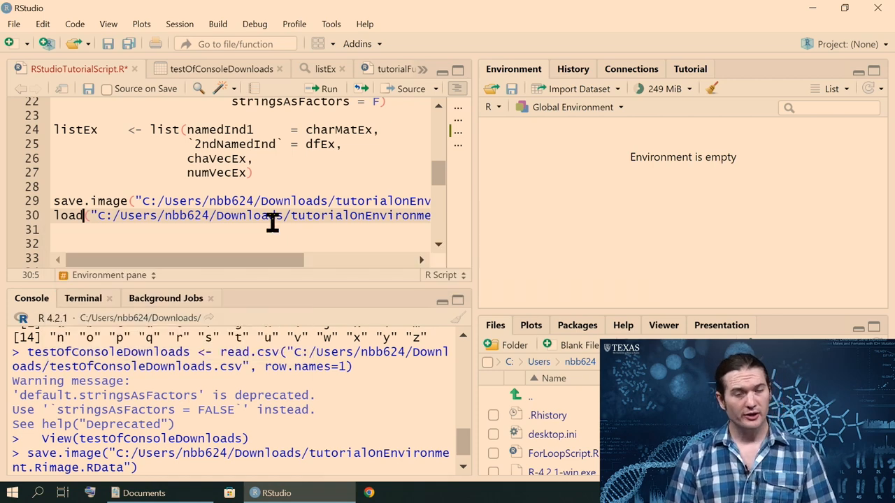
{"action": "key", "text": "Return"}
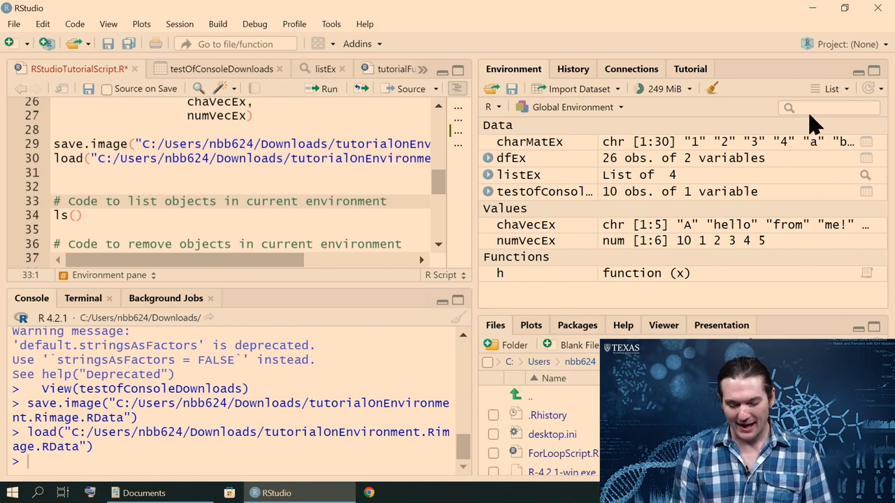
{"action": "left_click", "coordinate": [573, 106]}
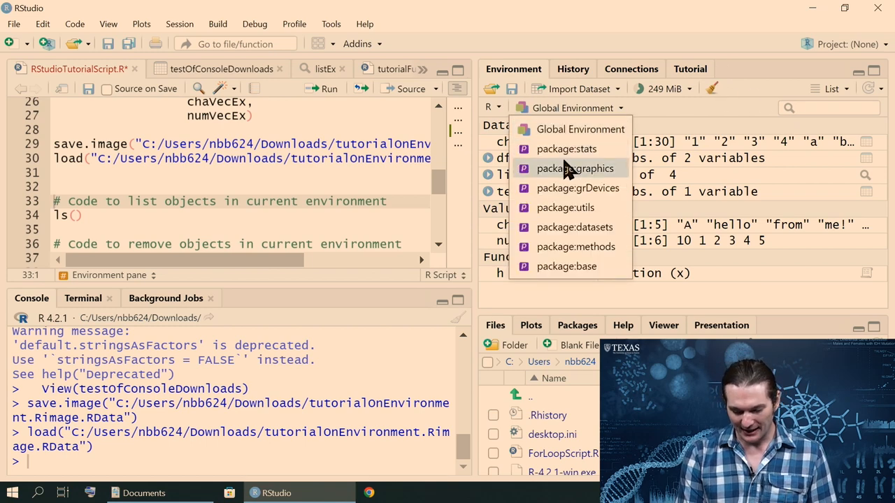
{"action": "left_click", "coordinate": [573, 168]}
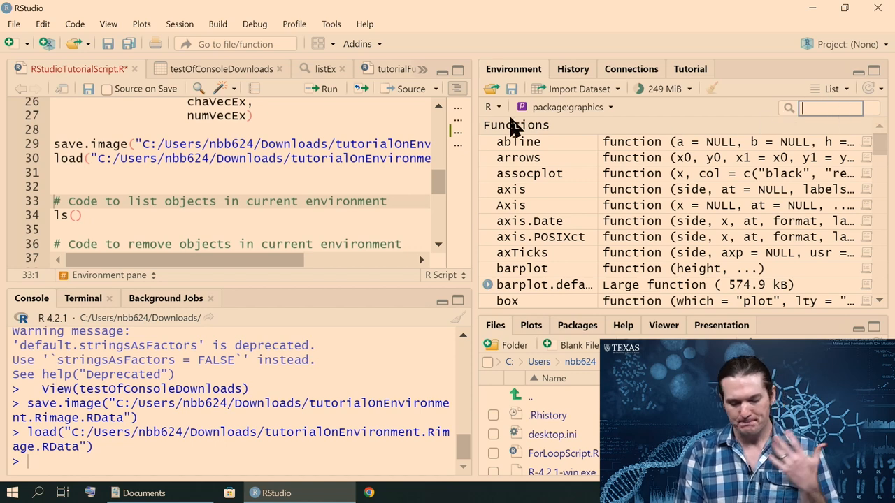
{"action": "left_click", "coordinate": [567, 106]}
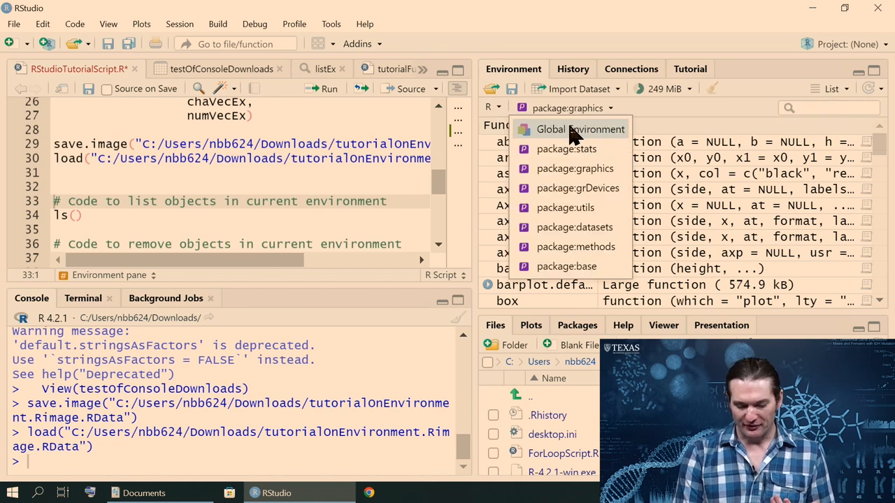
{"action": "left_click", "coordinate": [578, 128]}
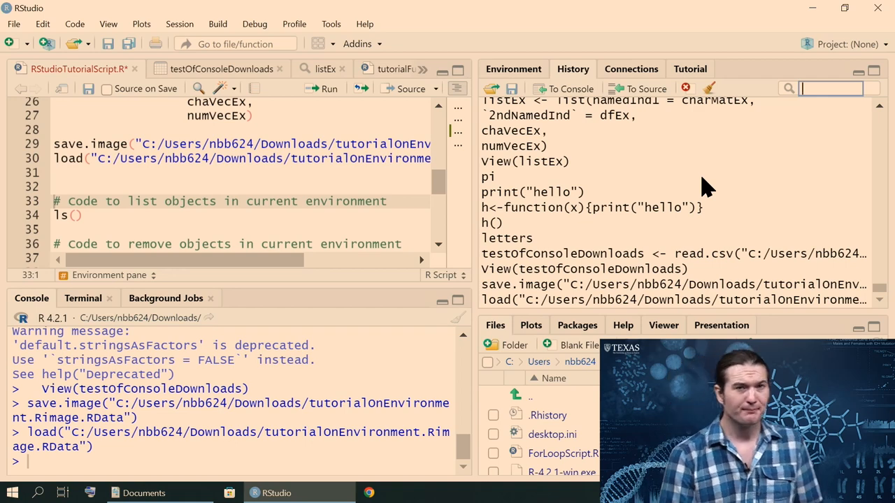
Step: Scroll through the command history and switch over to the Tutorial pane
{"action": "scroll", "scroll_direction": "down", "scroll_amount": 3}
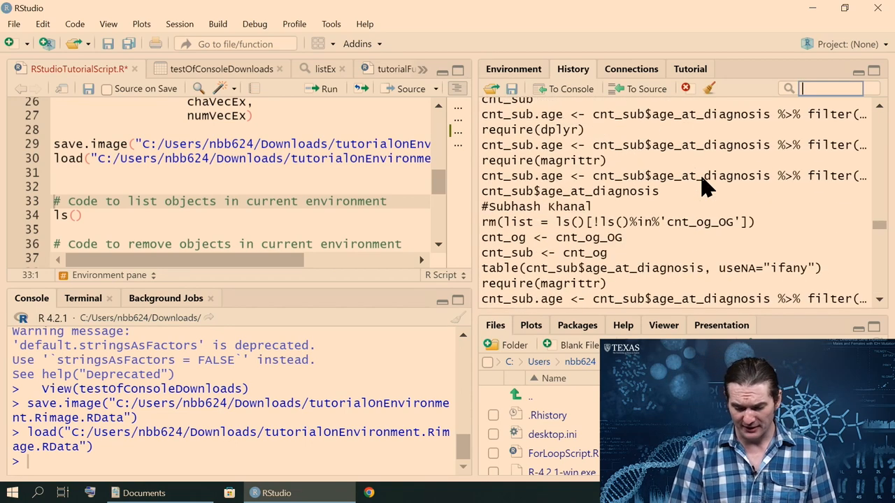
{"action": "scroll", "scroll_direction": "down", "scroll_amount": 3}
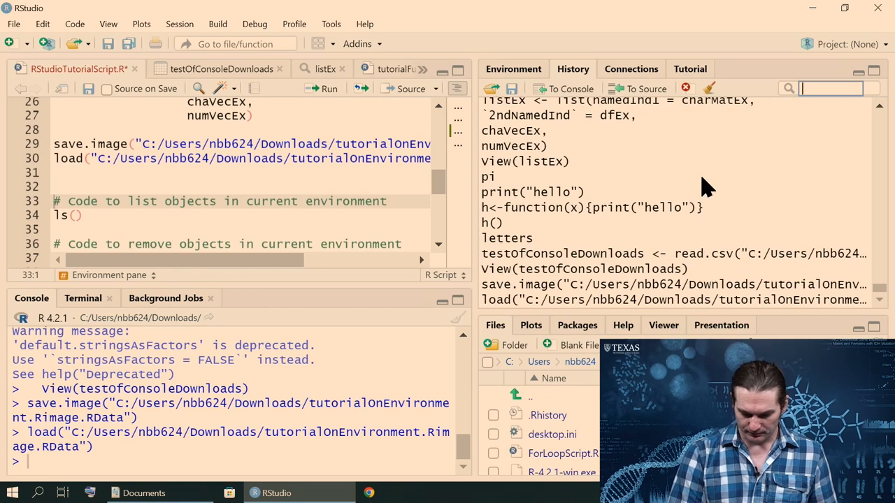
{"action": "left_click", "coordinate": [629, 69]}
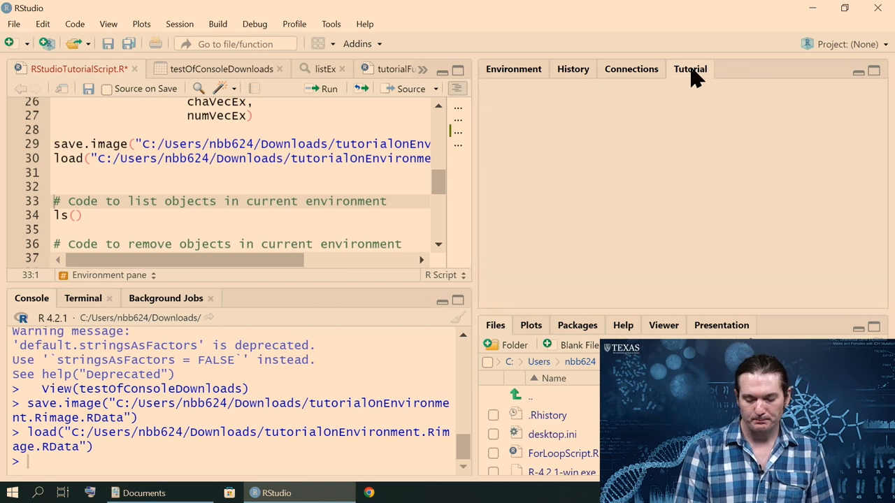
Step: Load the Tutorial pane and highlight 'shiny' in the notice that shiny 1.6.0 and learnr are required
{"action": "left_click", "coordinate": [689, 68]}
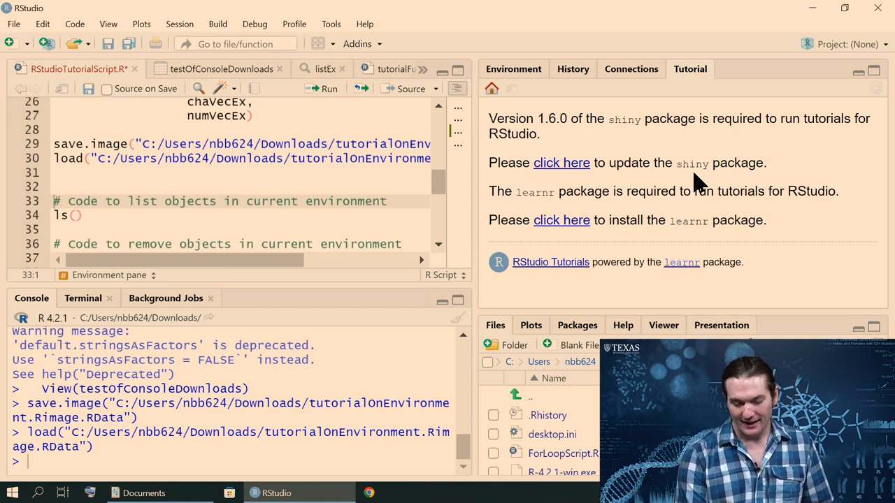
{"action": "double_click", "coordinate": [688, 221]}
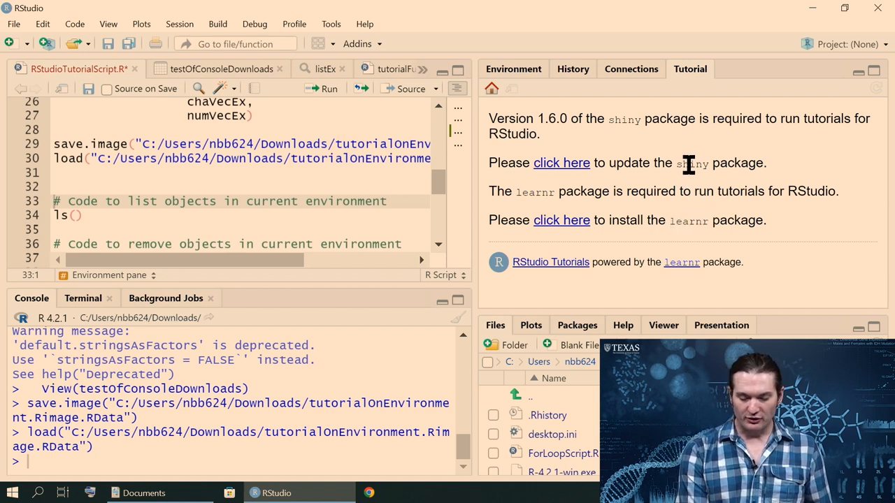
{"action": "double_click", "coordinate": [692, 162]}
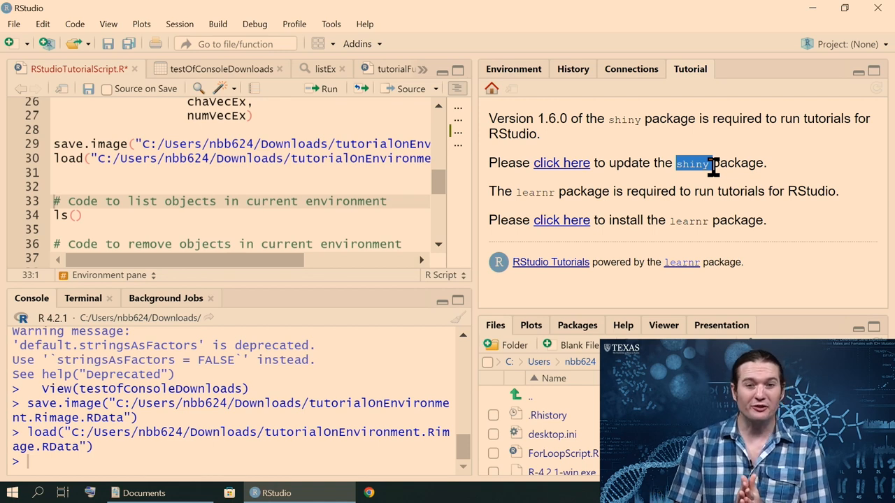
{"action": "mouse_move", "coordinate": [612, 308]}
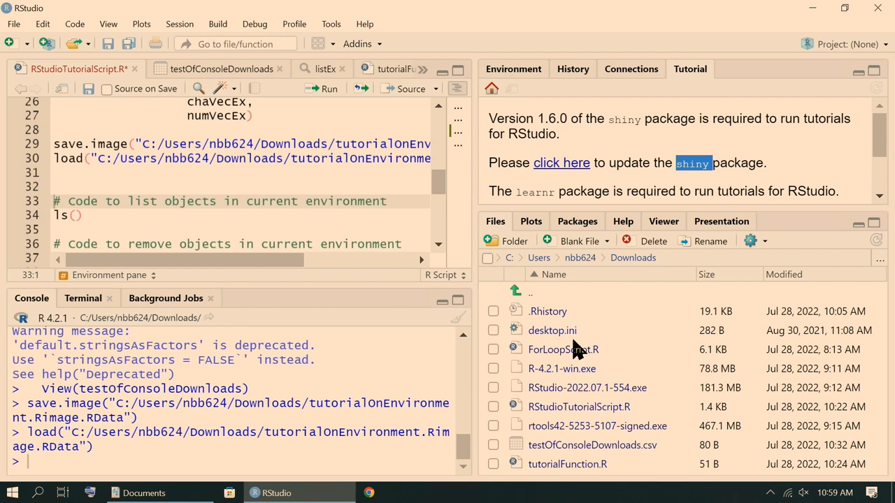
Step: Run the ls() script line so the console lists the seven environment objects
{"action": "left_click", "coordinate": [511, 68]}
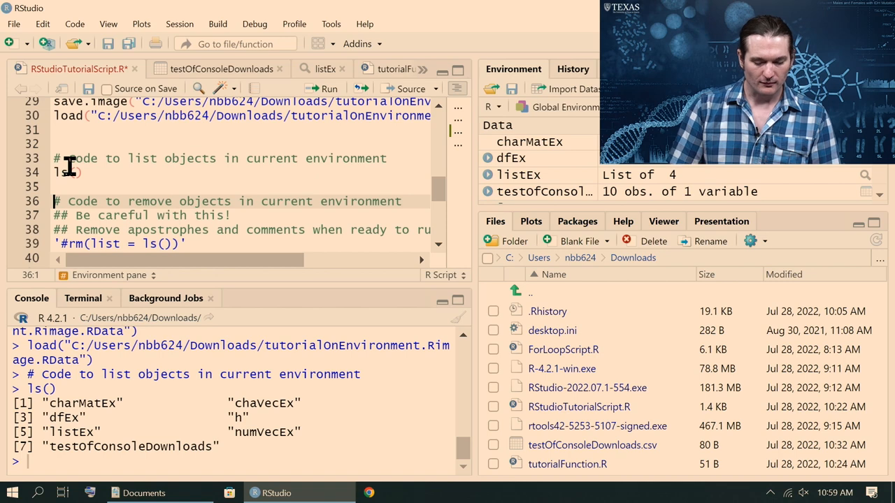
Step: Scroll the console while rm(list = ls()) clears the environment and load() restores the saved workspace
{"action": "scroll", "scroll_direction": "down", "scroll_amount": 3}
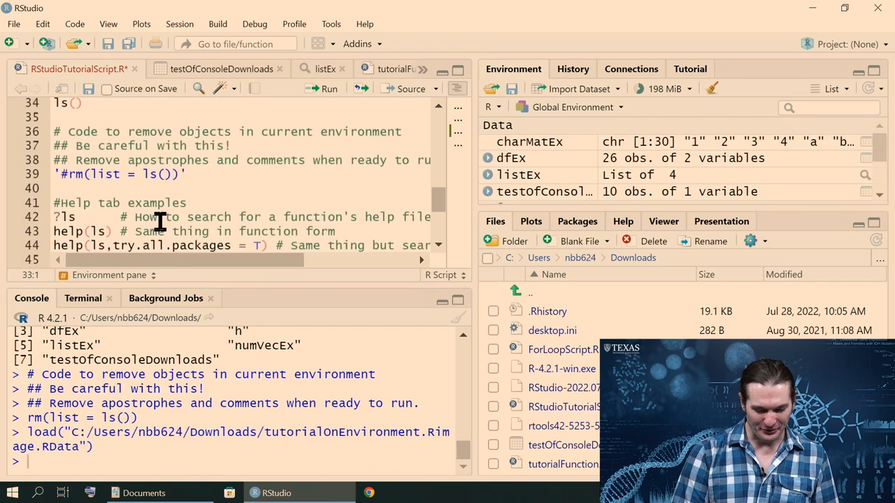
{"action": "scroll", "scroll_direction": "down", "scroll_amount": 3}
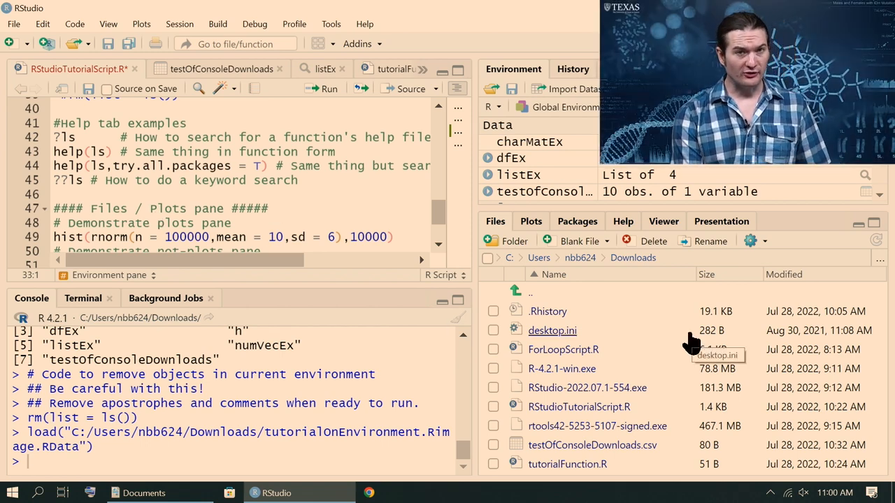
{"action": "mouse_move", "coordinate": [349, 297]}
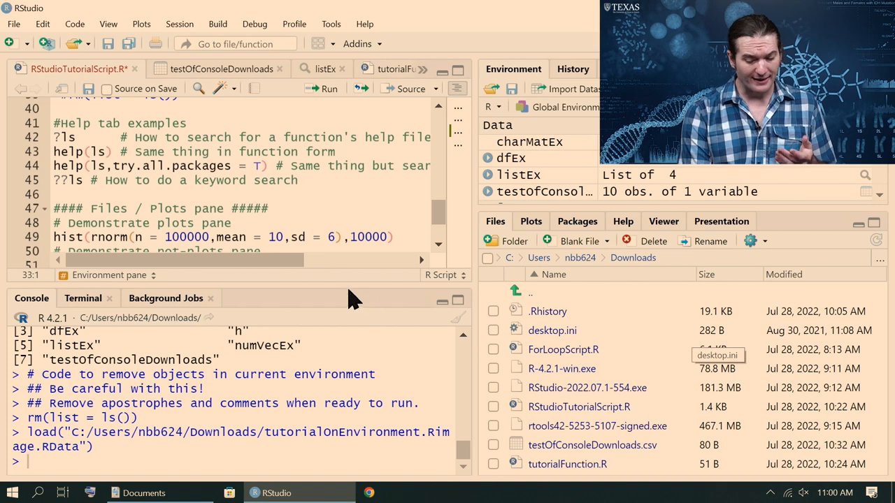
{"action": "mouse_move", "coordinate": [210, 329]}
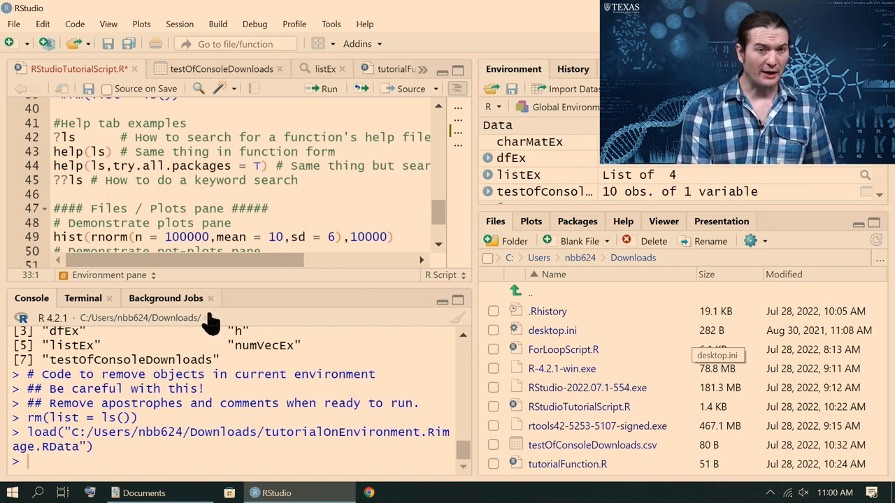
Step: Check the Session menu, then run setwd("~/") to make the home folder the working directory
{"action": "left_click", "coordinate": [179, 24]}
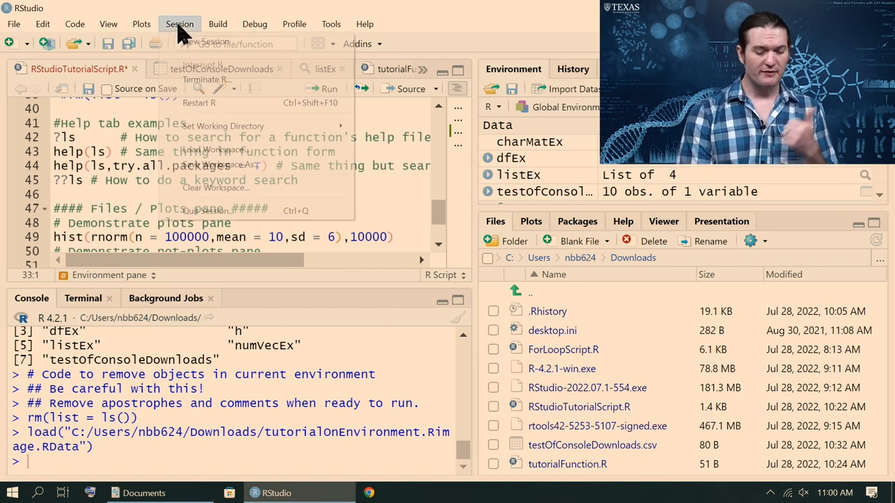
{"action": "mouse_move", "coordinate": [223, 126]}
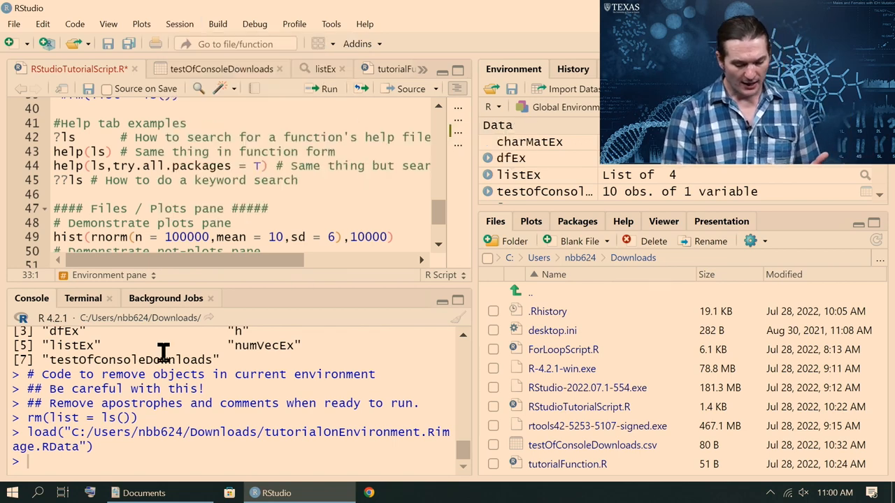
{"action": "type", "text": "setwd("}
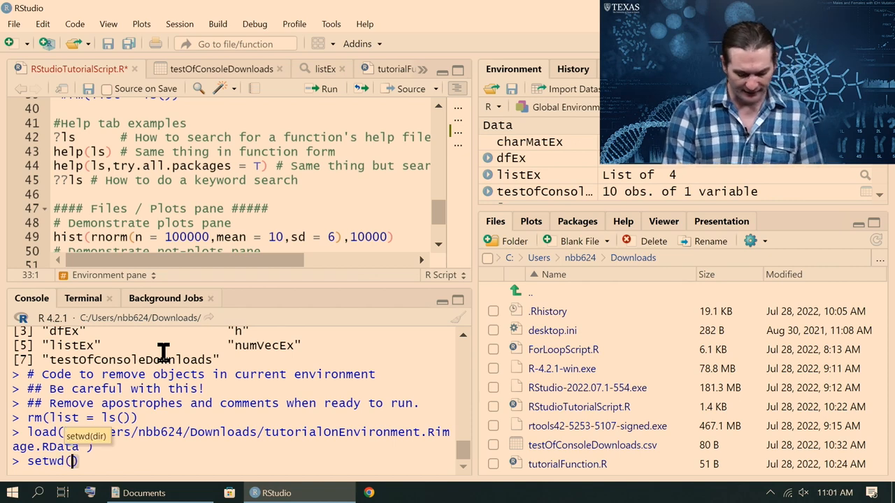
{"action": "type", "text": "\"\""}
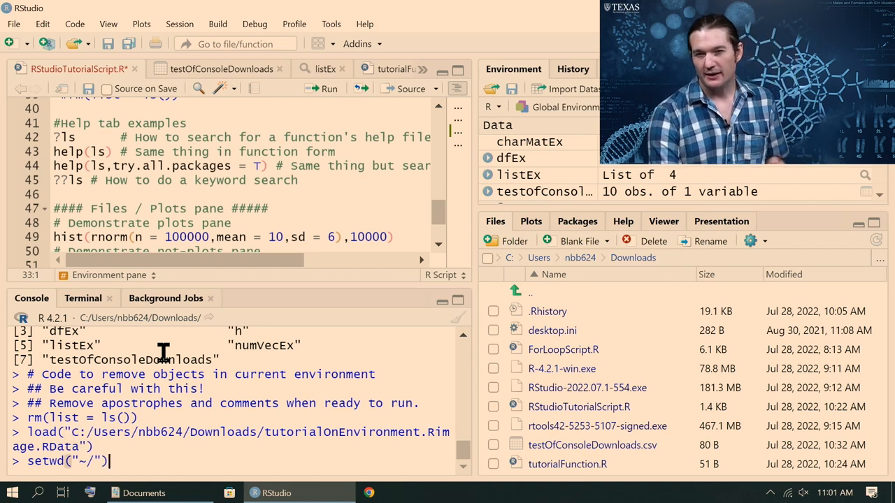
{"action": "key", "text": "enter"}
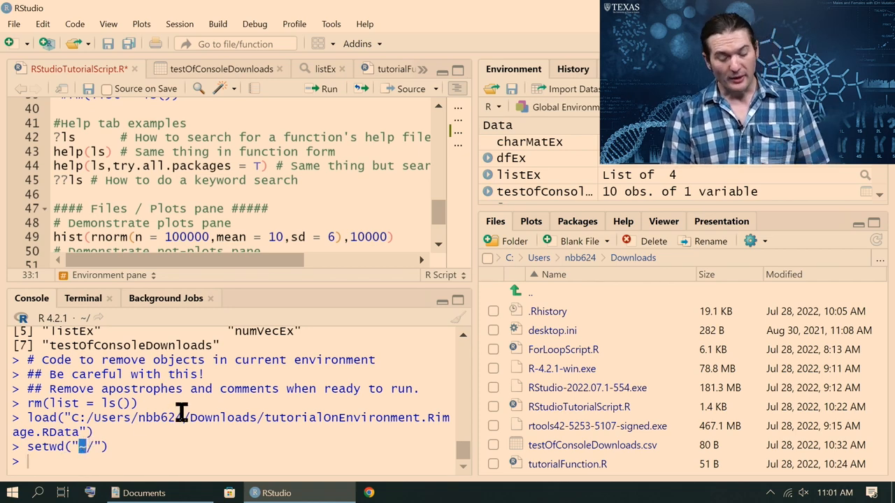
{"action": "mouse_move", "coordinate": [780, 274]}
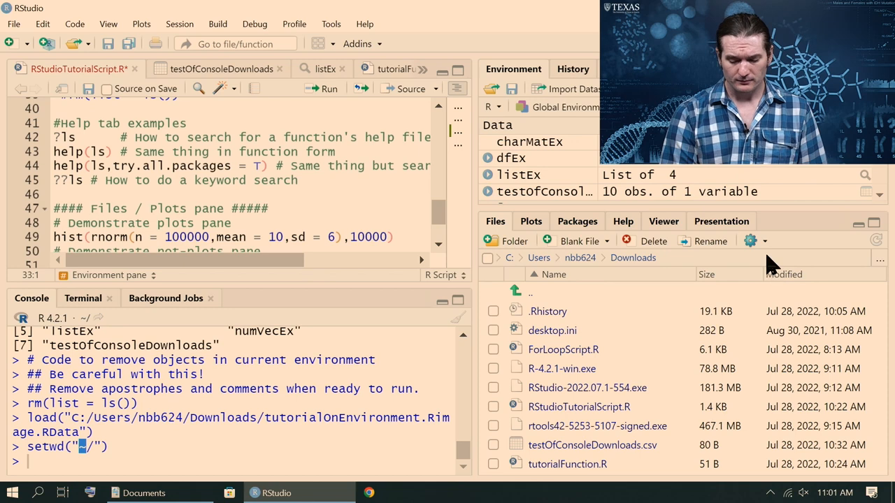
{"action": "mouse_move", "coordinate": [750, 240]}
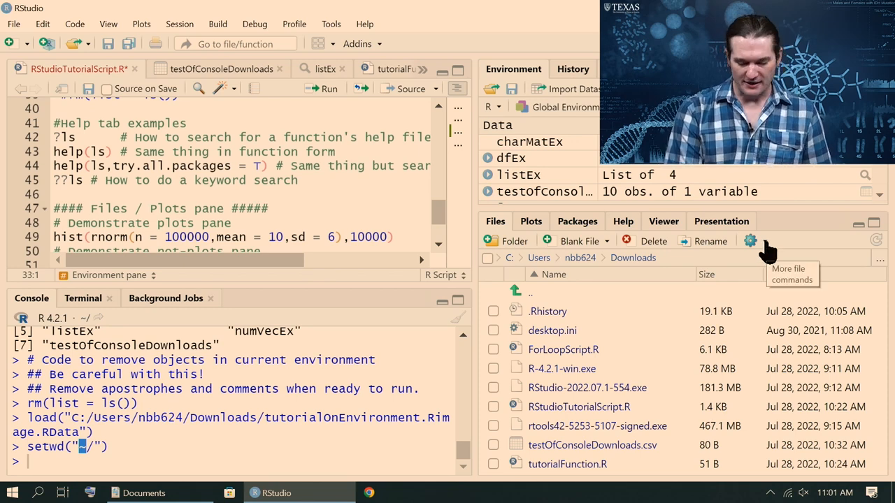
Step: Use the Files pane's More menu to show the home working directory, listing GitHub, My Music and R
{"action": "left_click", "coordinate": [750, 240]}
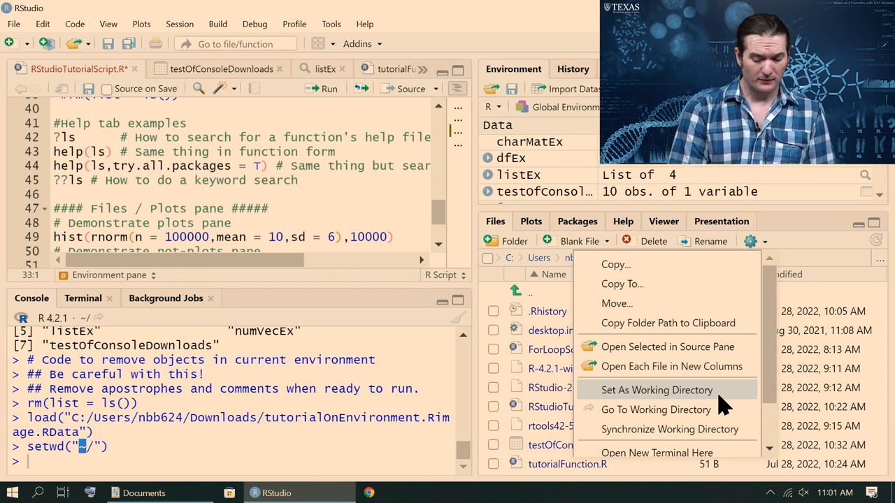
{"action": "mouse_move", "coordinate": [656, 410]}
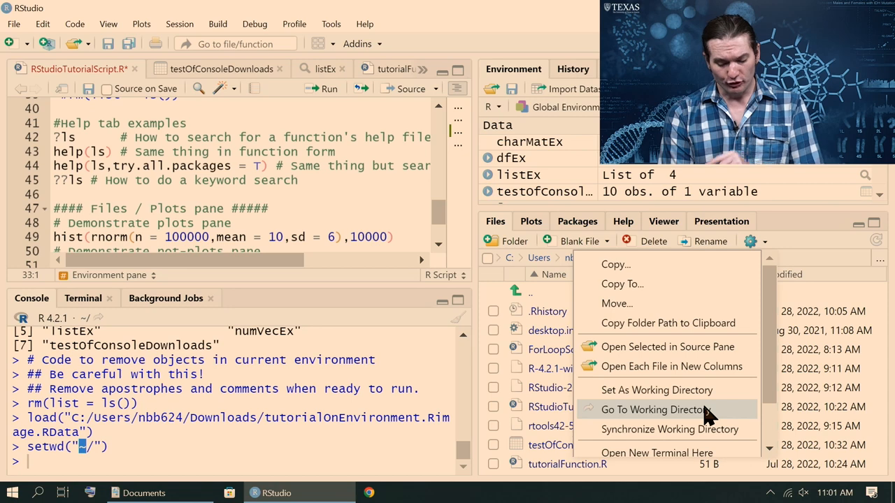
{"action": "mouse_move", "coordinate": [706, 410]}
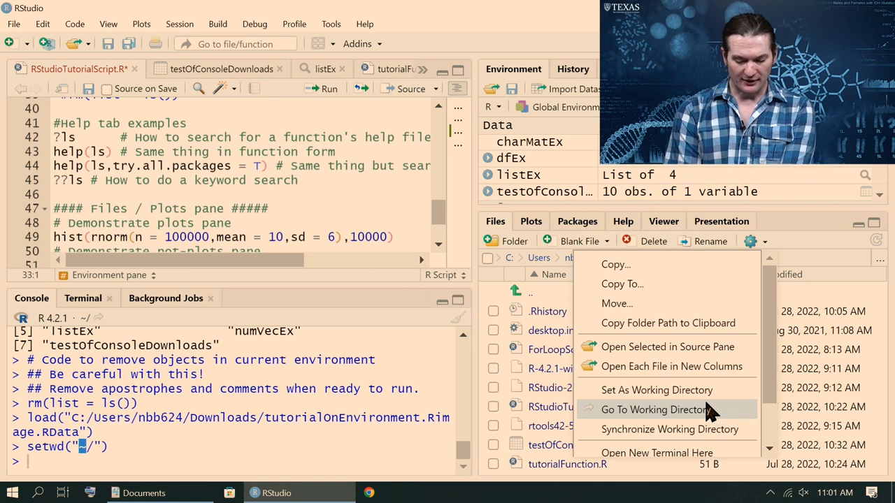
{"action": "left_click", "coordinate": [655, 409]}
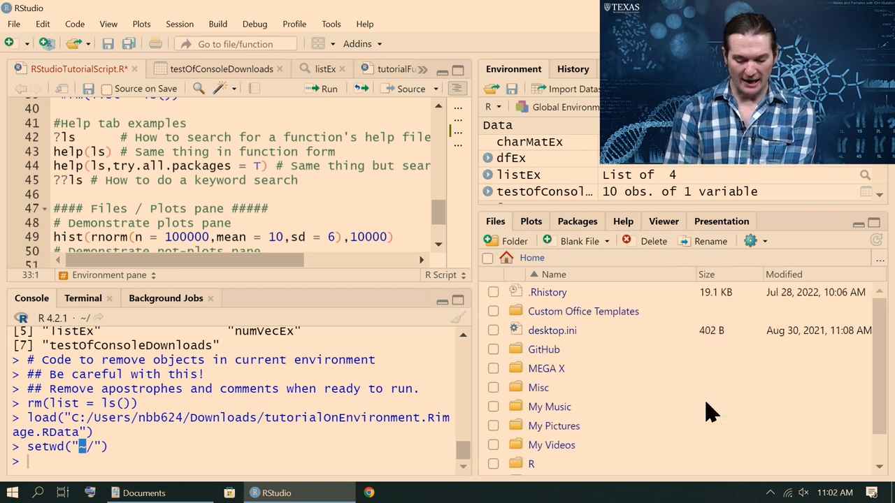
{"action": "mouse_move", "coordinate": [649, 424]}
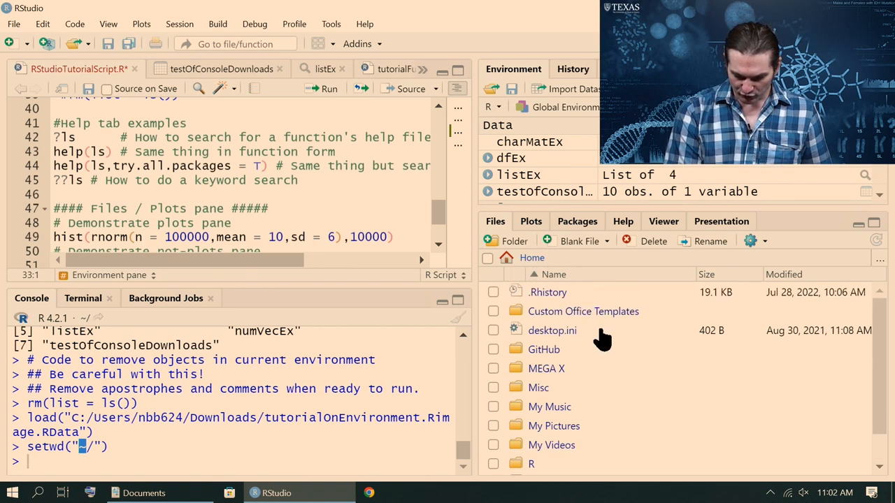
{"action": "mouse_move", "coordinate": [608, 376]}
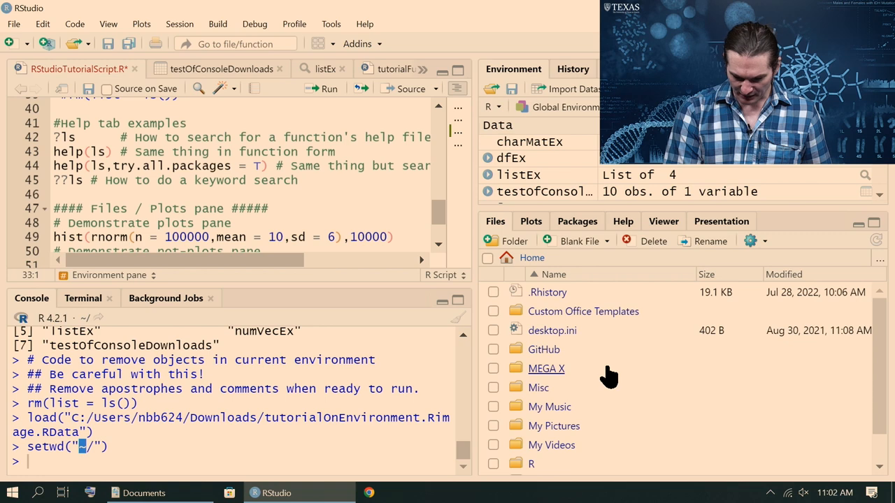
{"action": "mouse_move", "coordinate": [515, 259]}
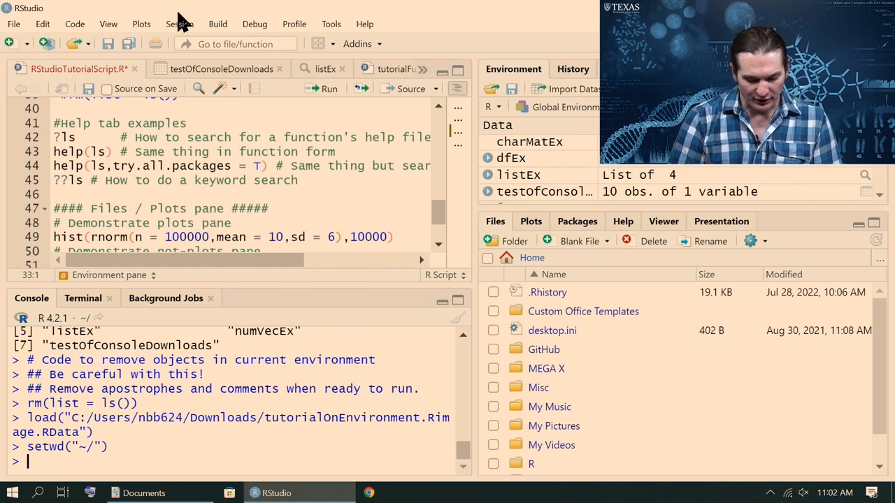
Step: Set the working directory to the Downloads folder via Session > Set Working Directory
{"action": "left_click", "coordinate": [179, 23]}
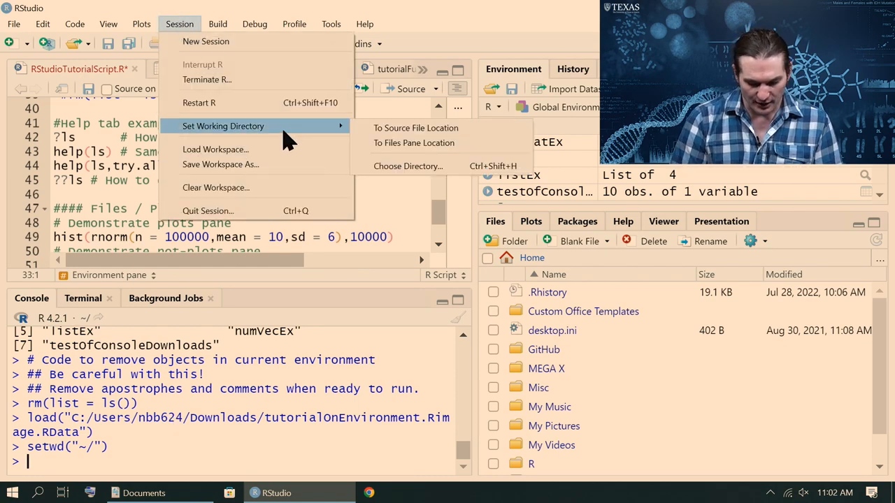
{"action": "left_click", "coordinate": [408, 165]}
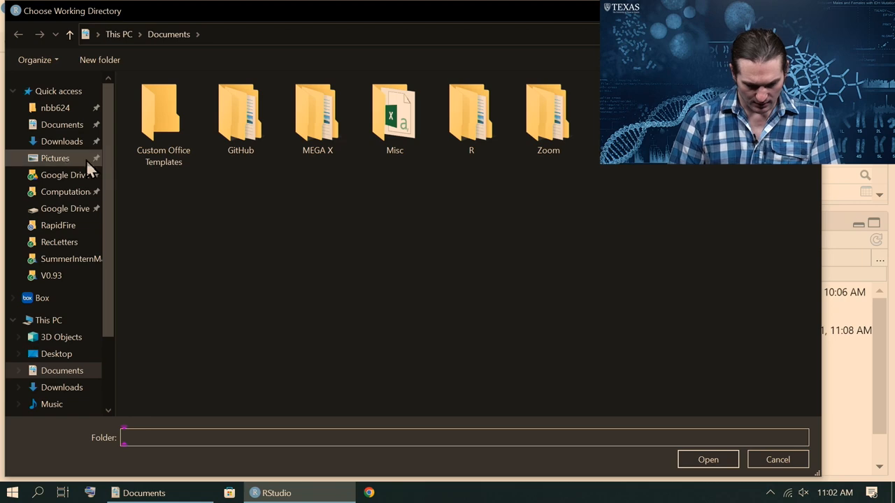
{"action": "left_click", "coordinate": [62, 142]}
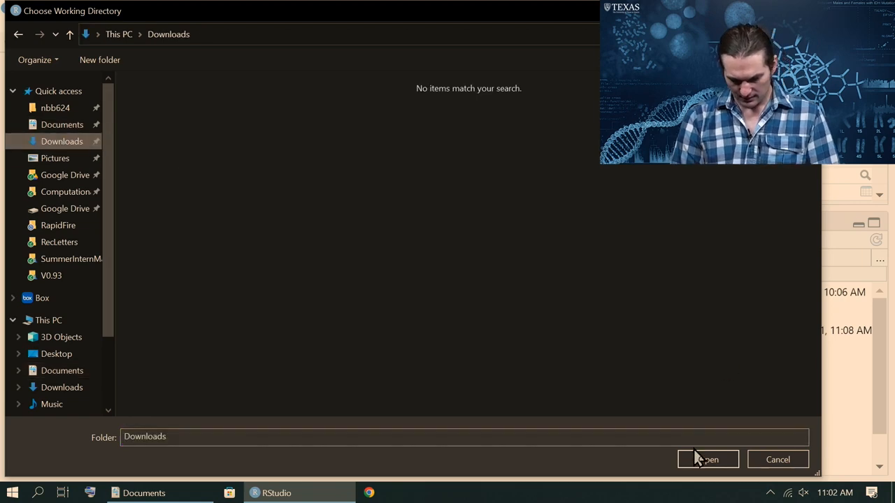
{"action": "left_click", "coordinate": [707, 458]}
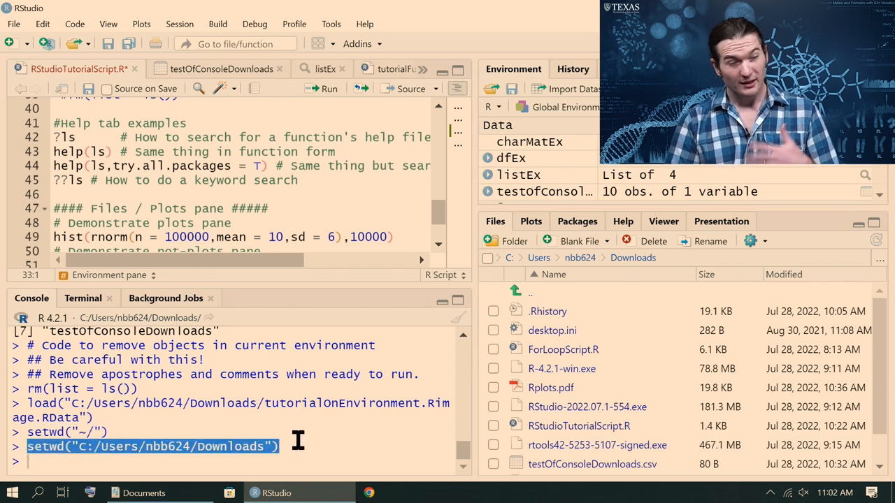
{"action": "mouse_move", "coordinate": [618, 377]}
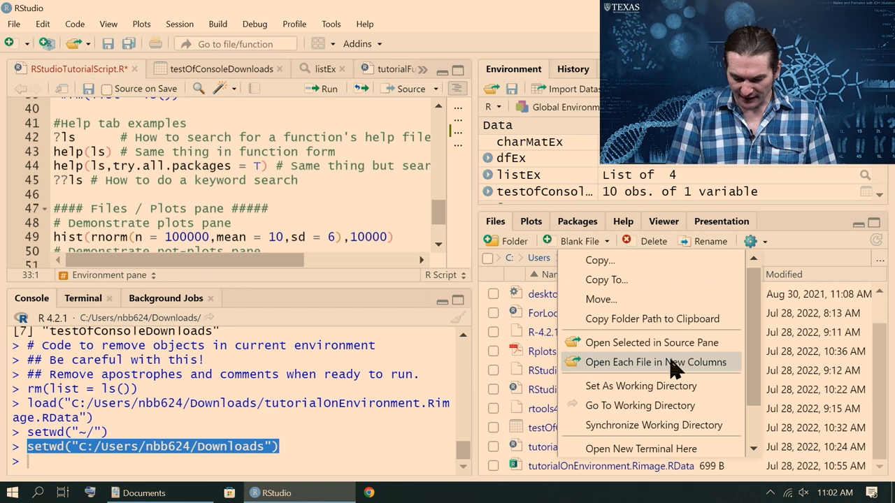
{"action": "mouse_move", "coordinate": [678, 425]}
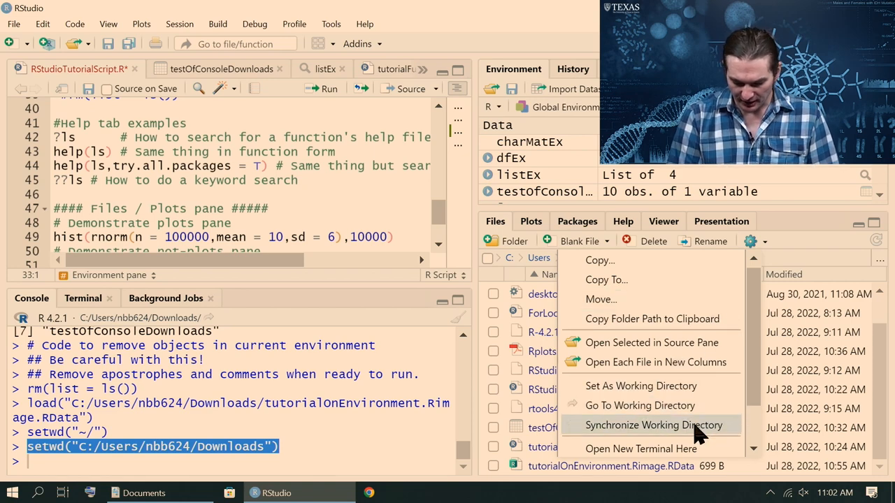
{"action": "mouse_move", "coordinate": [640, 406]}
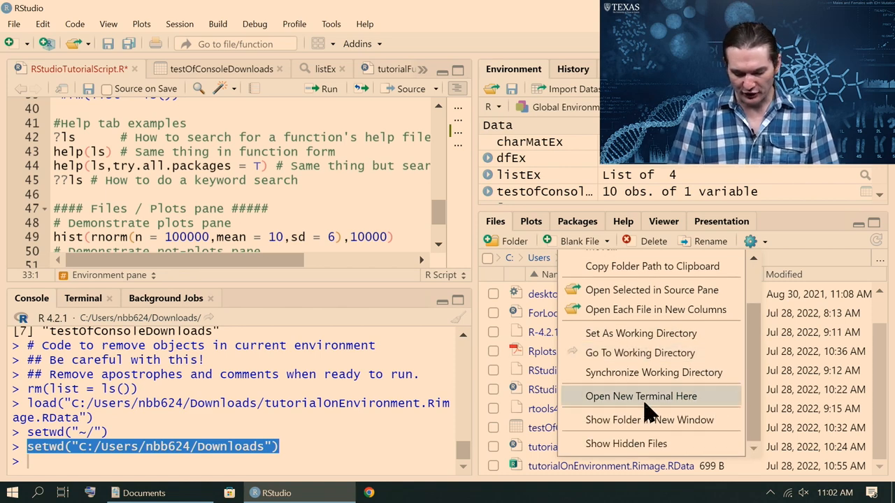
{"action": "left_click", "coordinate": [640, 396]}
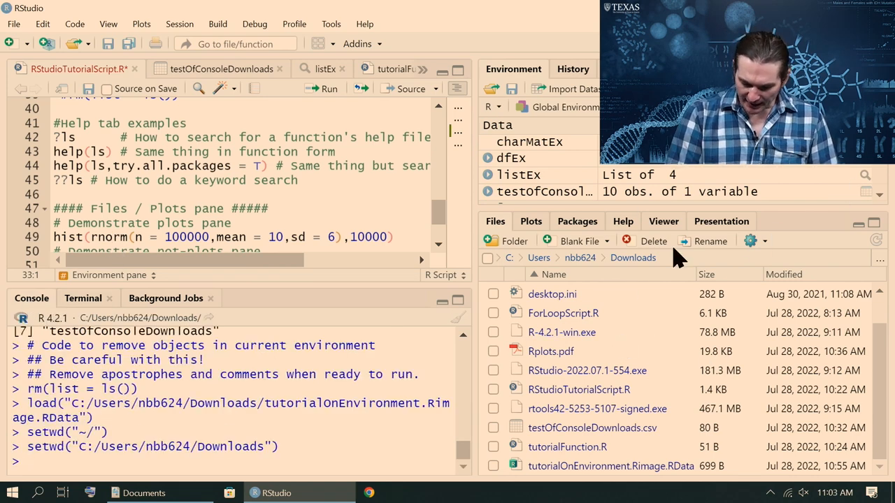
{"action": "mouse_move", "coordinate": [496, 322]}
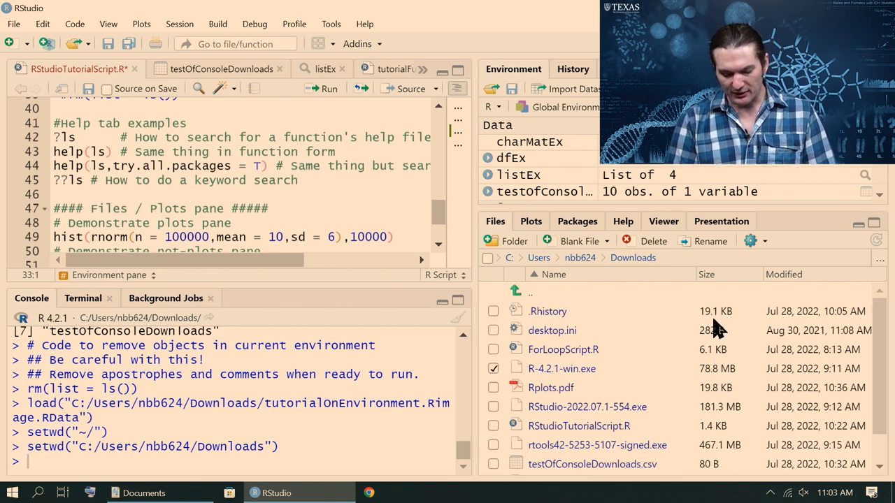
{"action": "scroll", "scroll_direction": "down", "scroll_amount": 3}
{"action": "type", "text": "breaks = "}
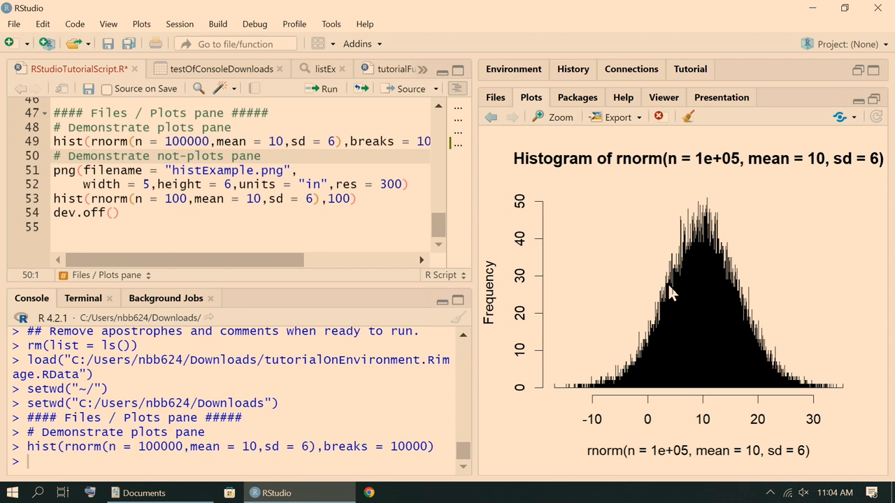
{"action": "mouse_move", "coordinate": [848, 128]}
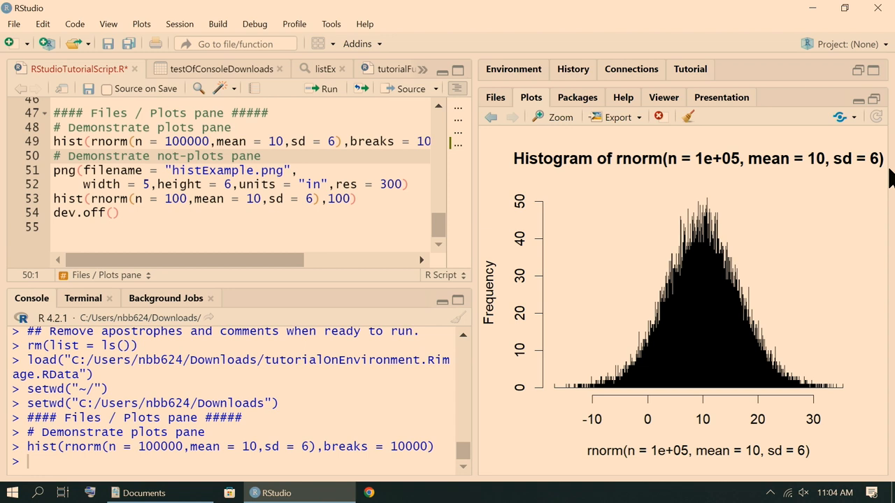
{"action": "mouse_move", "coordinate": [769, 216]}
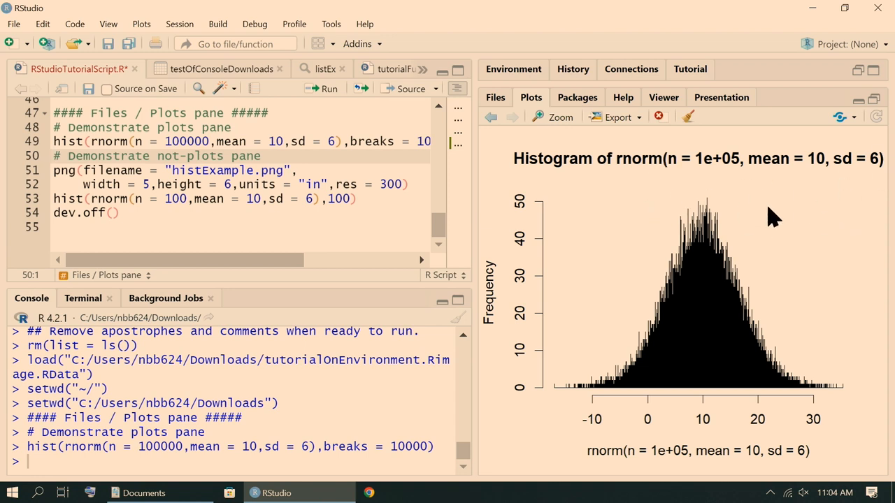
{"action": "mouse_move", "coordinate": [635, 133]}
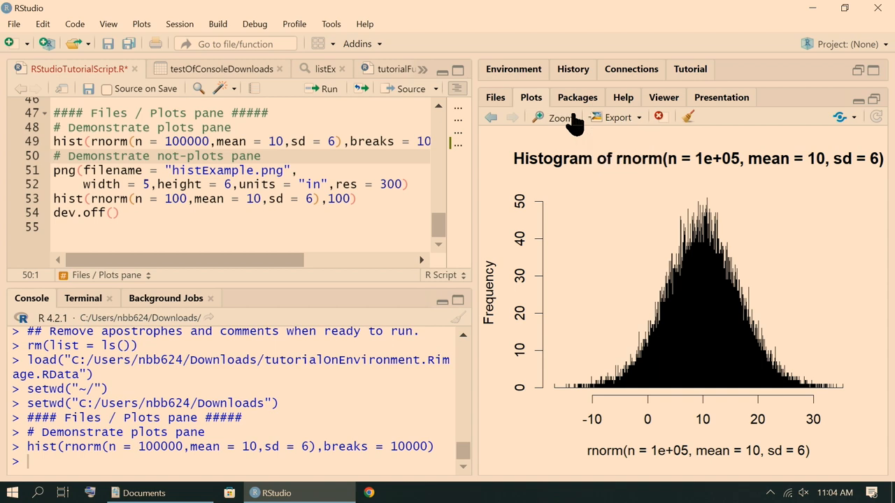
Step: Zoom the histogram briefly, then export it as a PNG image named Rplot
{"action": "left_click", "coordinate": [557, 117]}
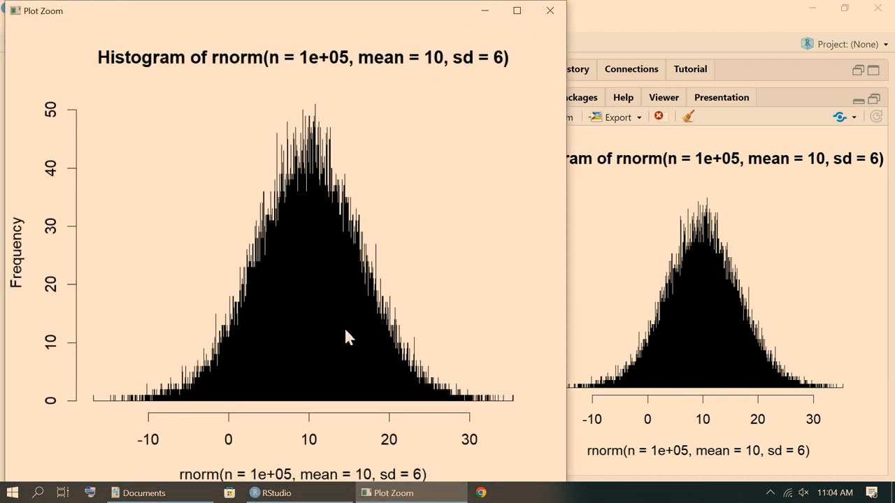
{"action": "left_click", "coordinate": [549, 11]}
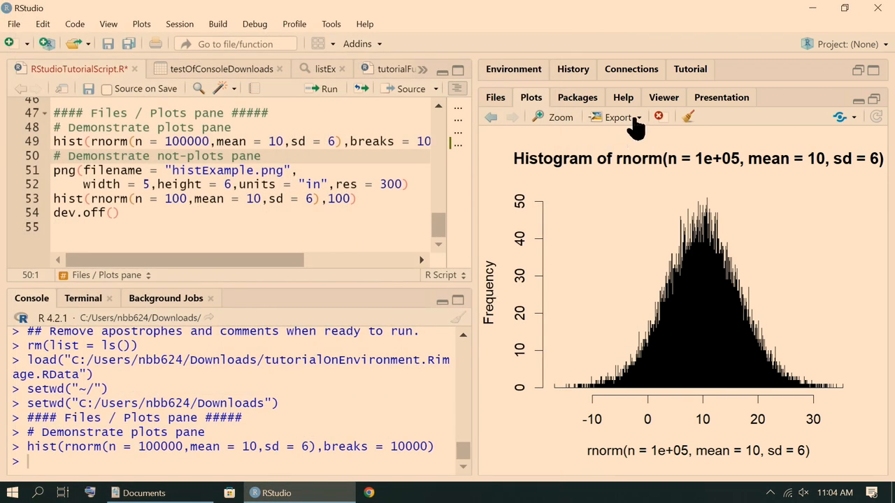
{"action": "left_click", "coordinate": [618, 118]}
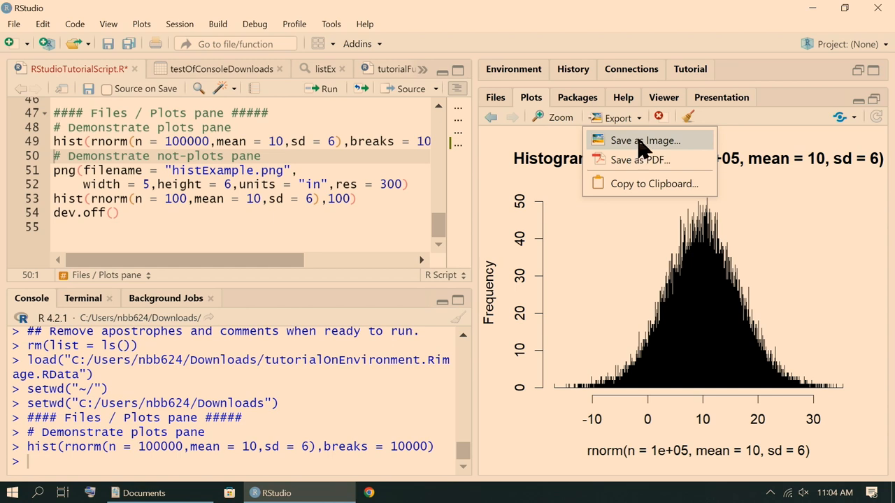
{"action": "left_click", "coordinate": [643, 139]}
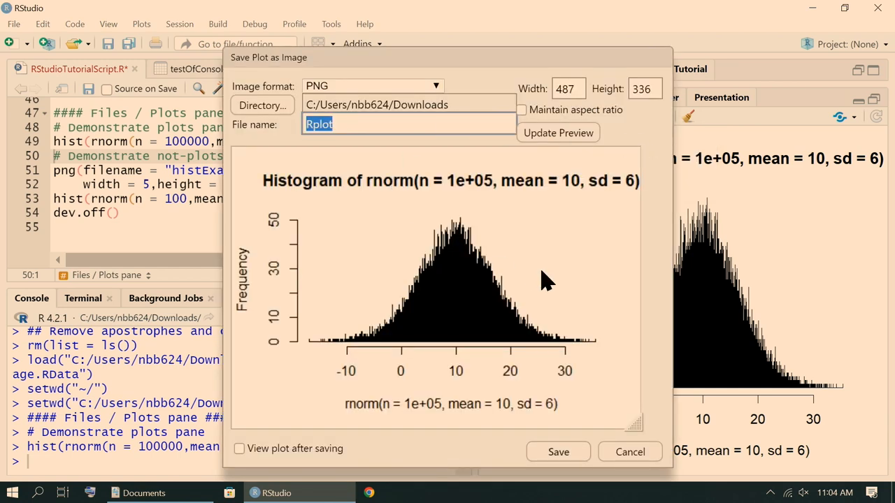
{"action": "left_click", "coordinate": [629, 451]}
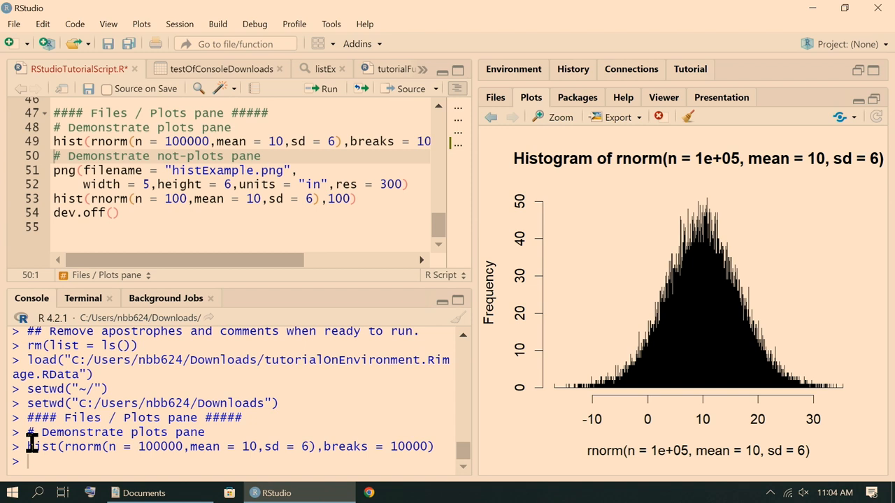
{"action": "mouse_move", "coordinate": [713, 144]}
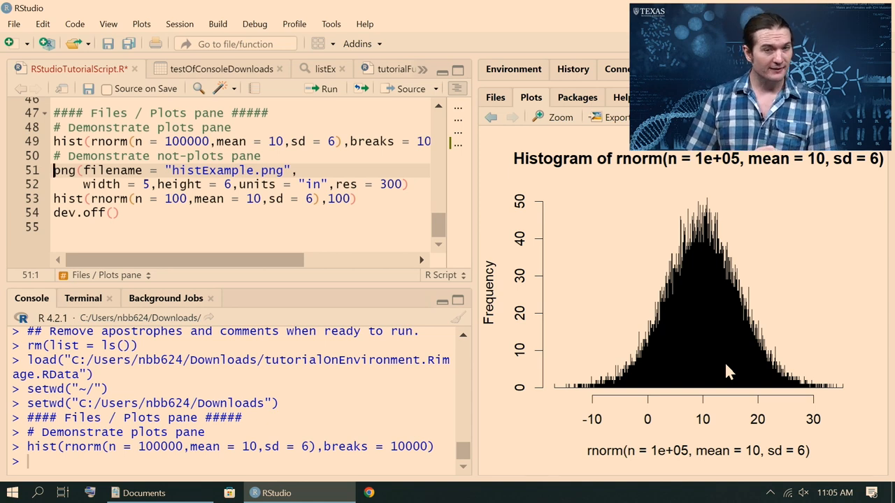
{"action": "mouse_move", "coordinate": [604, 269]}
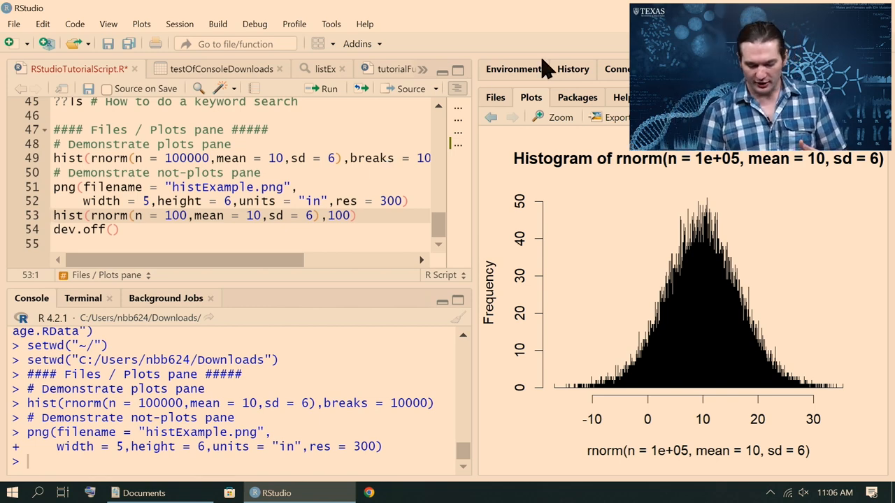
Step: Show the Downloads file listing where histExample.png now appears at 0 B
{"action": "left_click", "coordinate": [495, 98]}
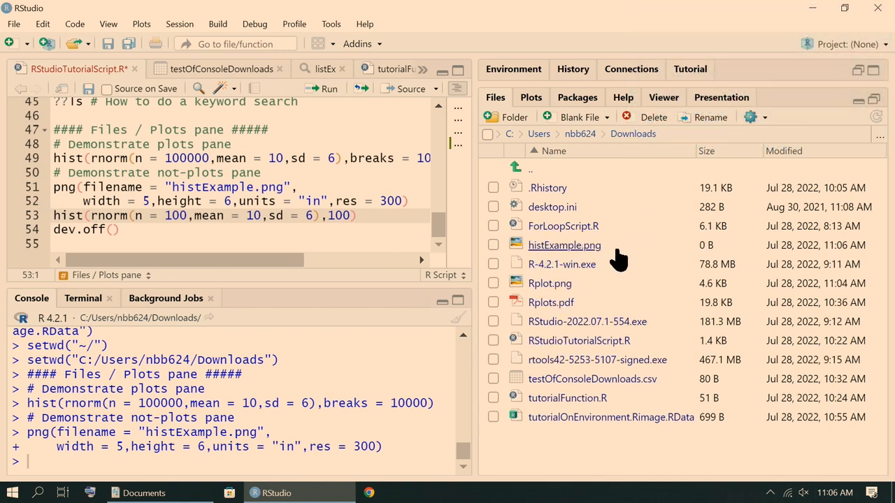
{"action": "mouse_move", "coordinate": [632, 152]}
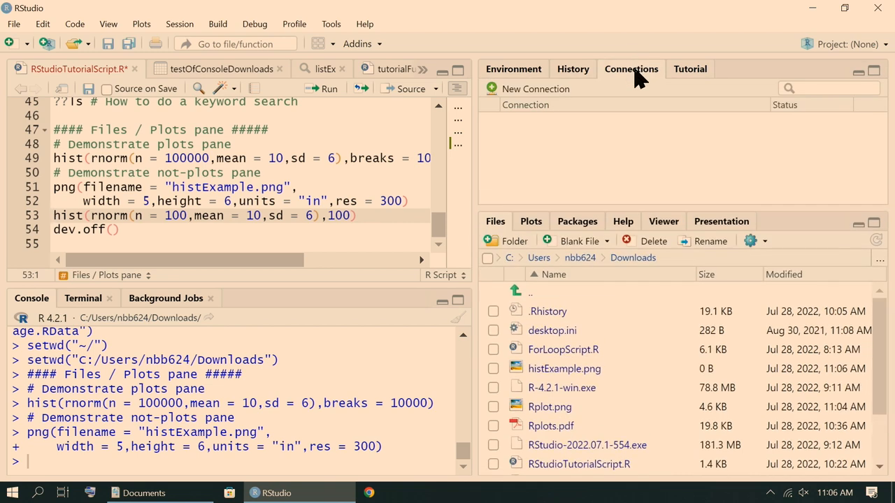
{"action": "mouse_move", "coordinate": [623, 59]}
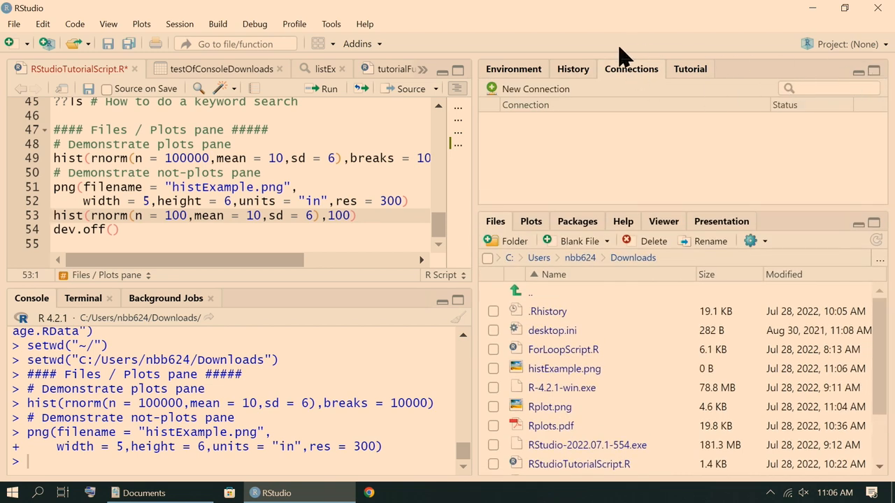
{"action": "mouse_move", "coordinate": [629, 76]}
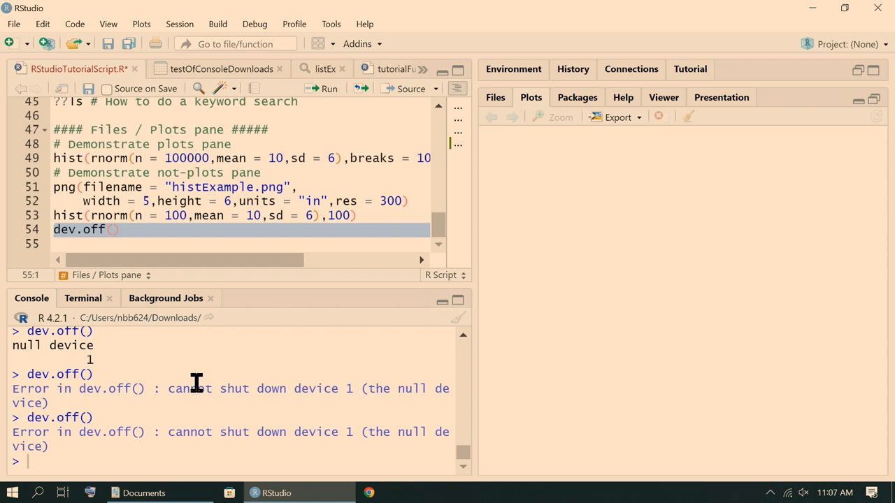
Step: Rerun png(), hist() and dev.off() from the script and confirm histExample.png is 30.7 KB
{"action": "left_click", "coordinate": [180, 231]}
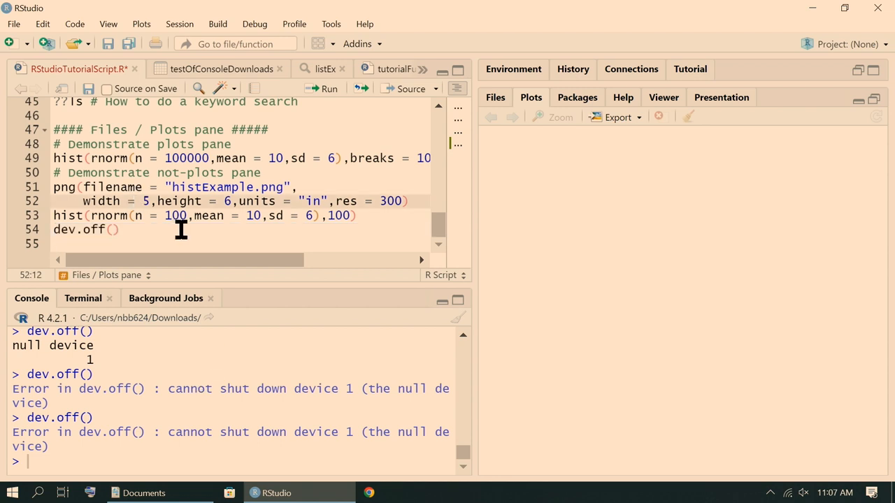
{"action": "left_click", "coordinate": [329, 88]}
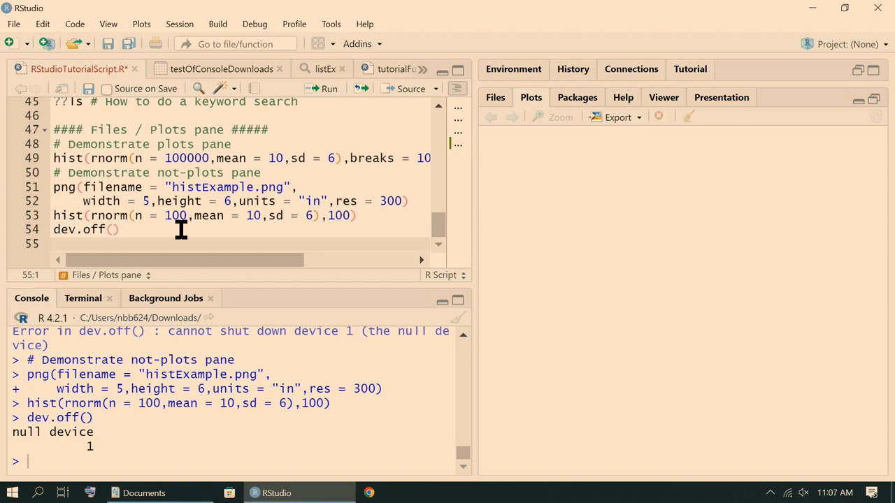
{"action": "left_click", "coordinate": [495, 97]}
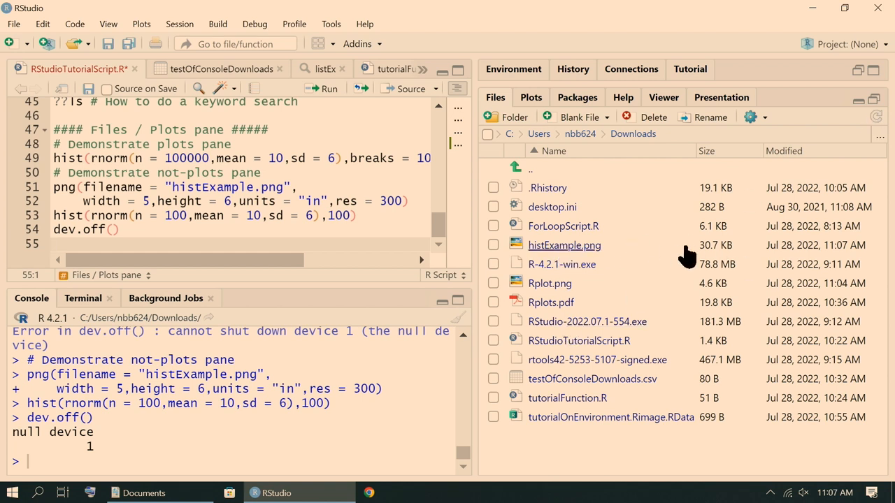
{"action": "mouse_move", "coordinate": [706, 250]}
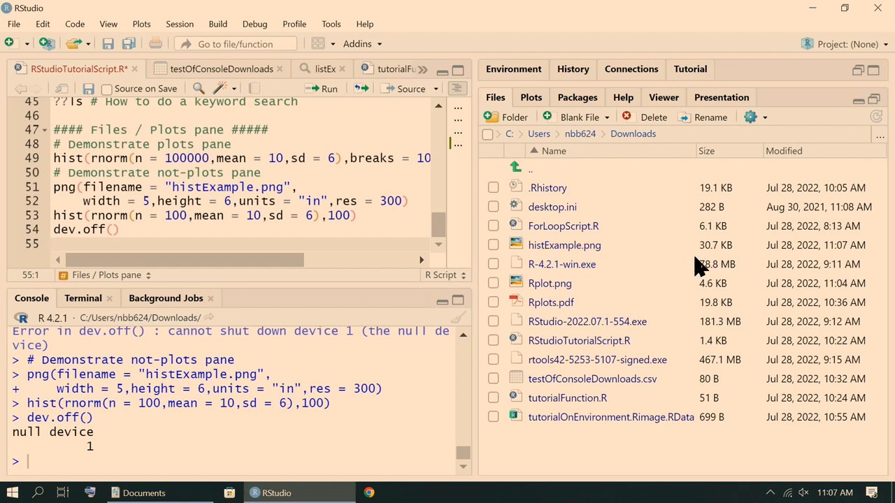
{"action": "mouse_move", "coordinate": [565, 246]}
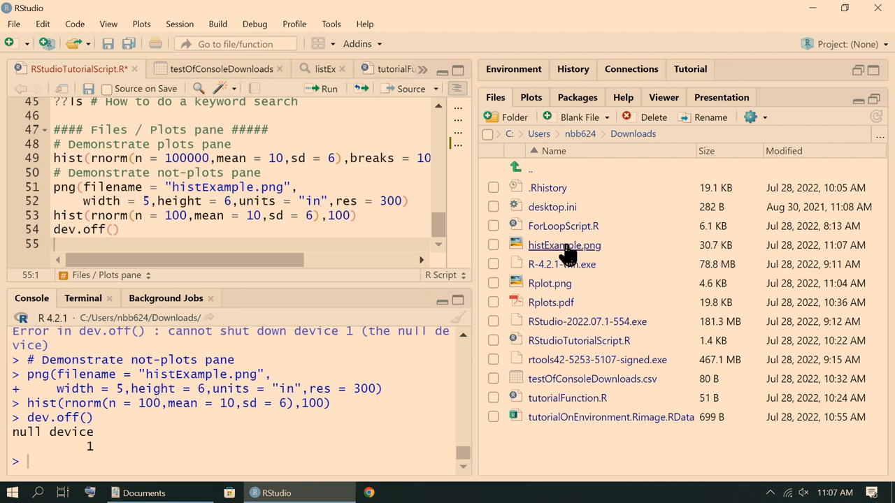
{"action": "double_click", "coordinate": [565, 245]}
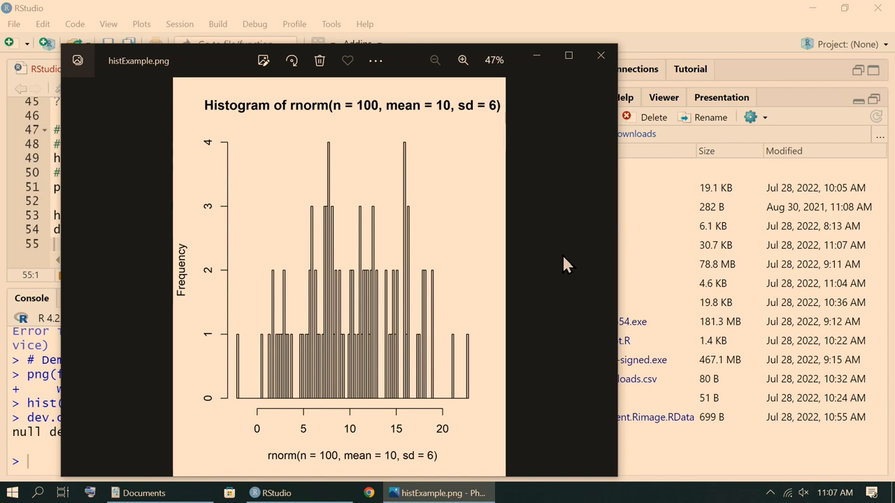
{"action": "left_click", "coordinate": [600, 56]}
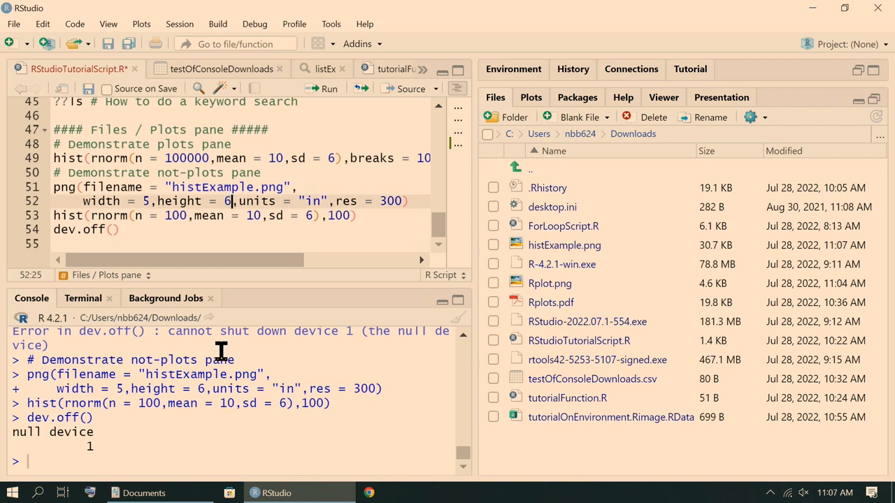
Step: Change the png() width from 5 to 15 in the script and rerun the histogram code
{"action": "left_click", "coordinate": [150, 202]}
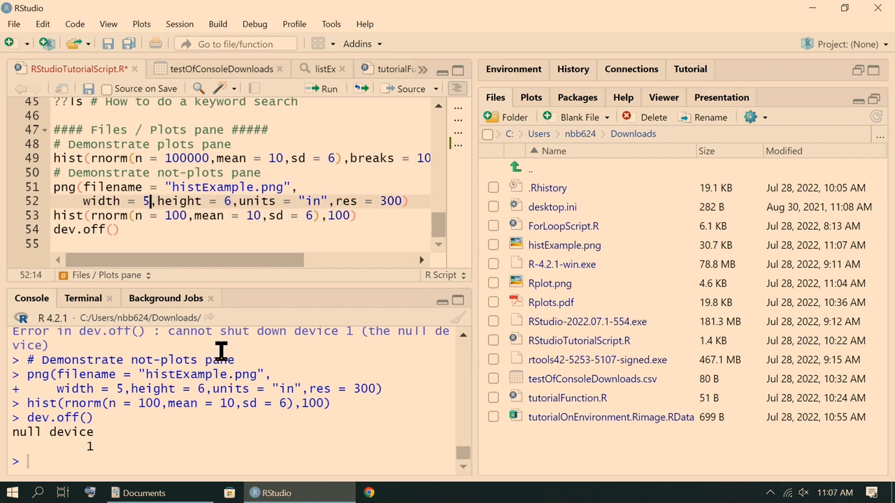
{"action": "double_click", "coordinate": [145, 202]}
{"action": "type", "text": "1"}
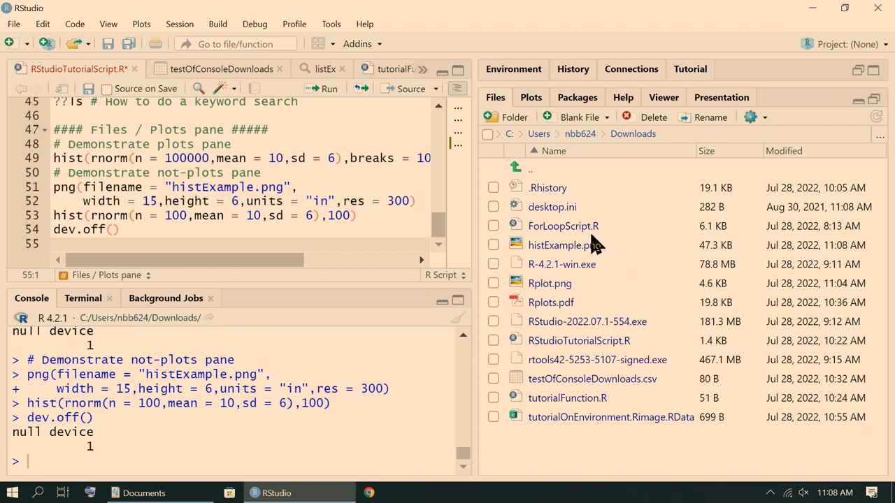
Step: View the rewritten, wider histExample.png (47.3 KB) and close the image viewer
{"action": "double_click", "coordinate": [559, 245]}
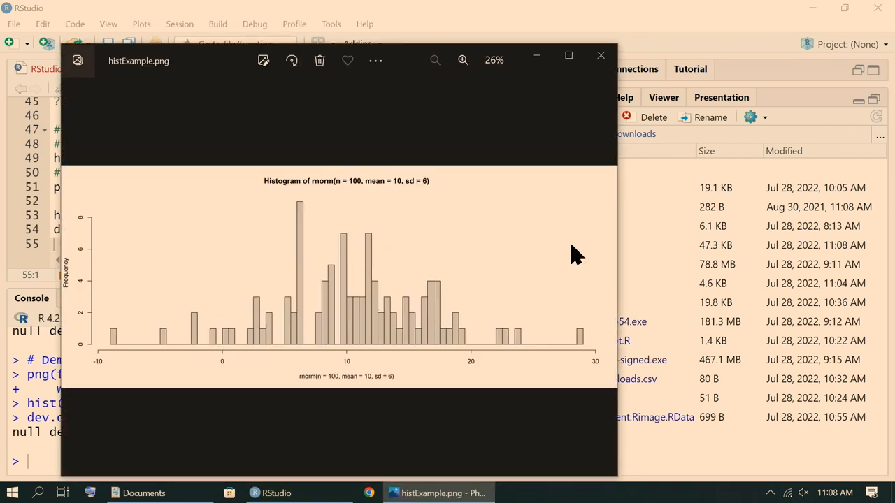
{"action": "mouse_move", "coordinate": [594, 208]}
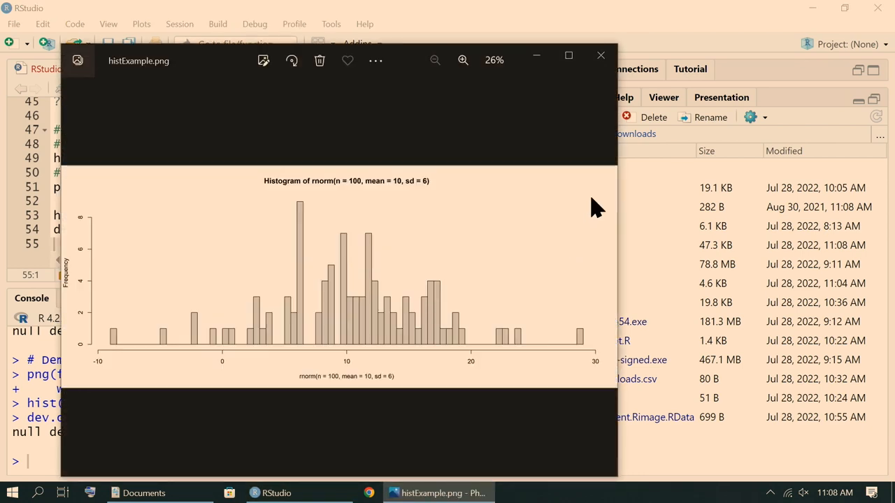
{"action": "left_click", "coordinate": [599, 56]}
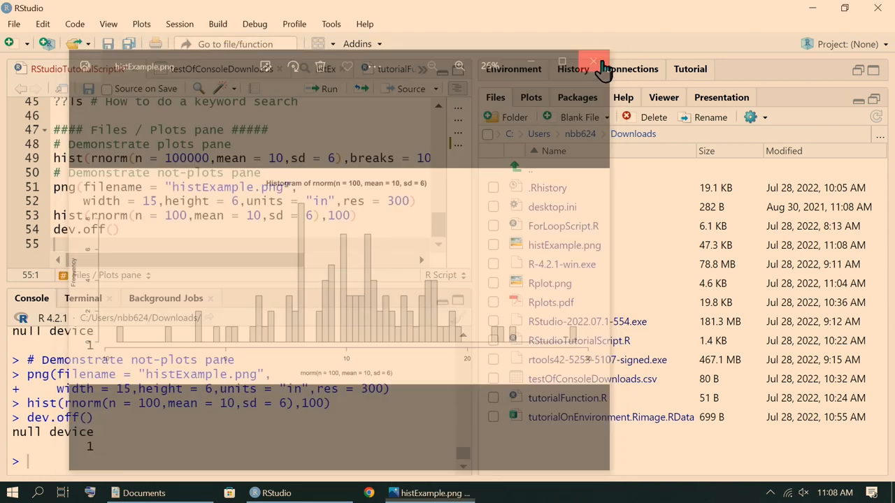
{"action": "left_click", "coordinate": [593, 63]}
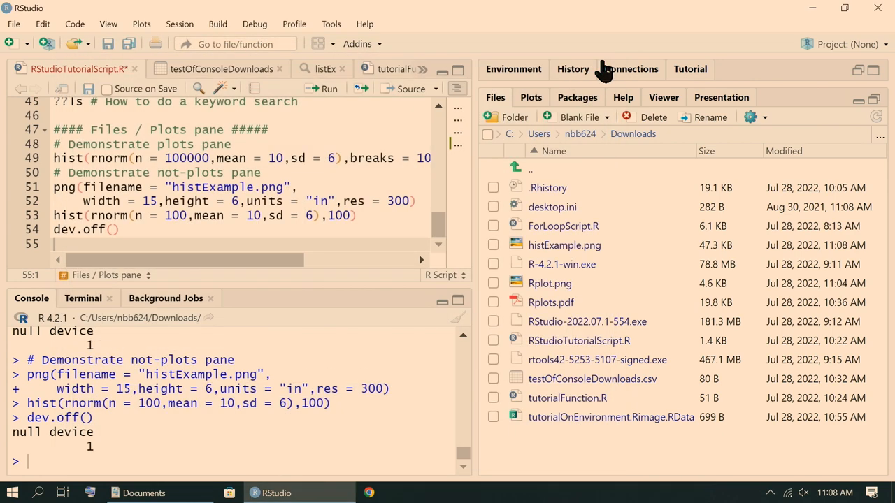
Step: Show the Plots pane, now empty since the histogram went to file
{"action": "left_click", "coordinate": [530, 97]}
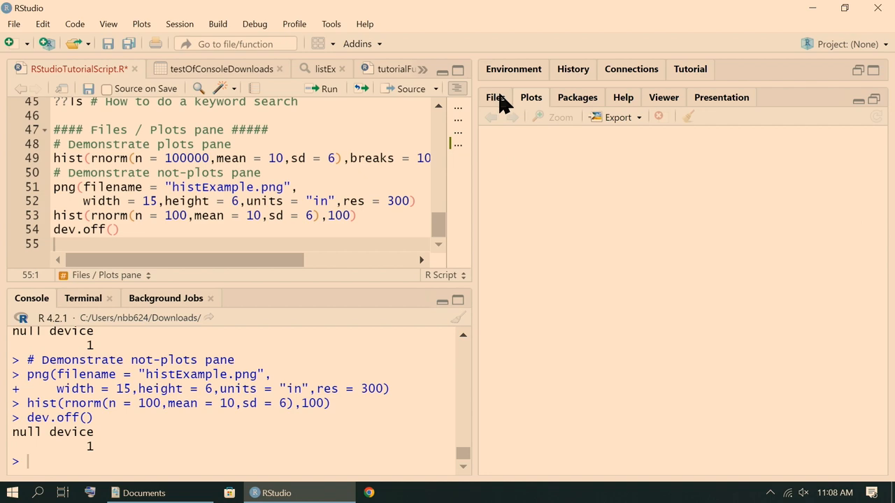
{"action": "mouse_move", "coordinate": [419, 109]}
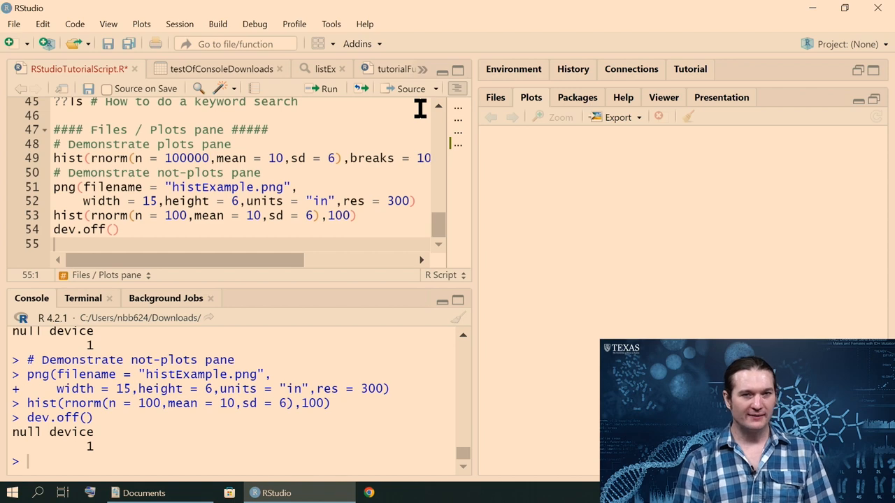
{"action": "mouse_move", "coordinate": [594, 109]}
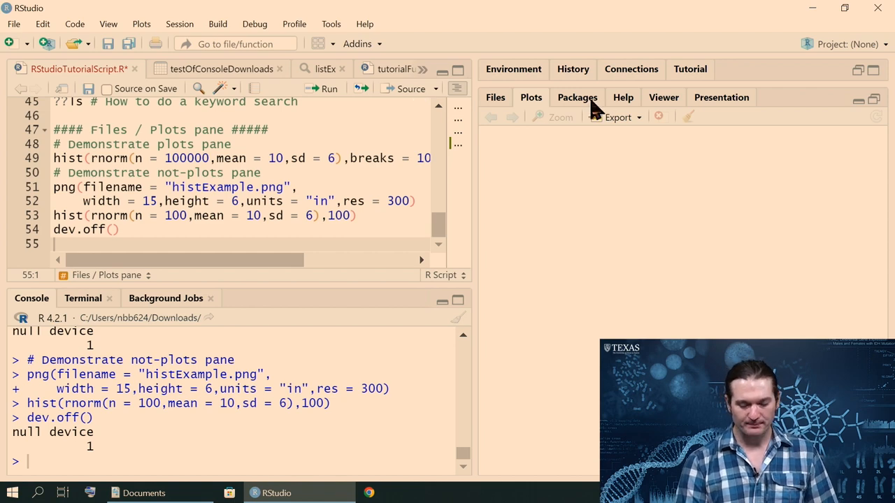
Step: List the installed packages and bring up the Install Packages dialog from CRAN
{"action": "left_click", "coordinate": [576, 98]}
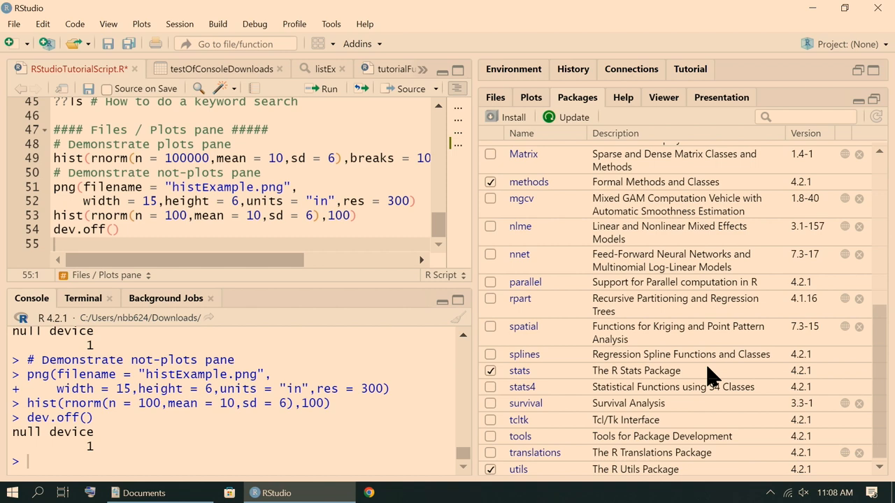
{"action": "left_click", "coordinate": [507, 117]}
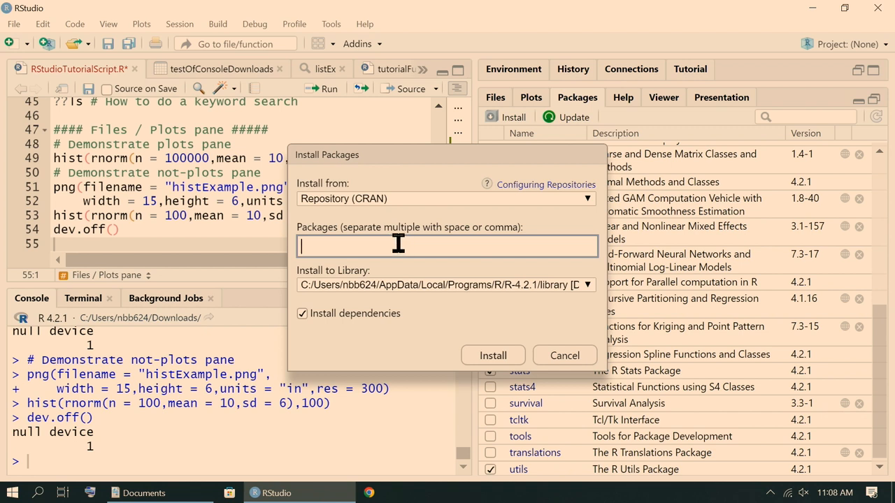
Step: Cancel the install dialog, check package updates (MASS, nlme) and dismiss, then show the Viewer pane
{"action": "left_click", "coordinate": [565, 356]}
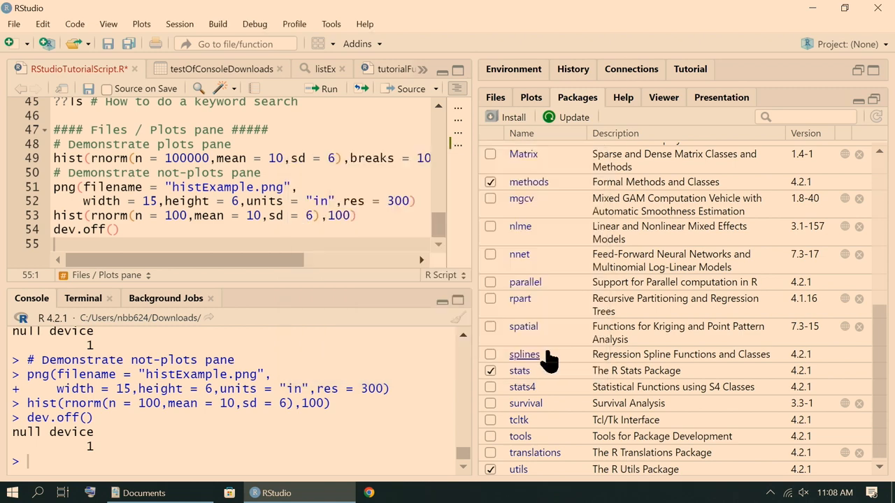
{"action": "left_click", "coordinate": [573, 118]}
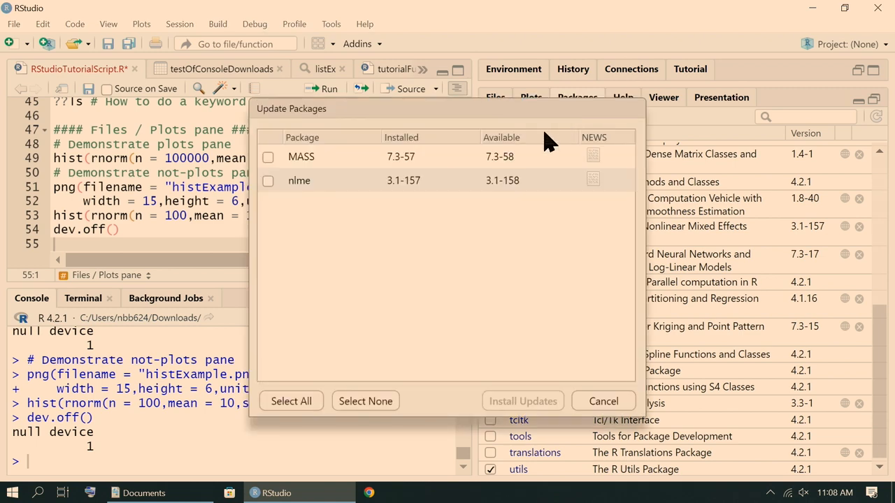
{"action": "mouse_move", "coordinate": [450, 243]}
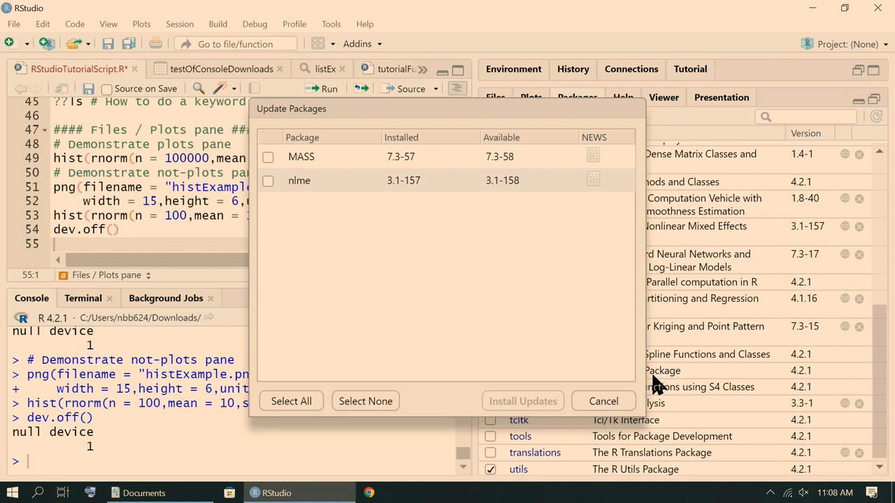
{"action": "left_click", "coordinate": [602, 400]}
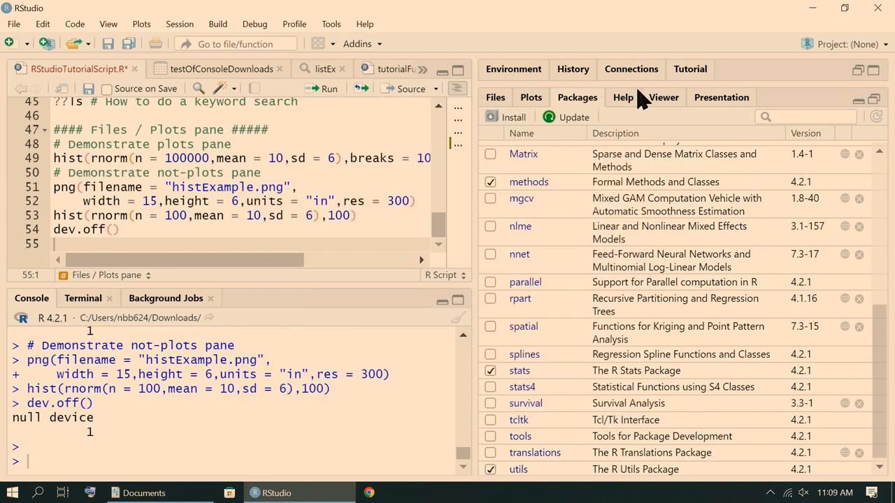
{"action": "mouse_move", "coordinate": [629, 100]}
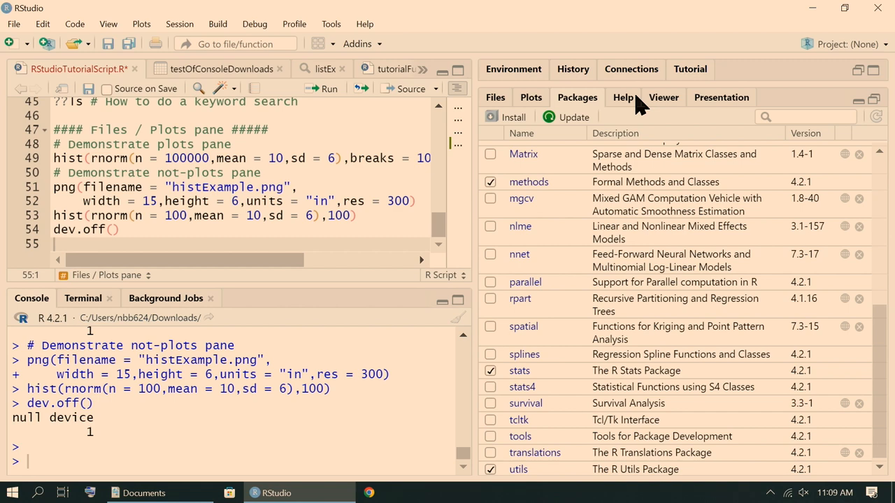
{"action": "left_click", "coordinate": [623, 98]}
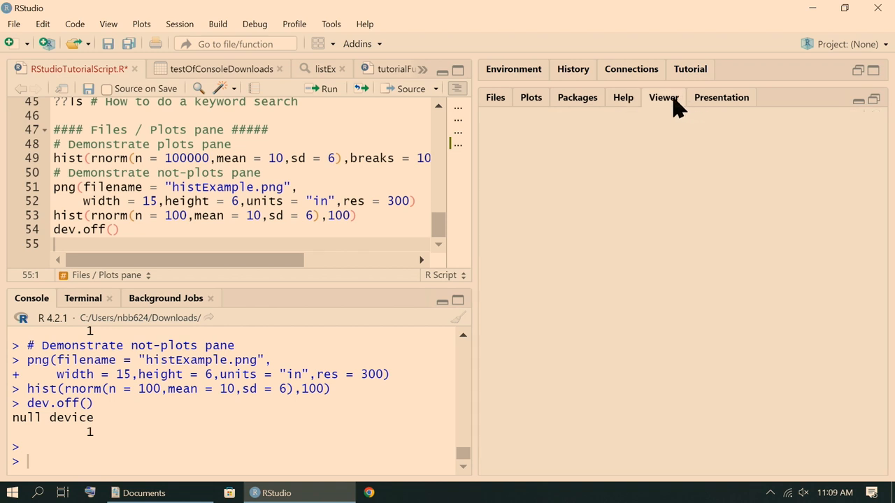
Step: Look at the Presentation pane, then the Help pane showing the subset documentation
{"action": "left_click", "coordinate": [722, 98]}
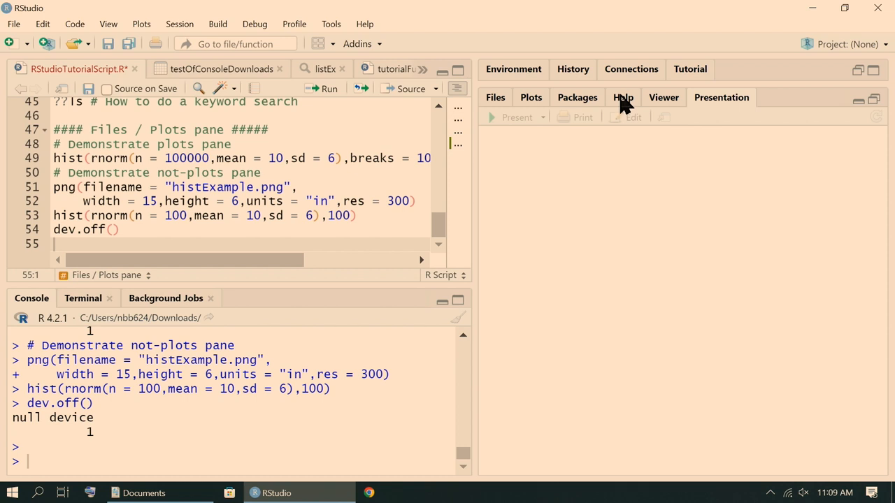
{"action": "left_click", "coordinate": [622, 98]}
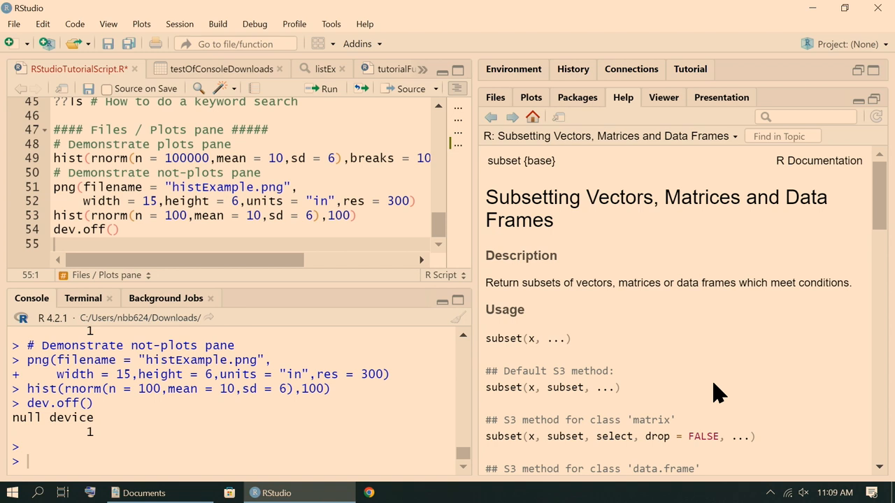
{"action": "mouse_move", "coordinate": [552, 188]}
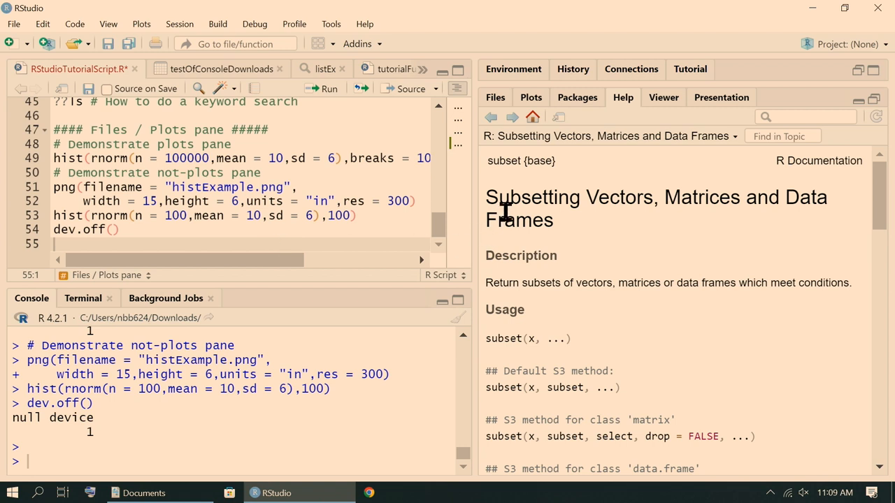
{"action": "mouse_move", "coordinate": [329, 365]}
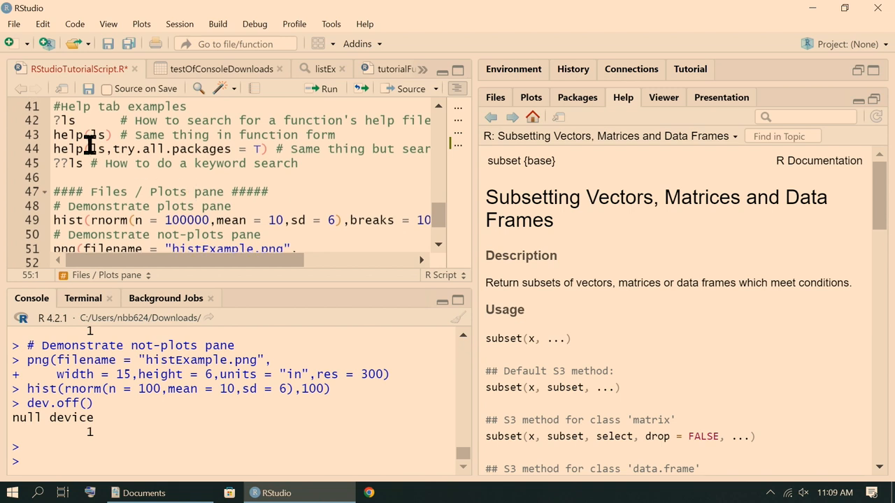
Step: Run ?hist in the console to bring up the Histograms help page
{"action": "left_click", "coordinate": [70, 120]}
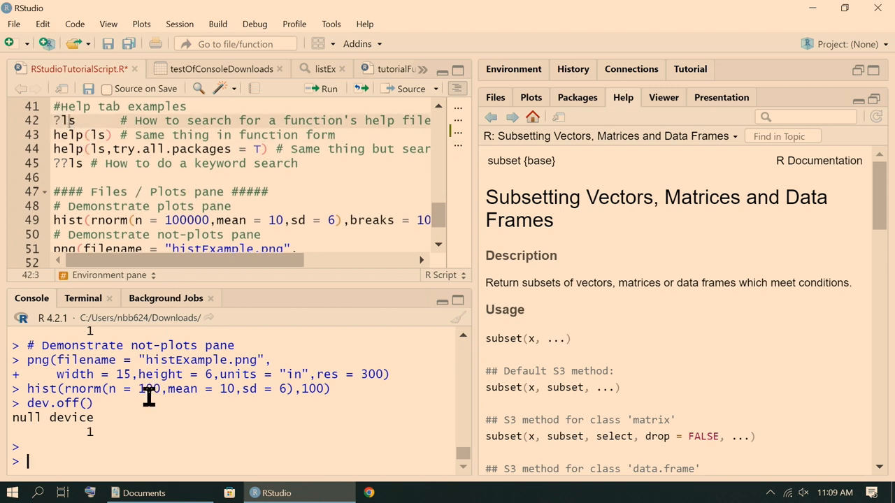
{"action": "type", "text": "?"}
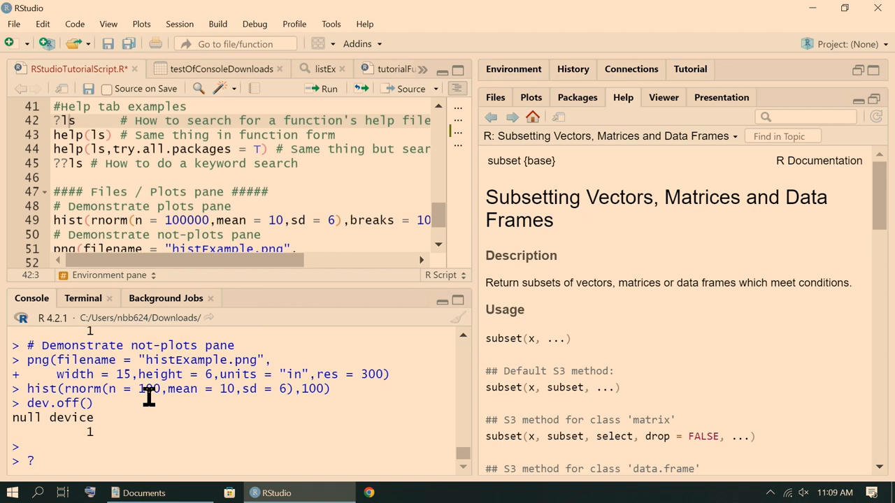
{"action": "type", "text": "hist"}
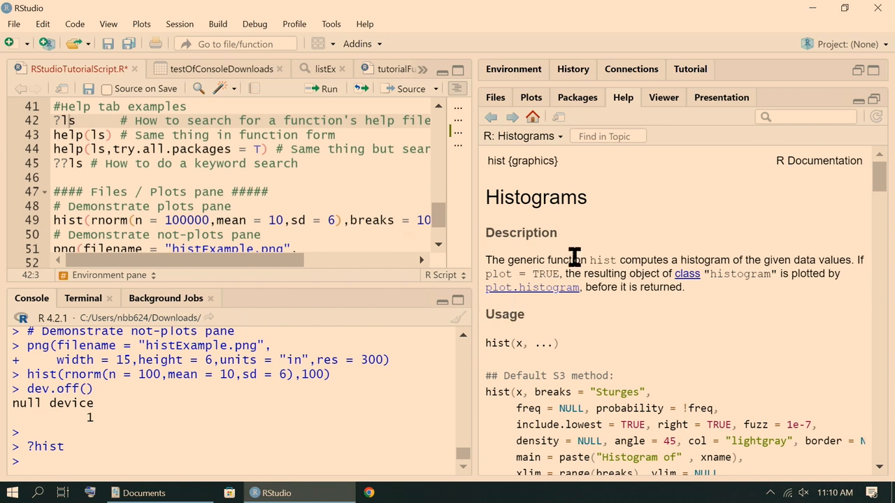
{"action": "mouse_move", "coordinate": [105, 469]}
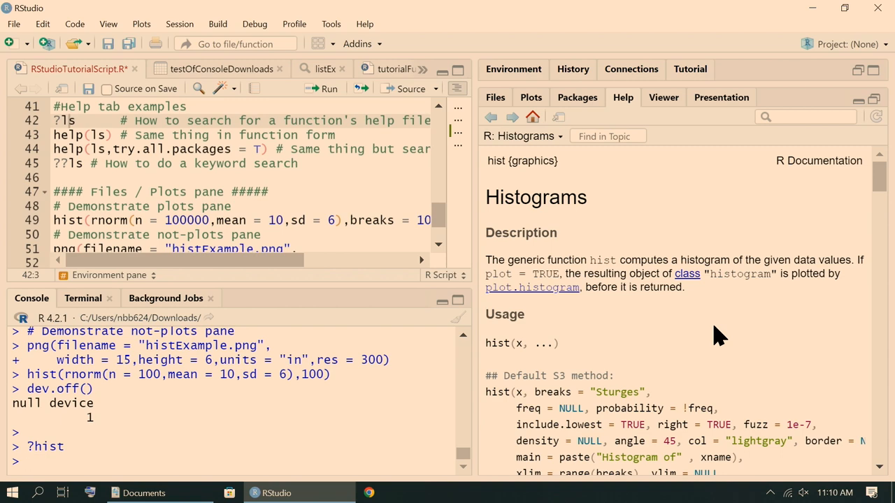
Step: Scroll the Histograms help page through its Arguments section down to the Examples
{"action": "scroll", "scroll_direction": "down", "scroll_amount": 3}
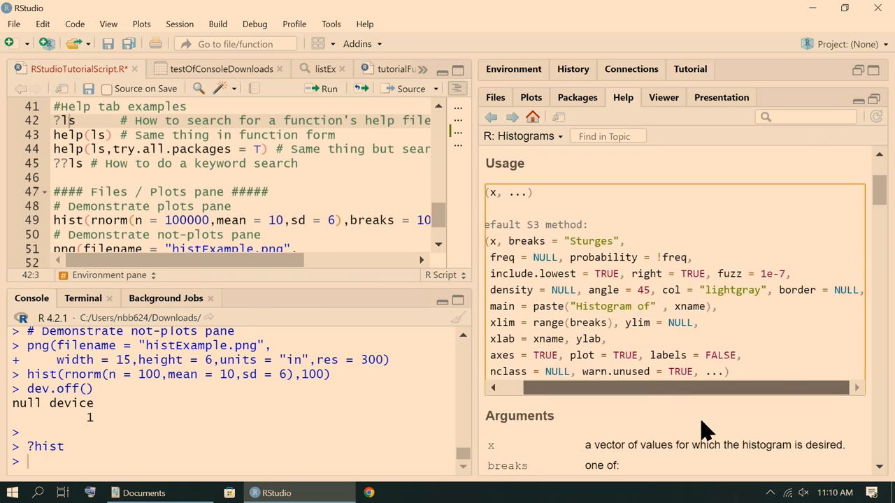
{"action": "scroll", "scroll_direction": "down", "scroll_amount": 3}
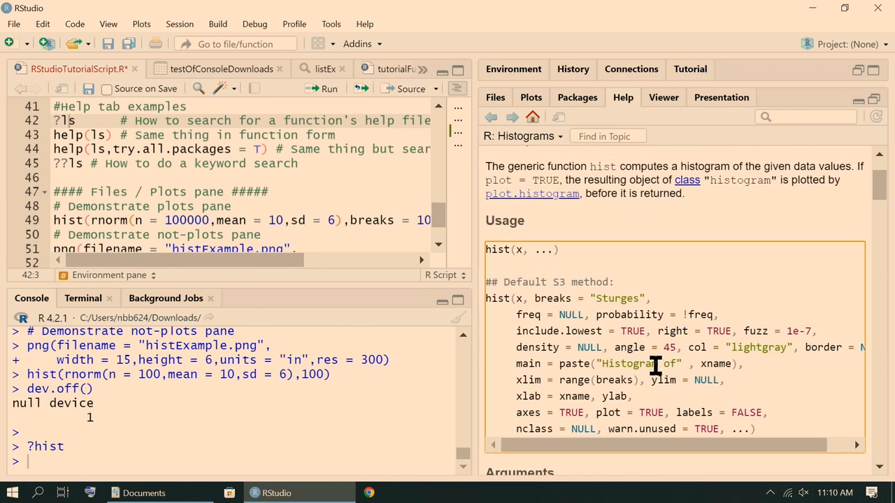
{"action": "scroll", "scroll_direction": "down", "scroll_amount": 3}
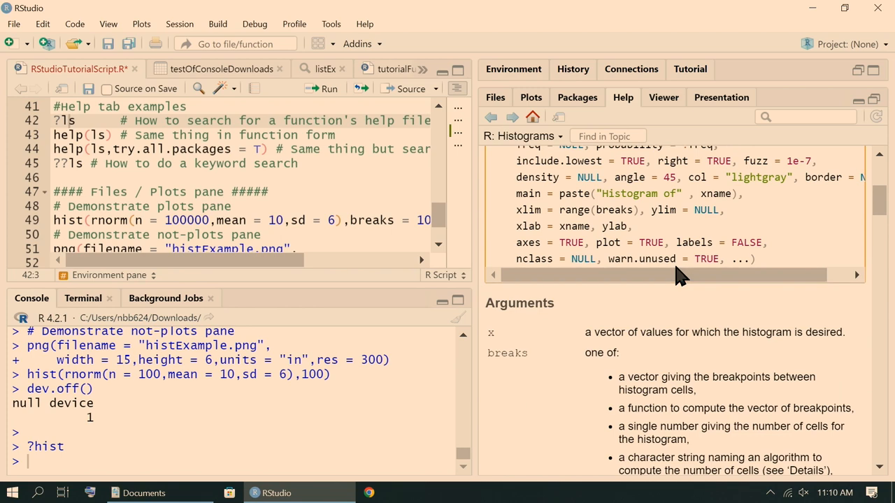
{"action": "scroll", "scroll_direction": "down", "scroll_amount": 3}
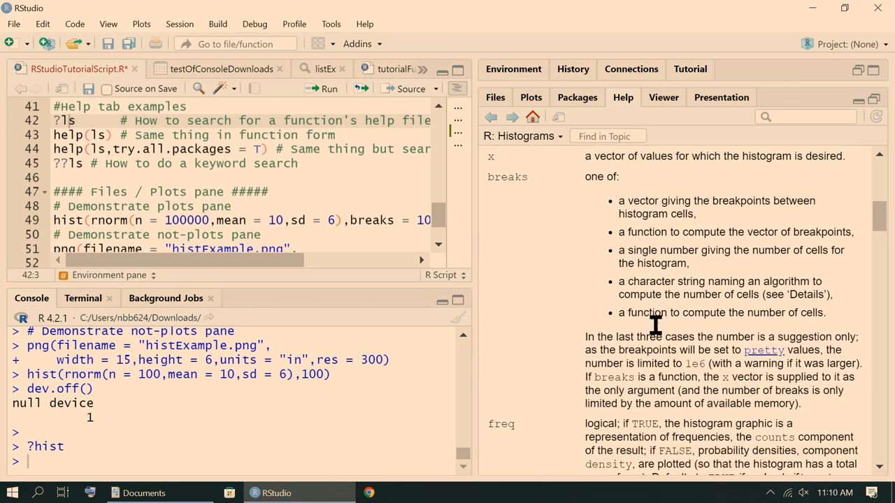
{"action": "scroll", "scroll_direction": "down", "scroll_amount": 3}
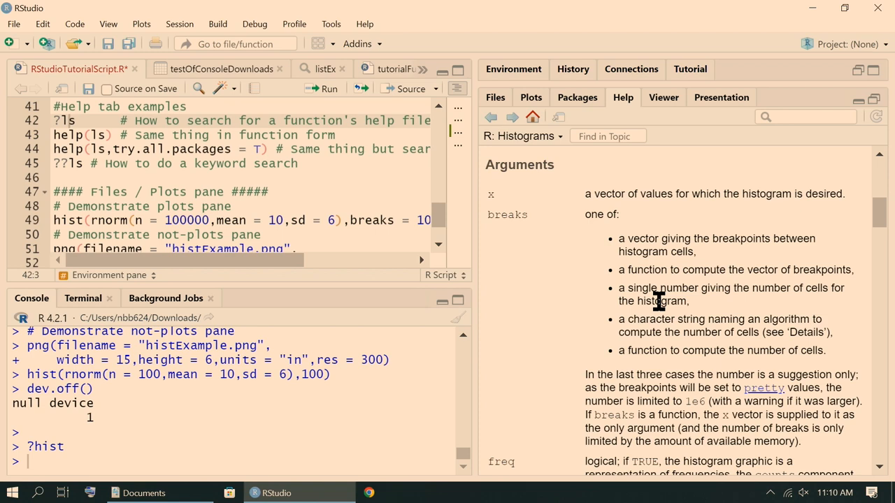
{"action": "scroll", "scroll_direction": "down", "scroll_amount": 3}
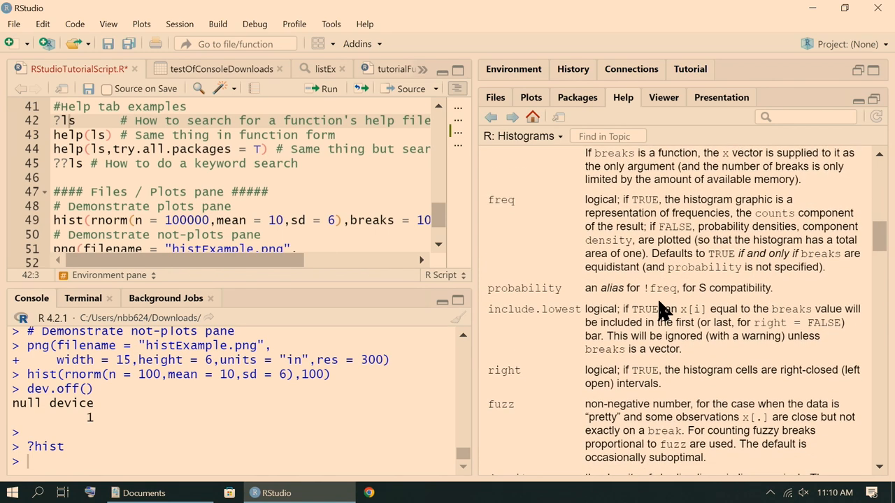
{"action": "scroll", "scroll_direction": "down", "scroll_amount": 3}
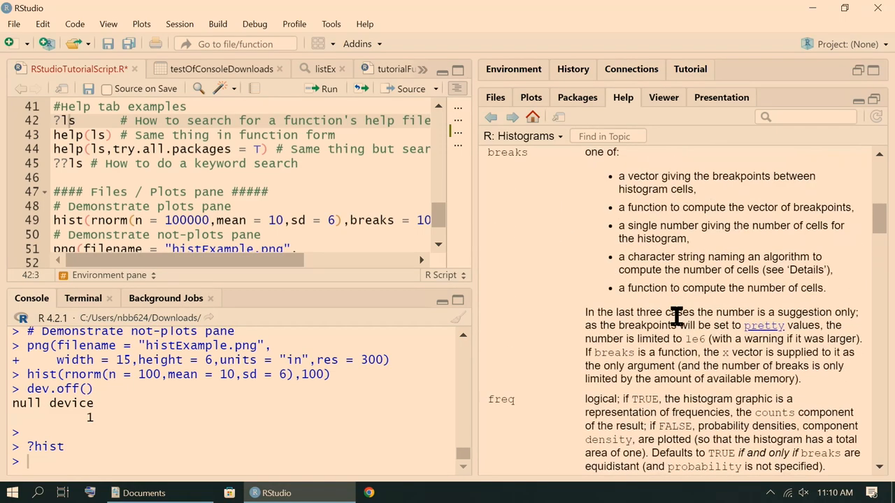
{"action": "scroll", "scroll_direction": "down", "scroll_amount": 3}
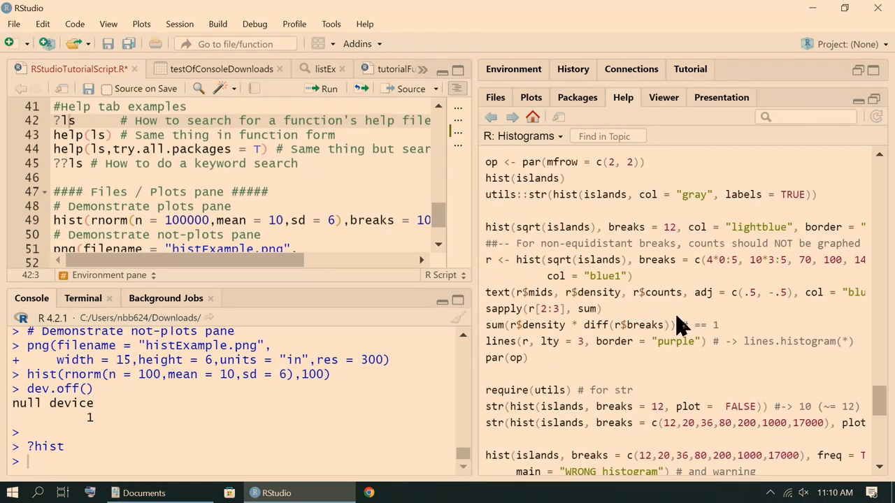
Step: Scroll the hist help page down to its index link and reach the R Graphics Package (4.2.1) topic list
{"action": "scroll", "scroll_direction": "down", "scroll_amount": 3}
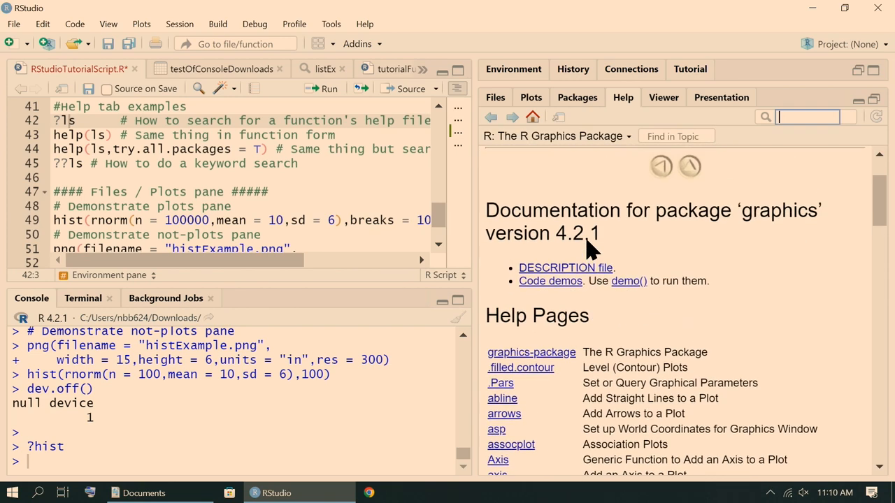
{"action": "scroll", "scroll_direction": "down", "scroll_amount": 3}
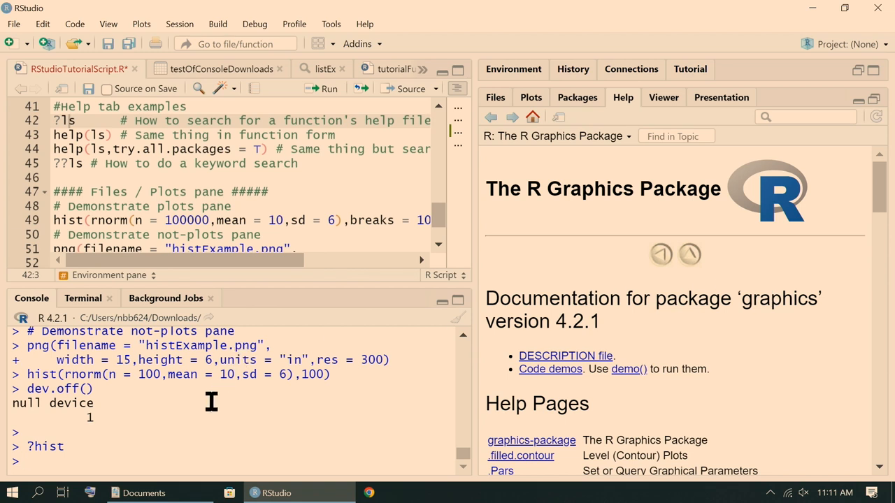
Step: Run ??ls and then ??hist in the Console, listing matches such as graphics::hist and MASS::truehist
{"action": "type", "text": "?hist"}
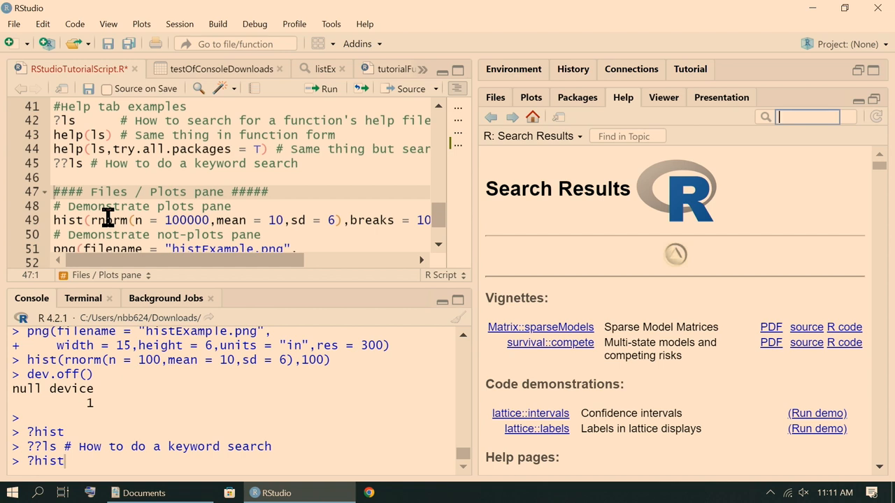
{"action": "mouse_move", "coordinate": [304, 83]}
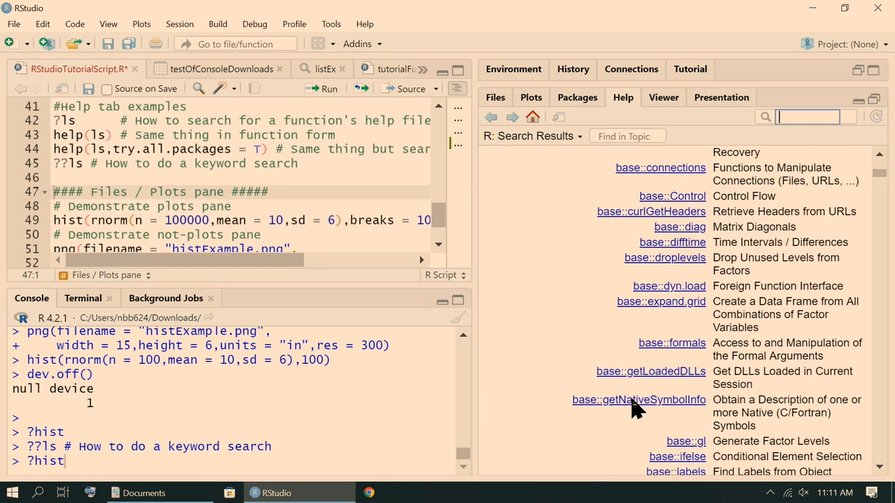
{"action": "scroll", "scroll_direction": "down", "scroll_amount": 3}
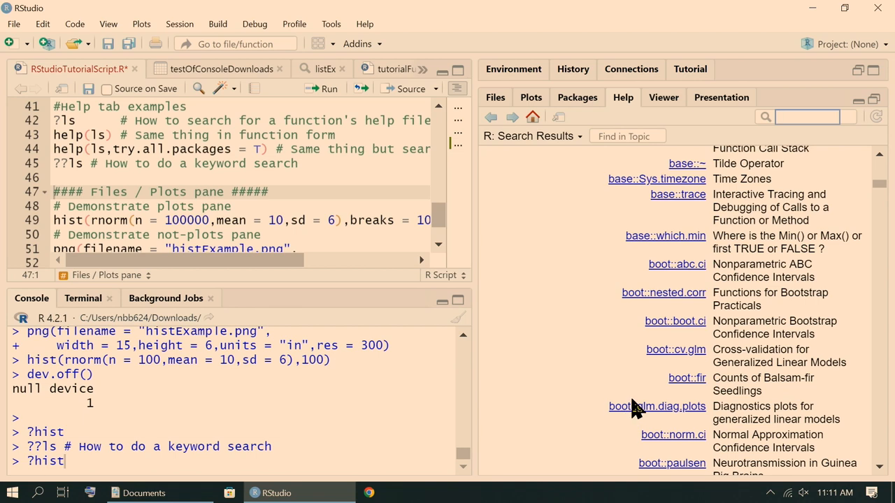
{"action": "mouse_move", "coordinate": [391, 395]}
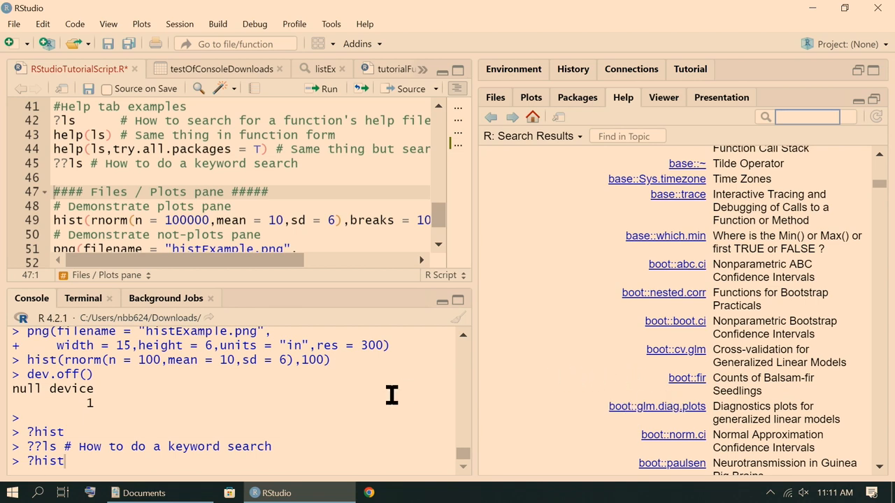
{"action": "mouse_move", "coordinate": [330, 390]}
{"action": "type", "text": "??"}
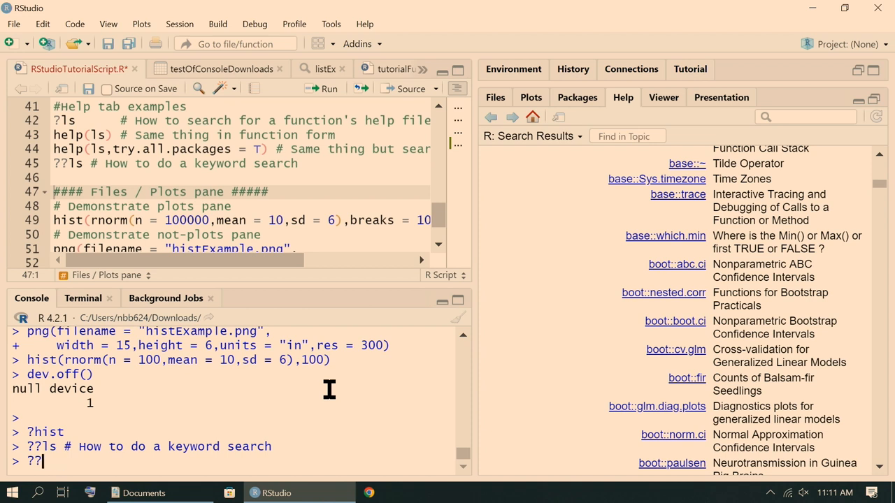
{"action": "type", "text": "hist"}
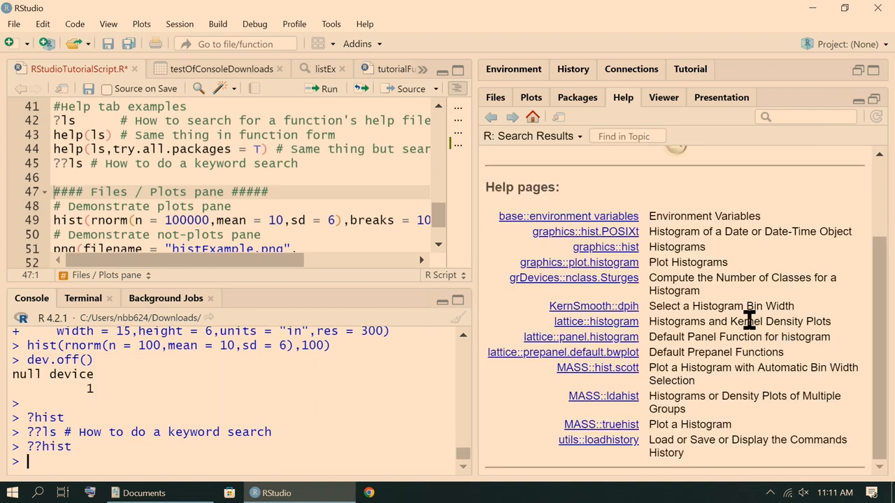
{"action": "mouse_move", "coordinate": [663, 364]}
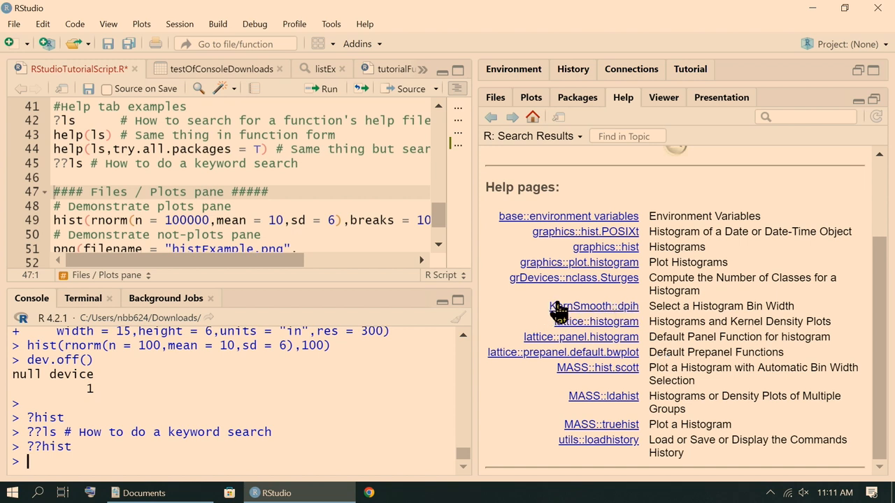
{"action": "mouse_move", "coordinate": [811, 313]}
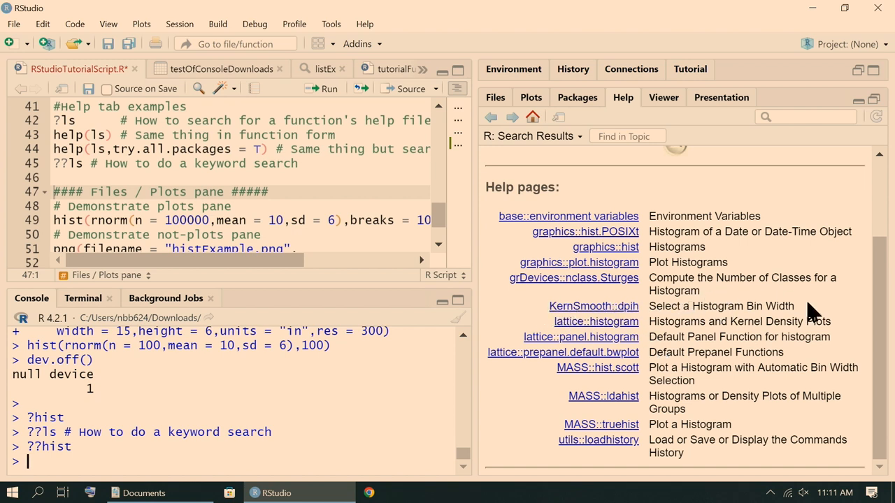
{"action": "mouse_move", "coordinate": [546, 310]}
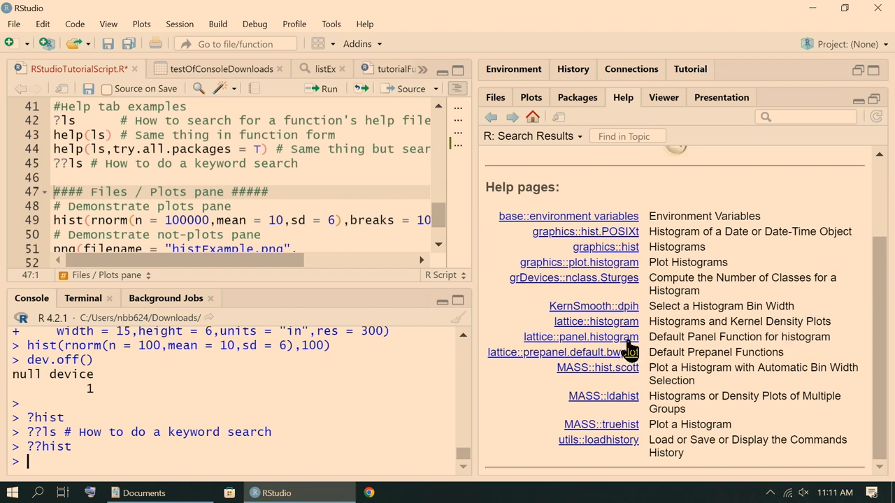
Step: Run help(ls) and help(ls, try.all.packages = T) from the script and scroll the List Objects help
{"action": "left_click", "coordinate": [68, 134]}
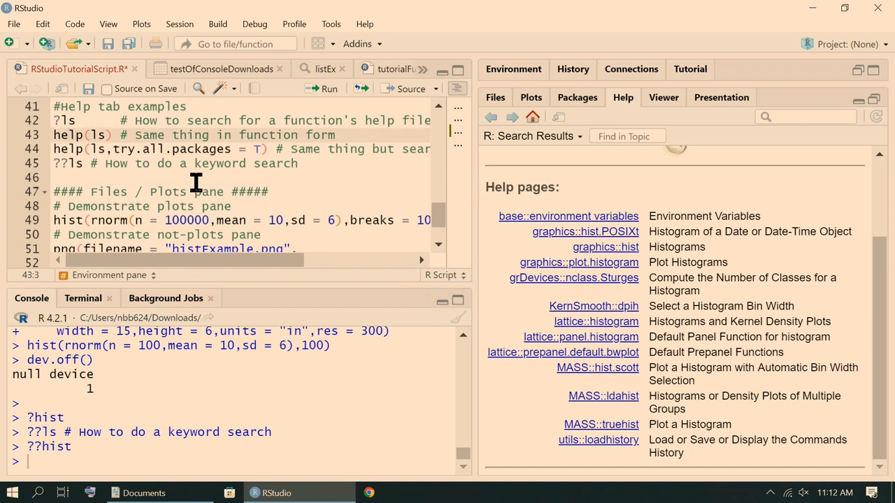
{"action": "left_click", "coordinate": [69, 135]}
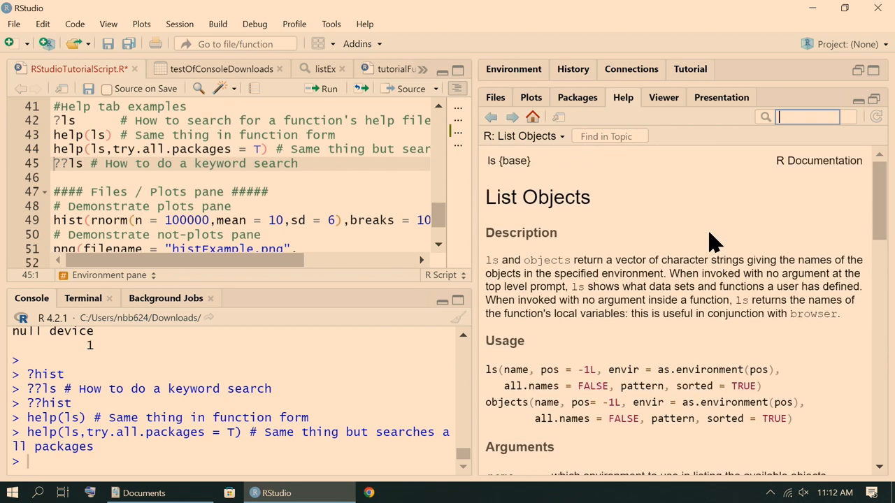
{"action": "mouse_move", "coordinate": [240, 185]}
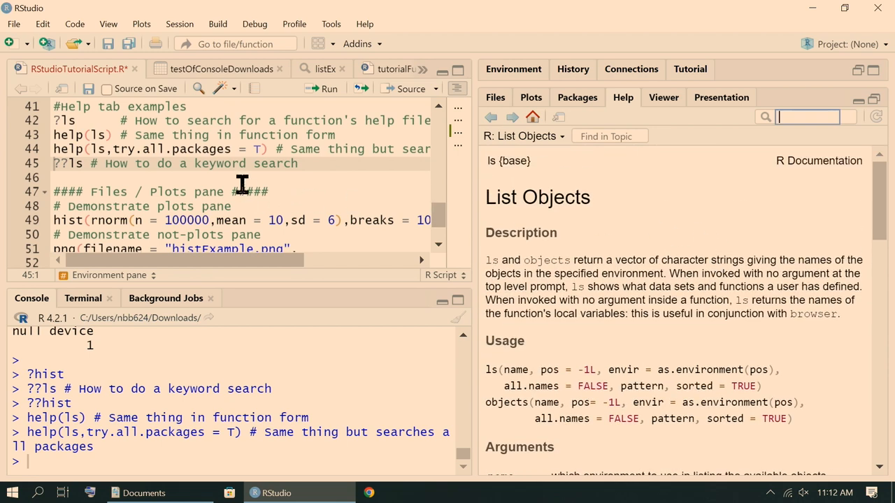
{"action": "mouse_move", "coordinate": [134, 173]}
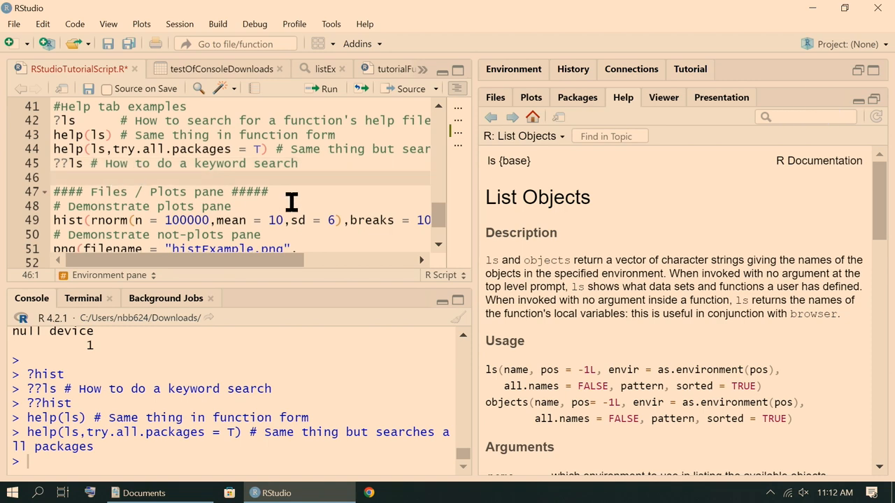
{"action": "scroll", "scroll_direction": "down", "scroll_amount": 3}
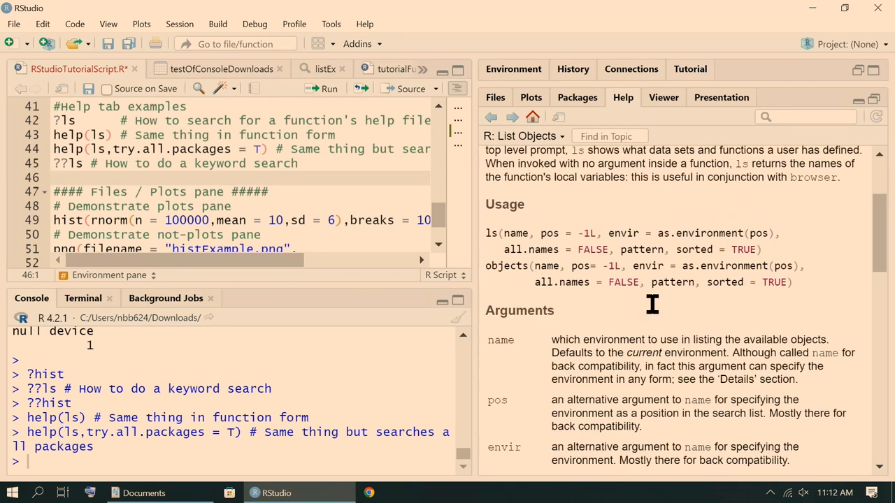
{"action": "scroll", "scroll_direction": "down", "scroll_amount": 3}
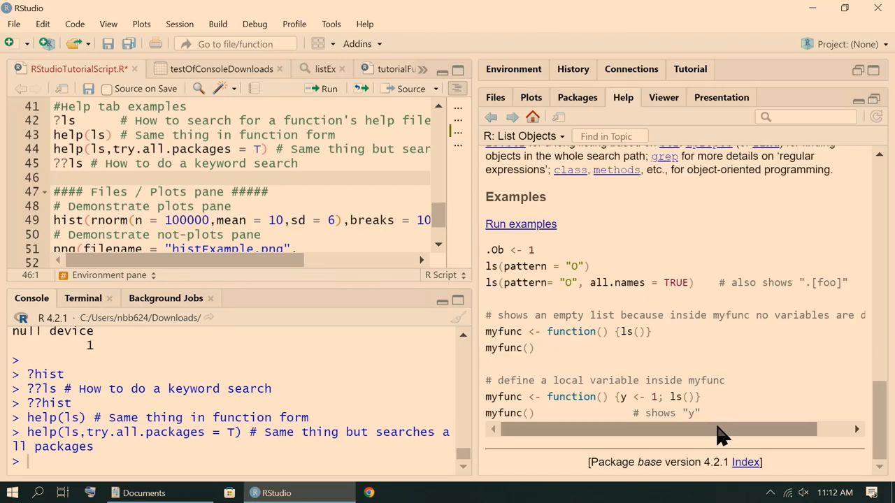
{"action": "scroll", "scroll_direction": "down", "scroll_amount": 3}
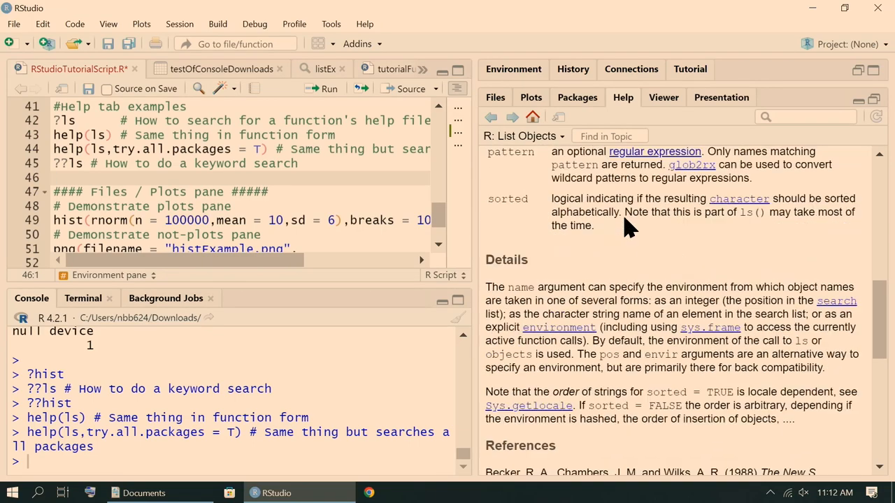